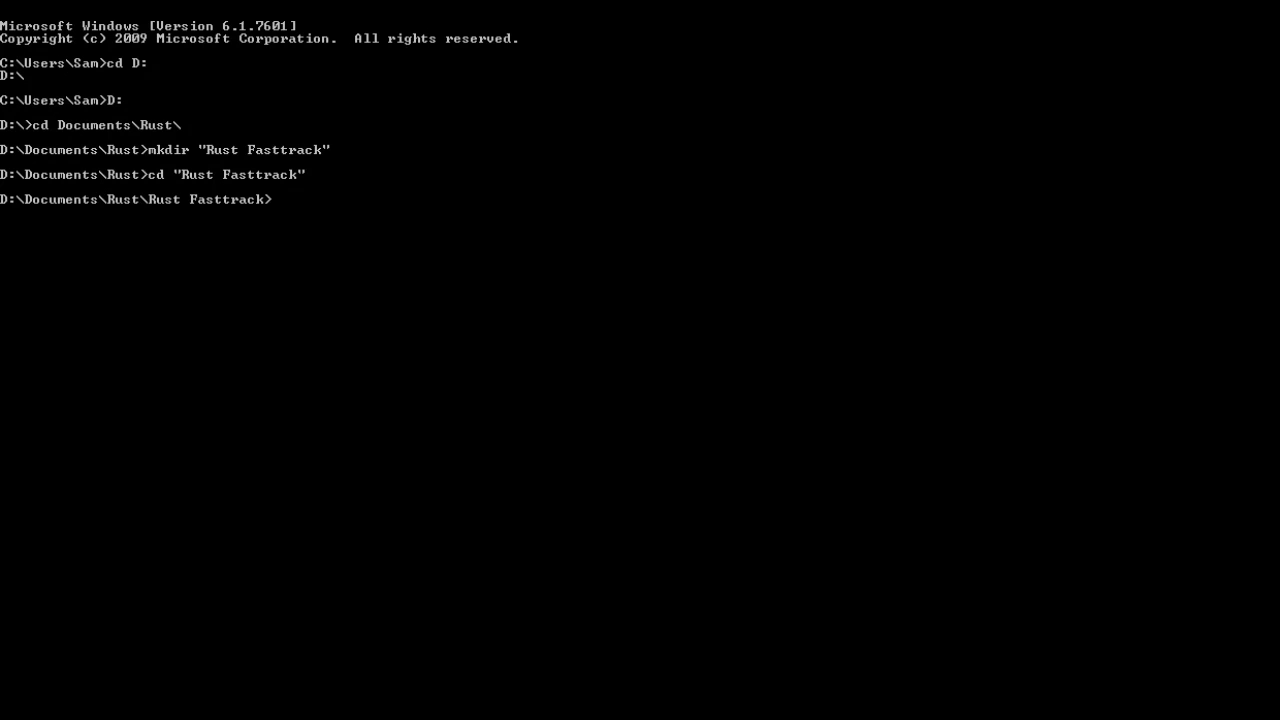
mouse_move(458, 58)
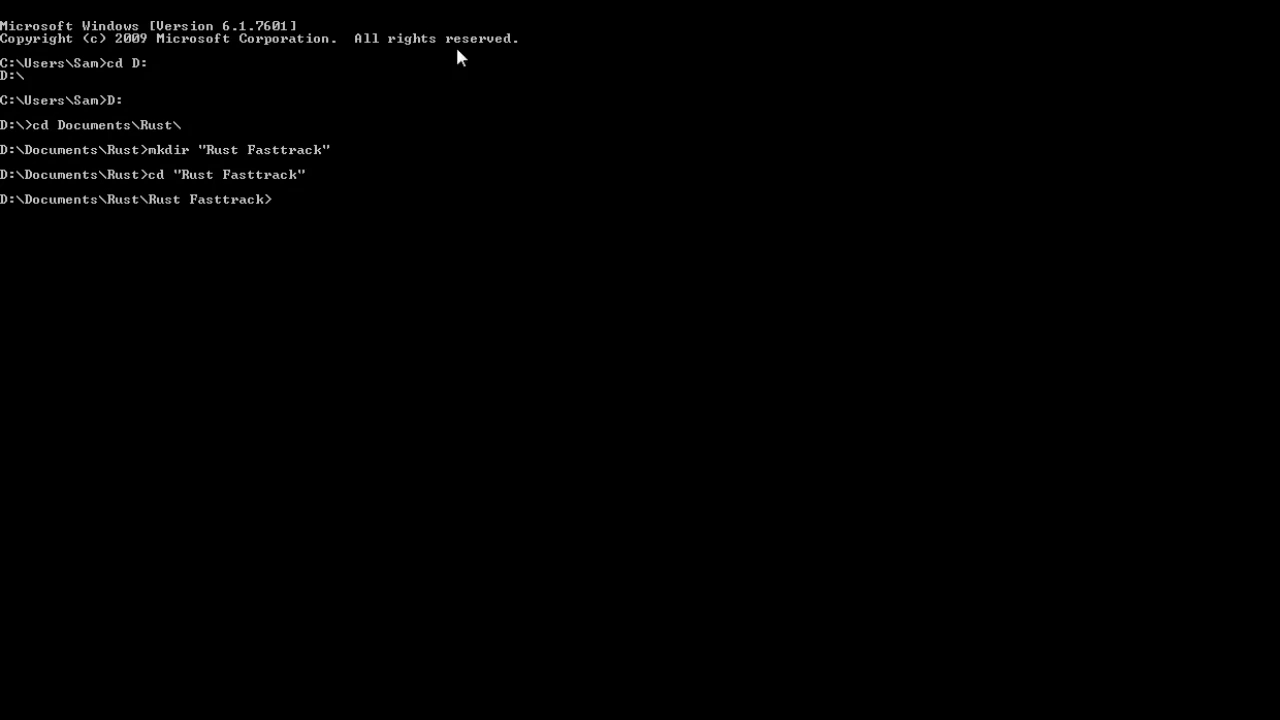
mouse_move(516, 308)
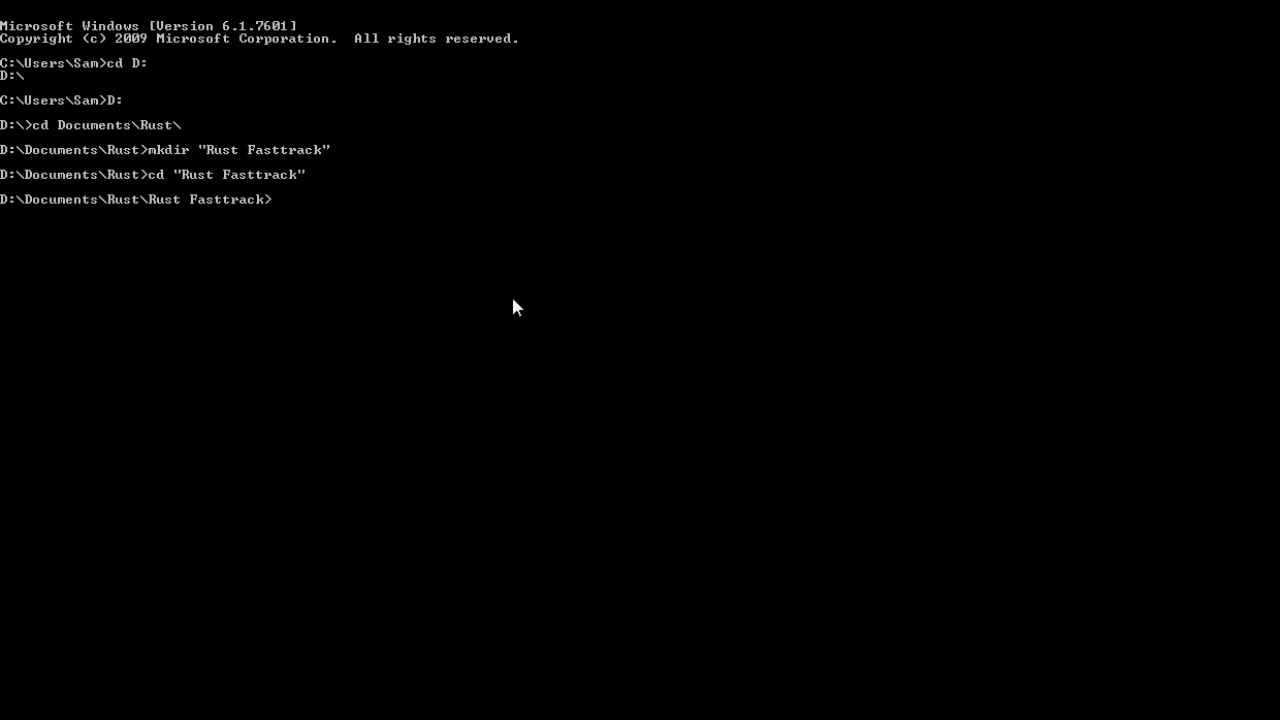
mouse_move(446, 308)
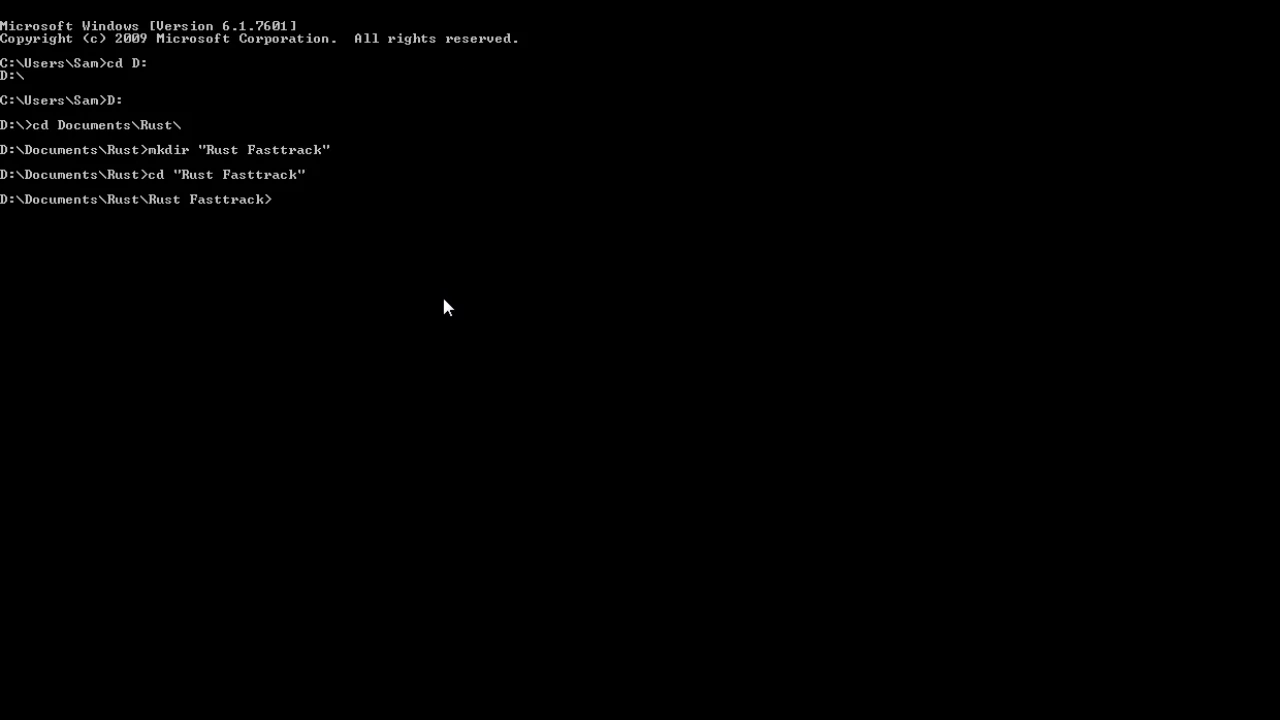
mouse_move(510, 304)
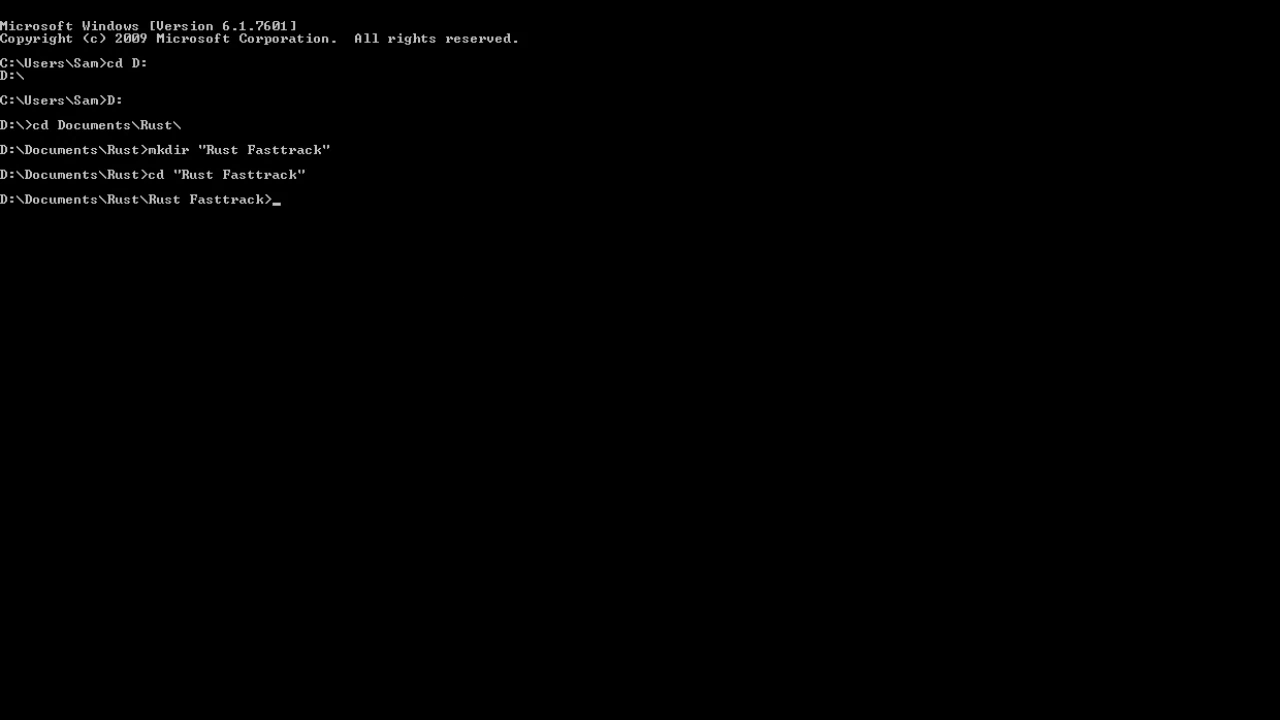
mouse_move(420, 248)
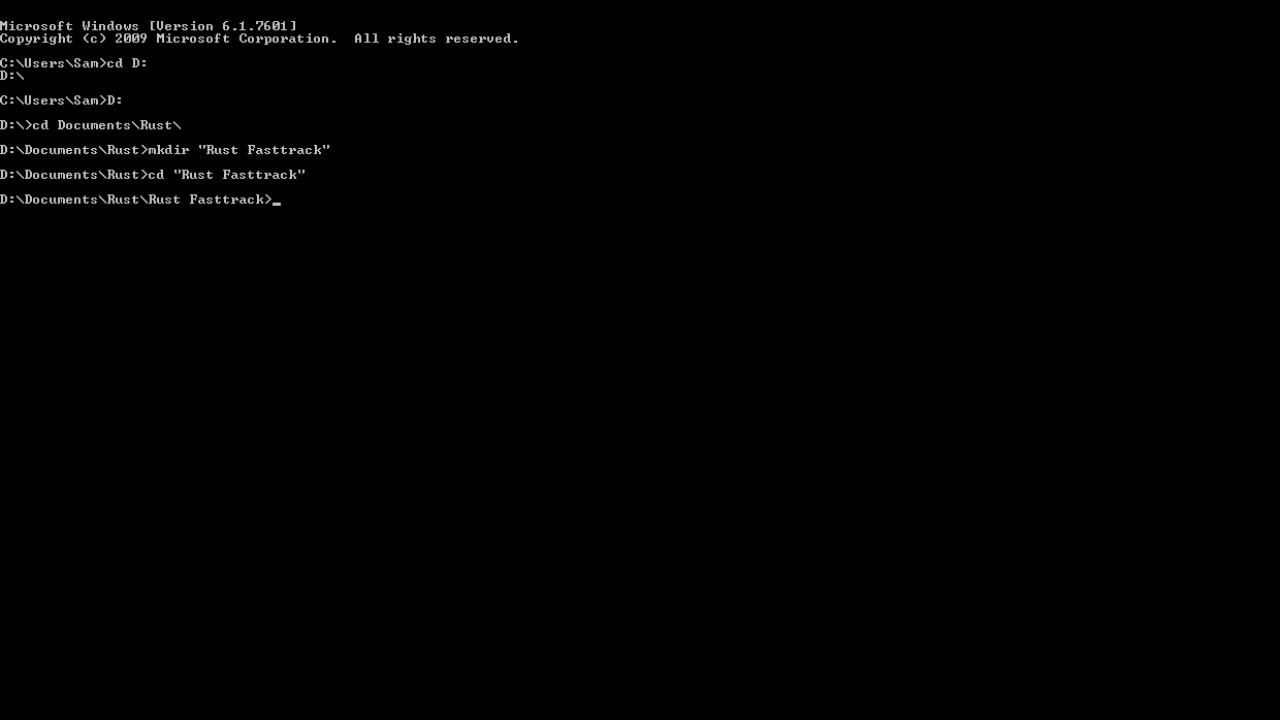
mouse_move(388, 260)
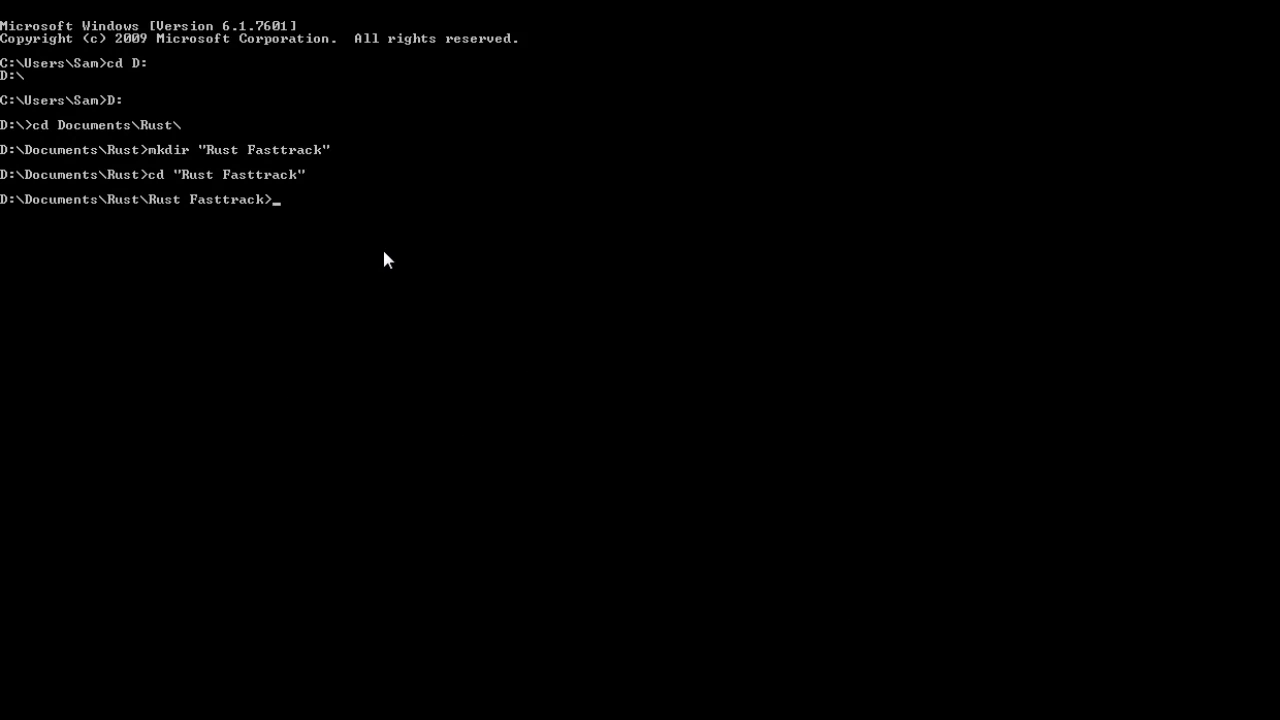
Step: Run cargo --version and rustc --version, reporting cargo 0.2.0-nightly and rustc 1.1.0
type("vc")
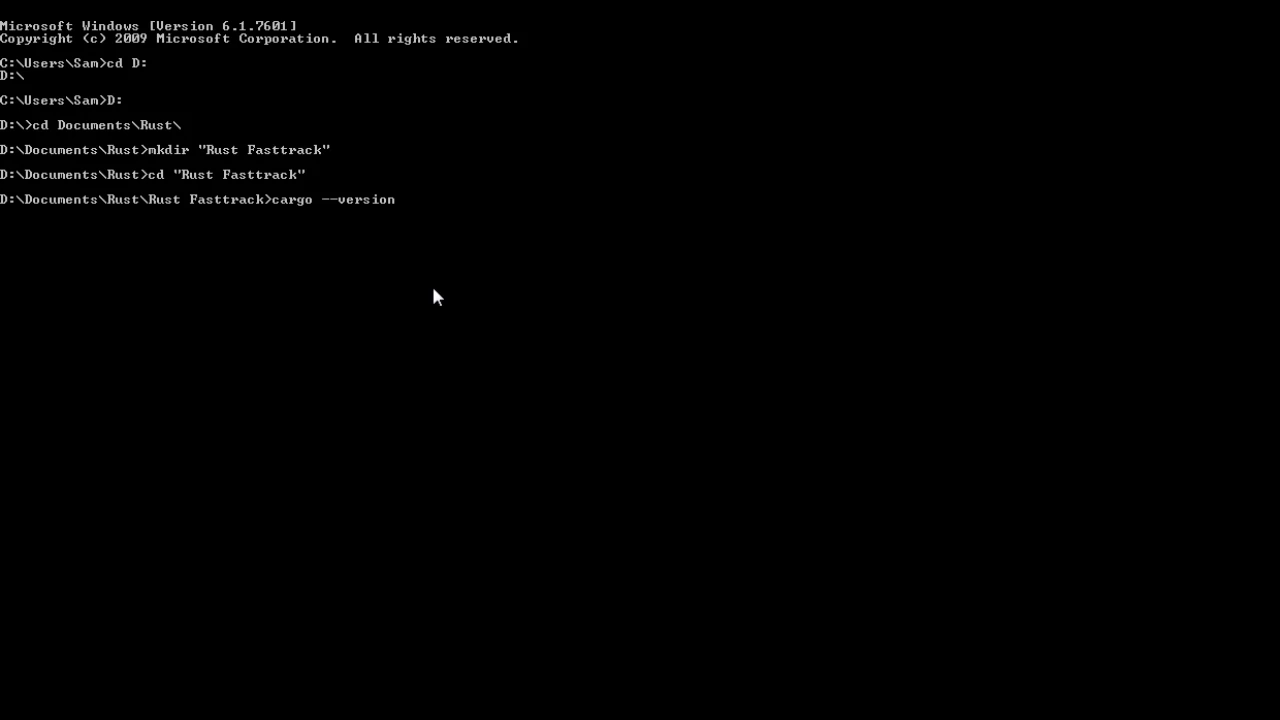
key("Return")
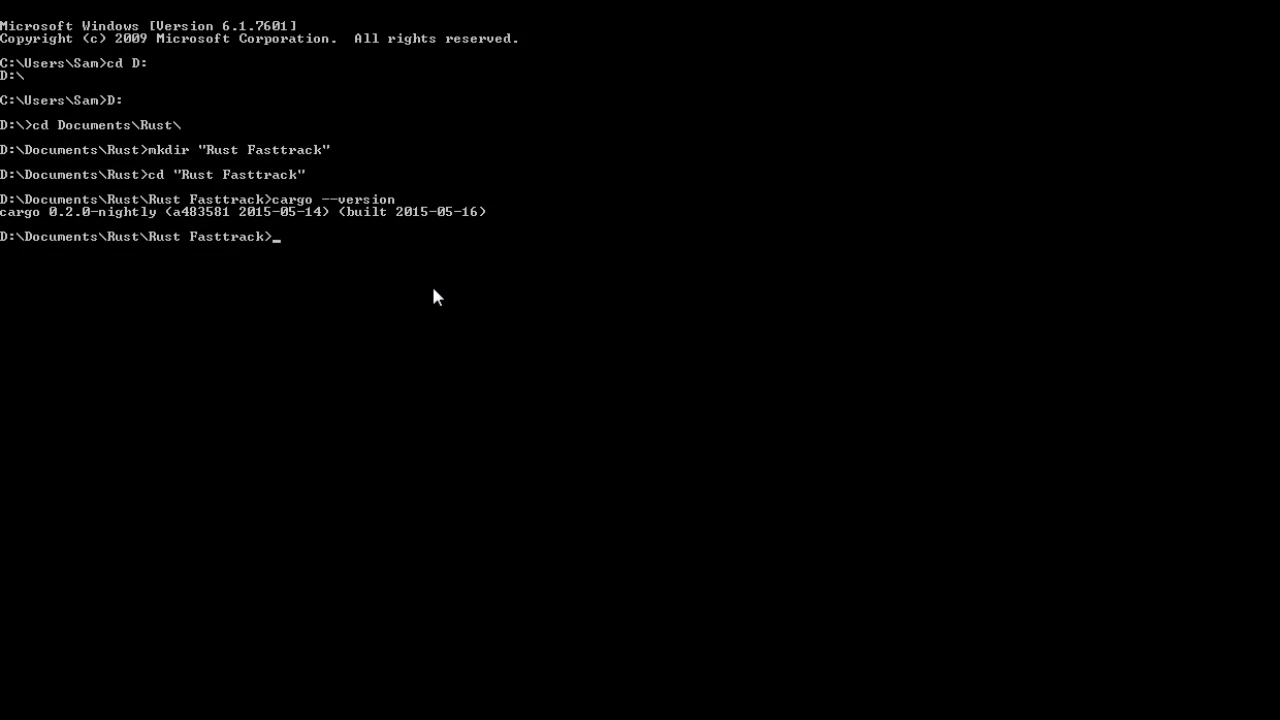
type("rustc --")
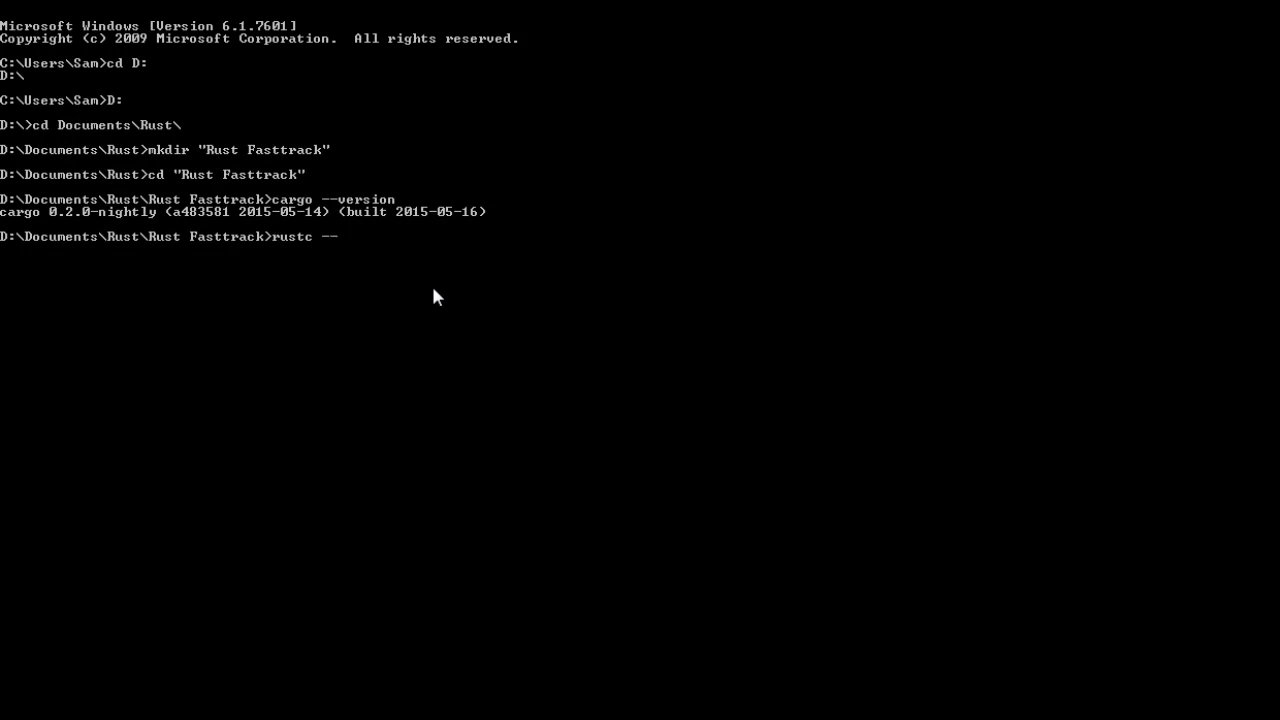
key("Return")
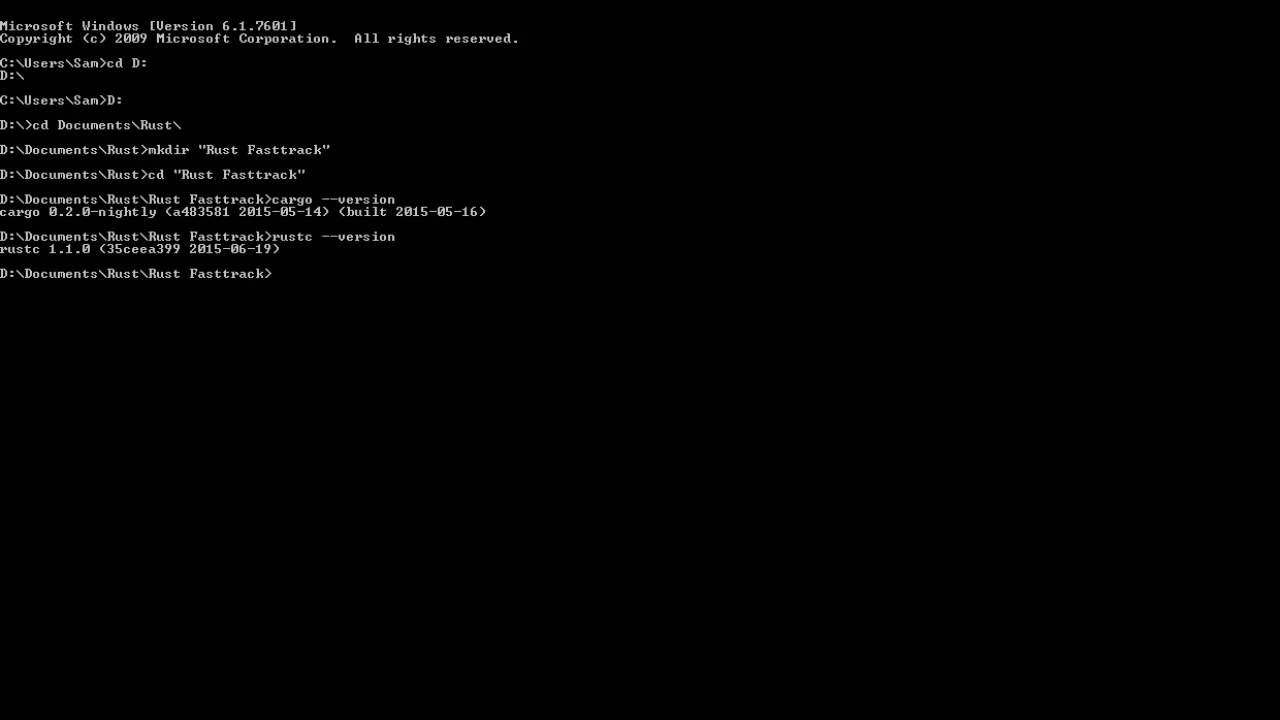
mouse_move(168, 192)
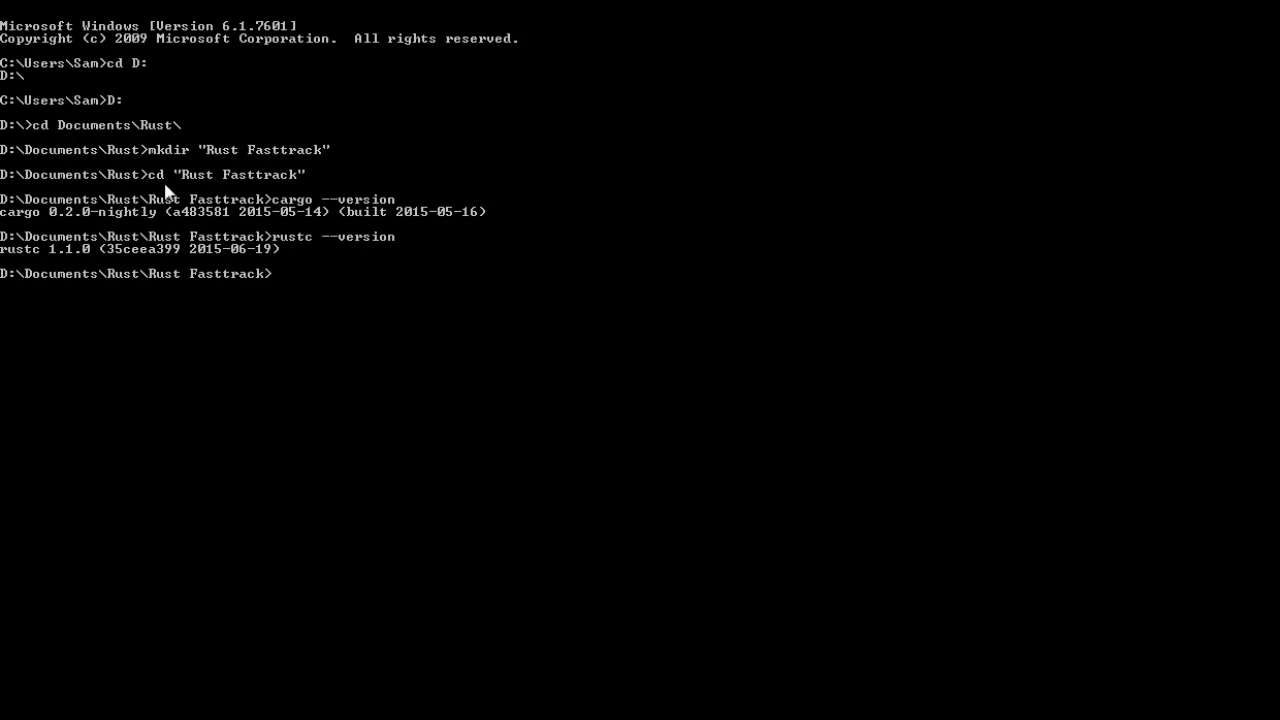
Step: Enter a cargo new --bin command naming the new binary project
type("cargo n")
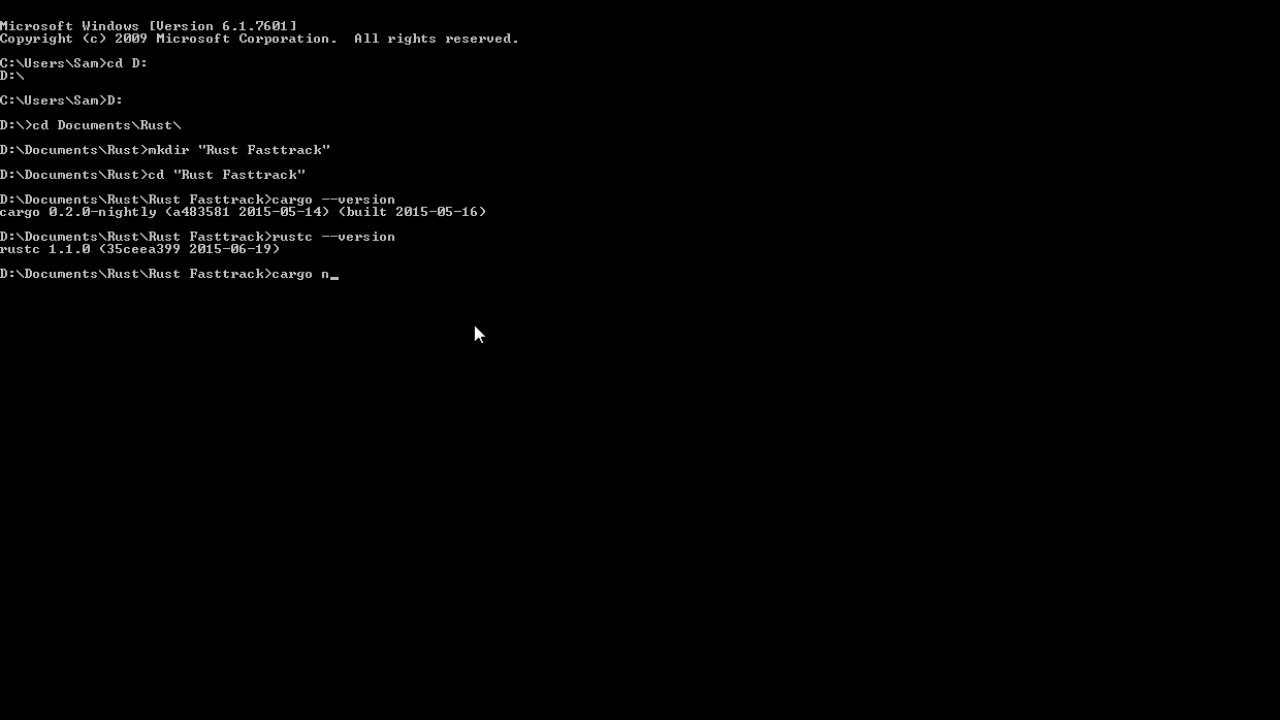
type("ew --bin")
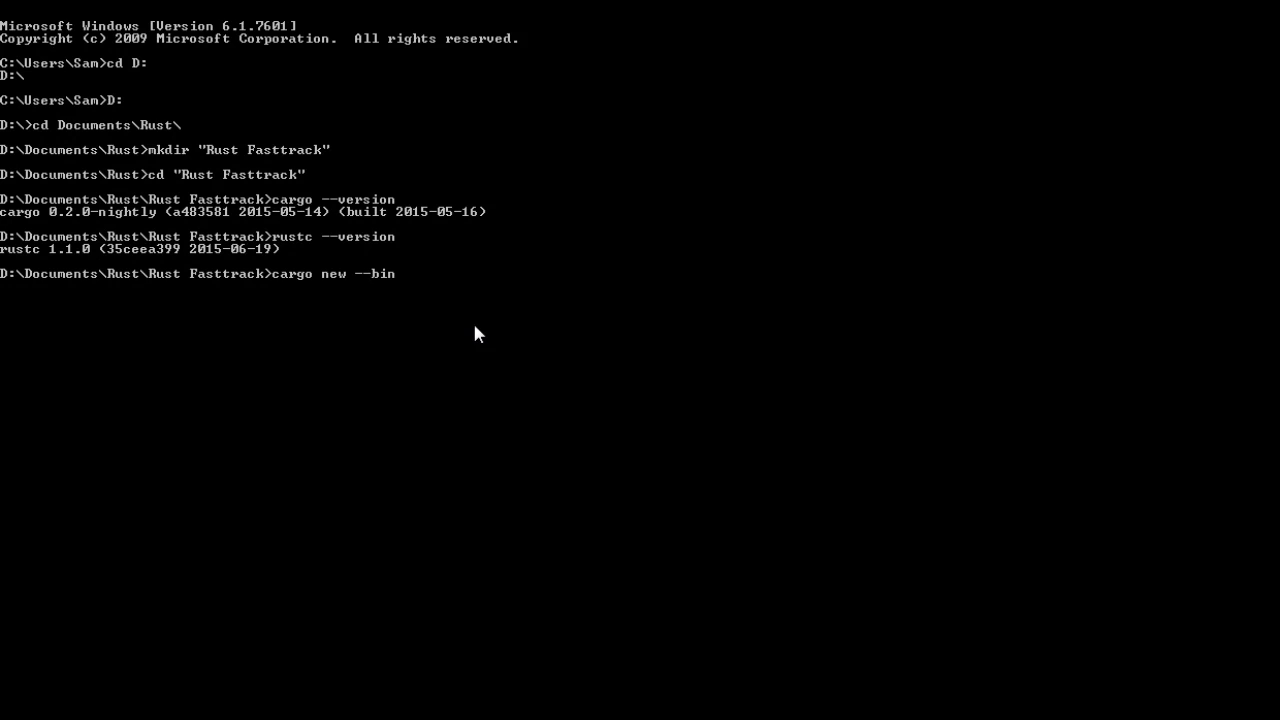
type("i")
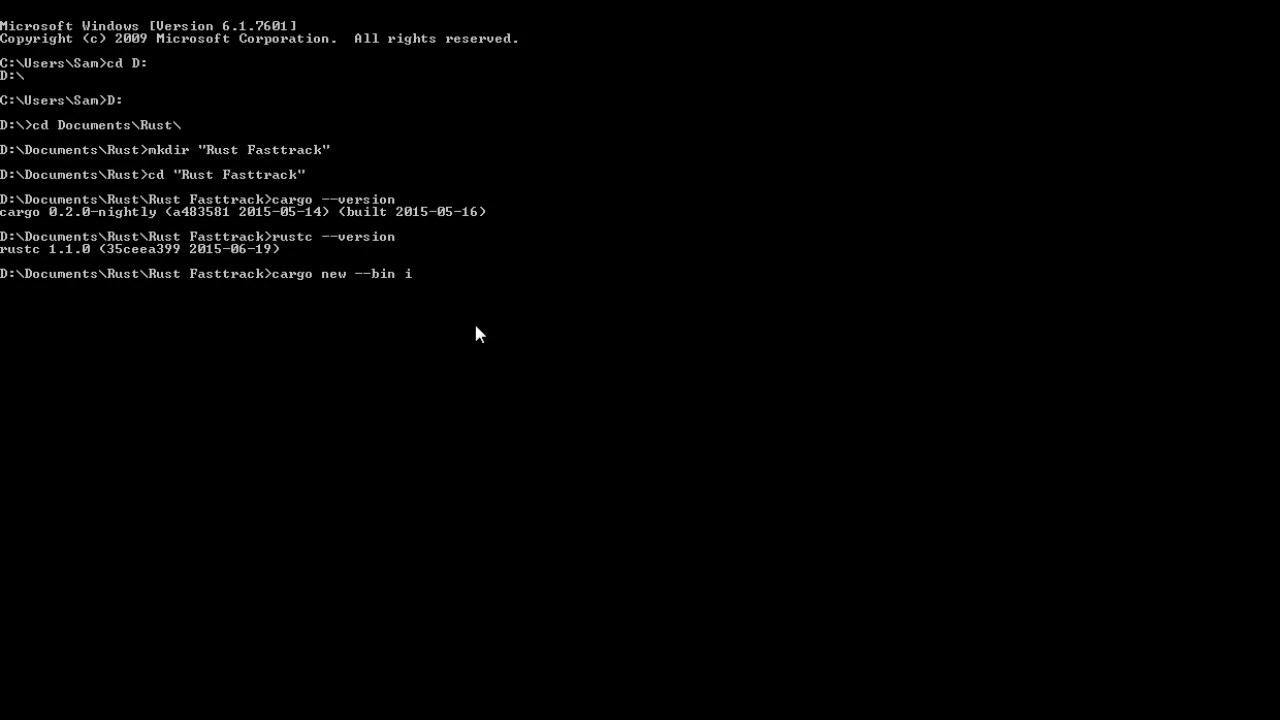
key("Return")
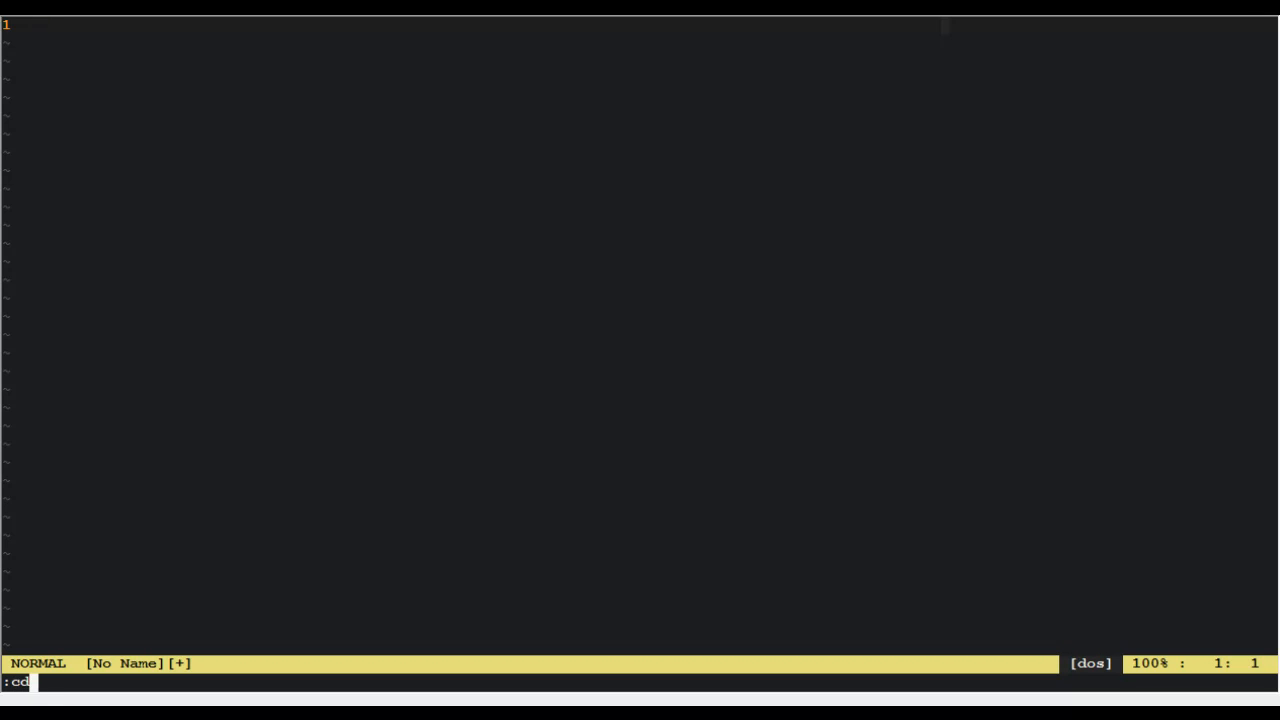
Step: Change the working directory to D:\Documents and into the Rust Fasttrack folder
type("D:\\Documents")
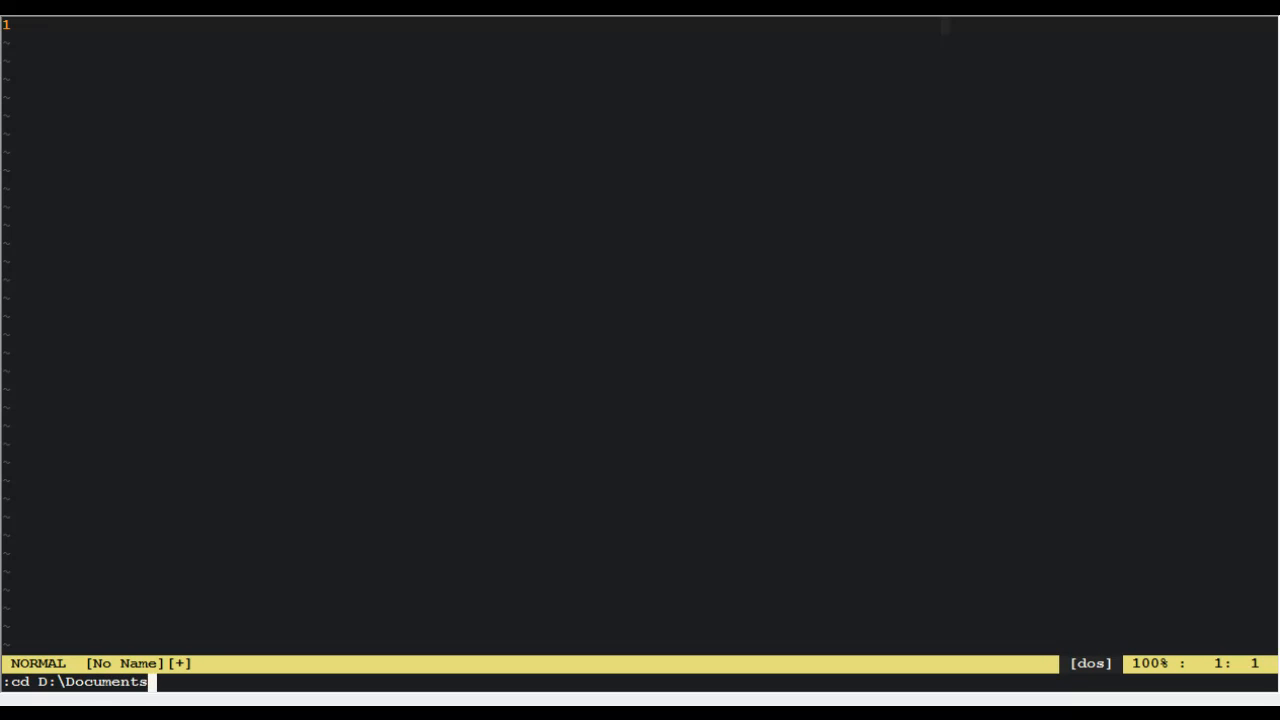
key("Return")
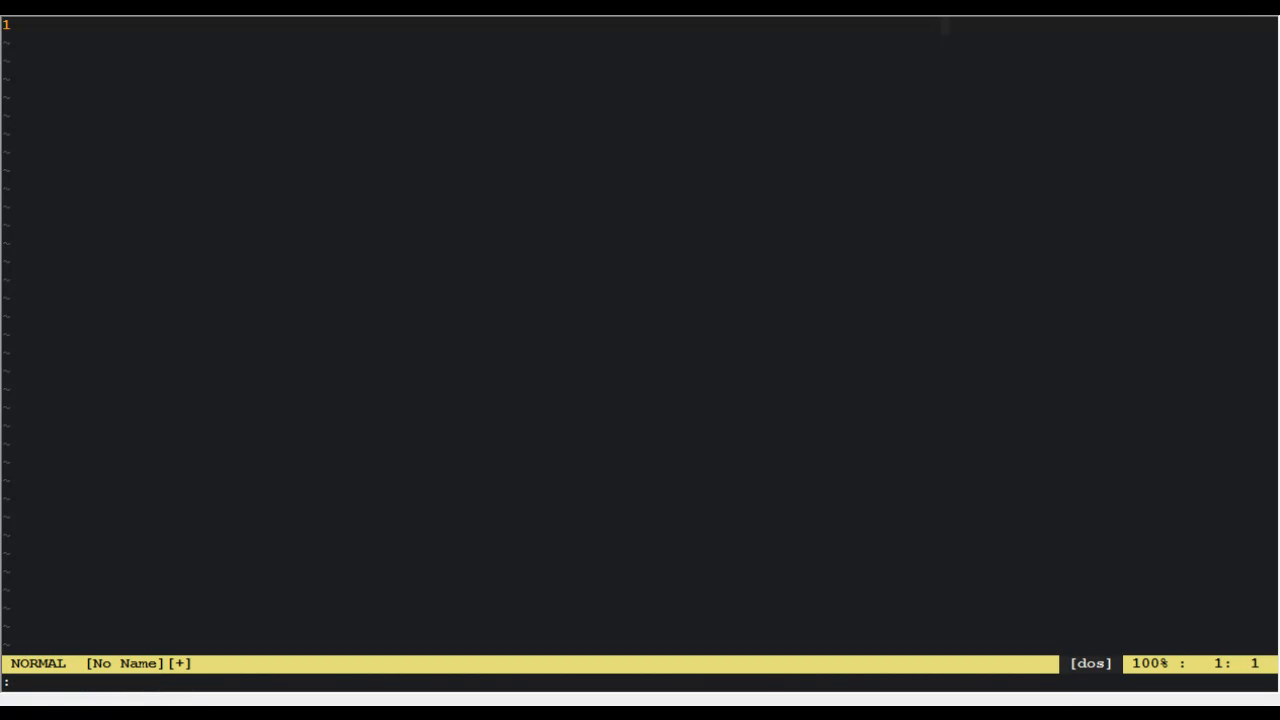
type("cd Rust/")
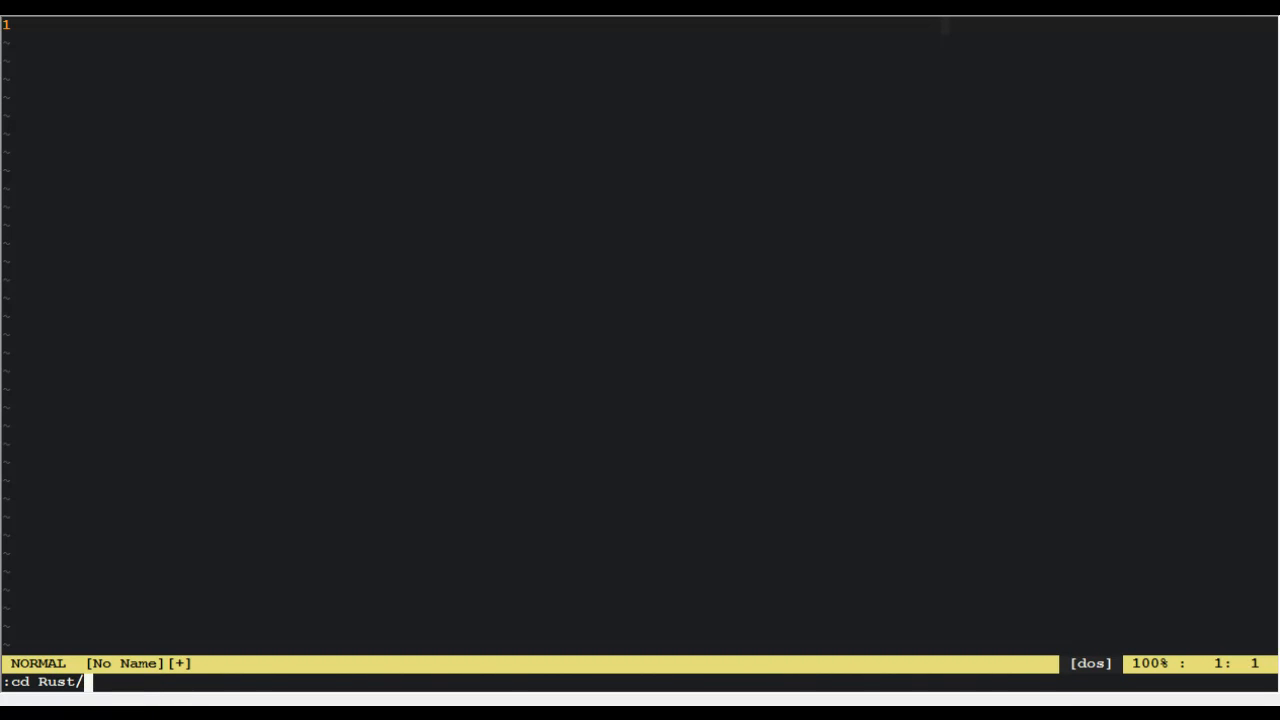
key("BackSpace")
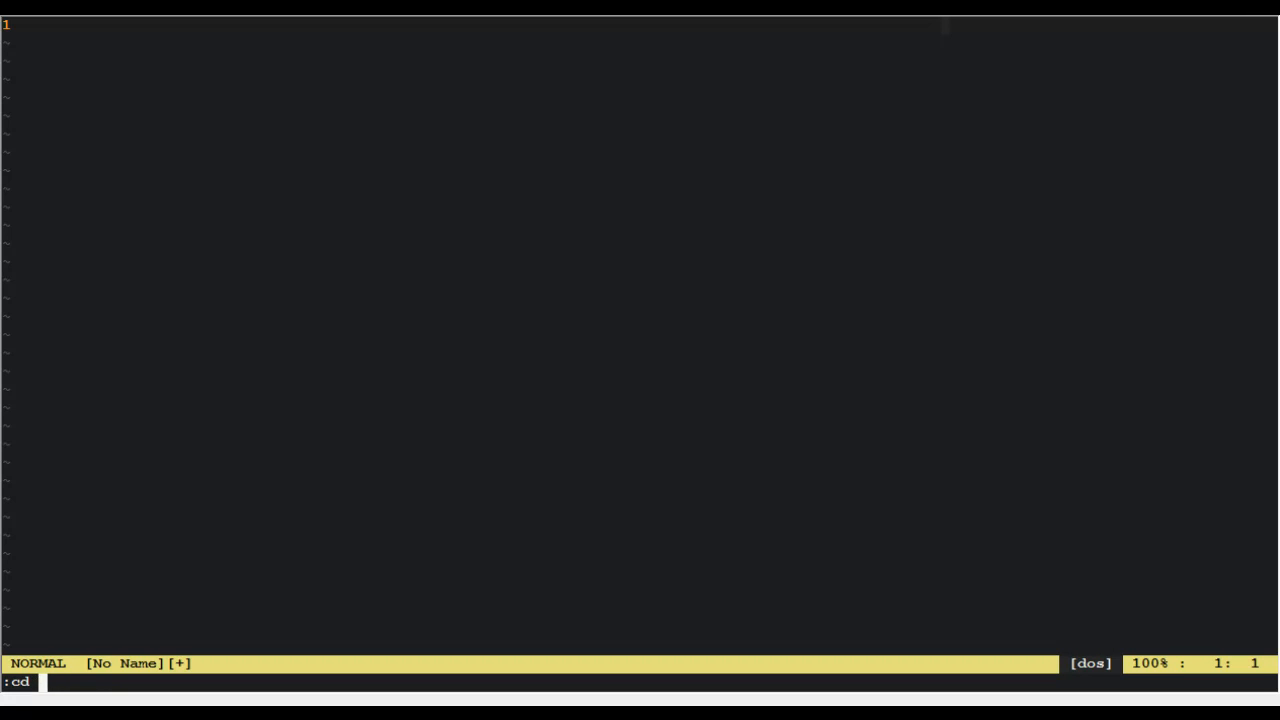
type("\"Rust Fasttrack")
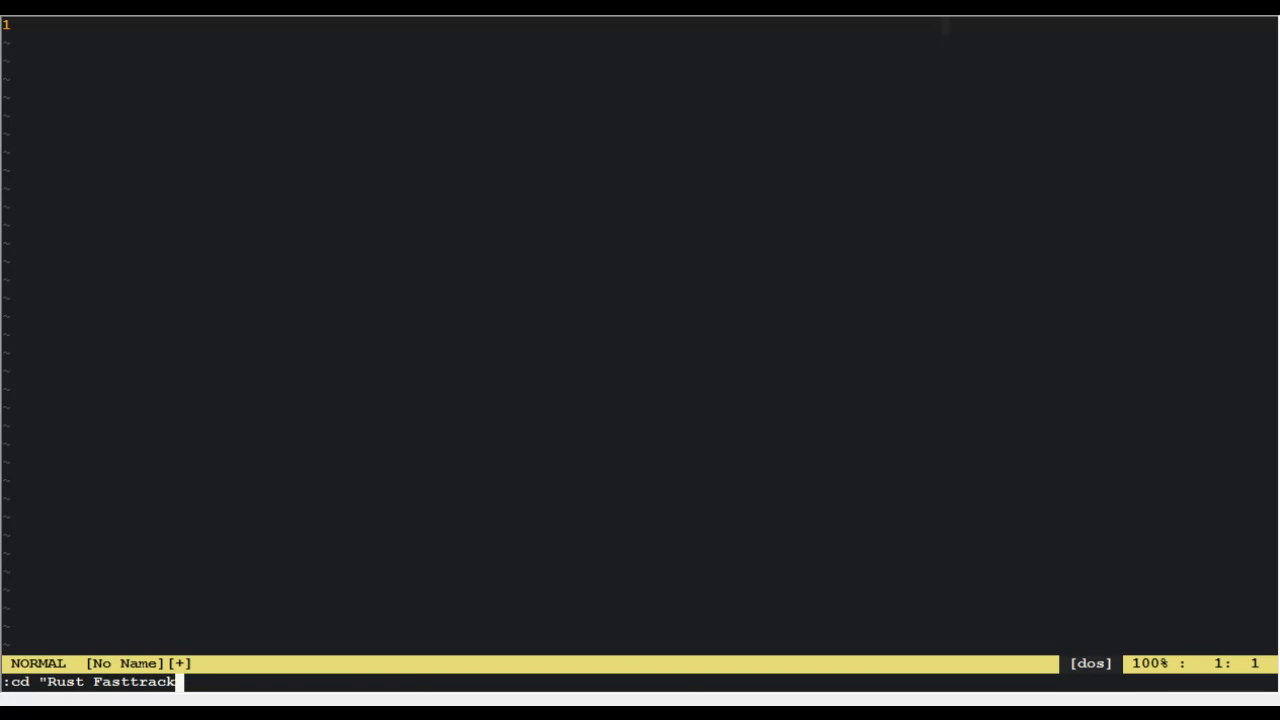
key("Return")
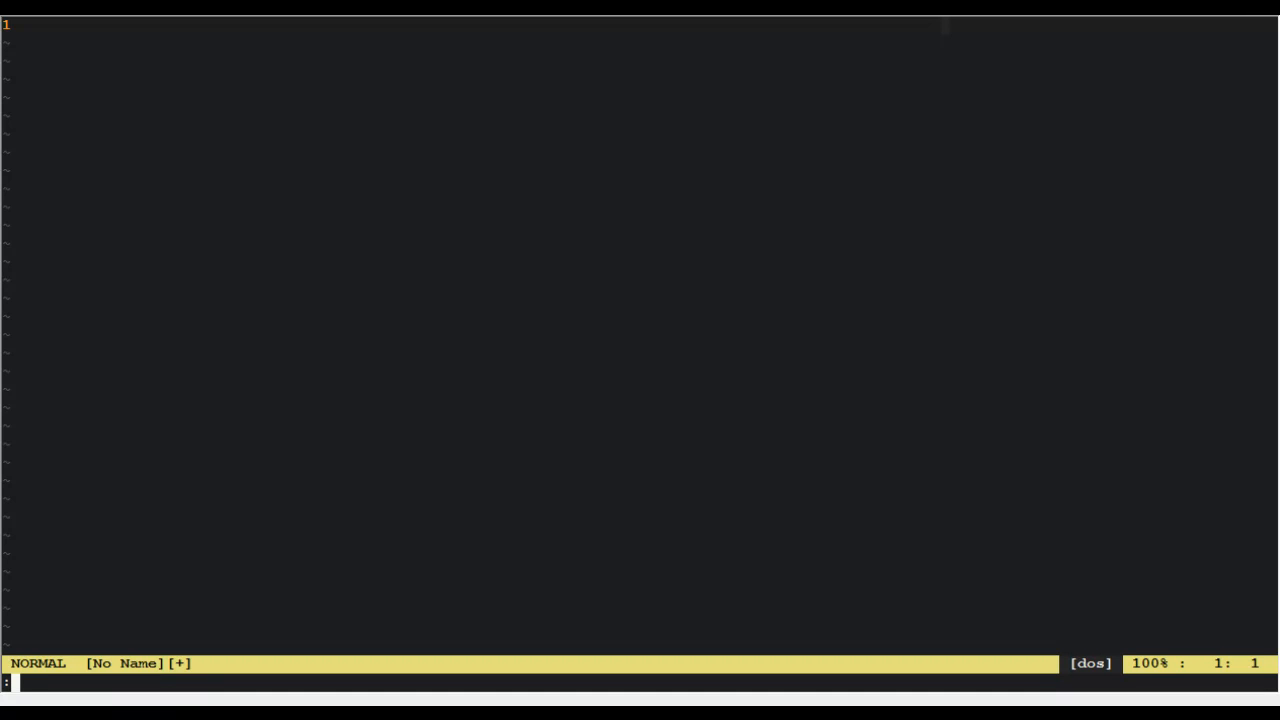
Step: Confirm the location with pwd, move into the project folder and begin the :o! / directory browser
type("pwd")
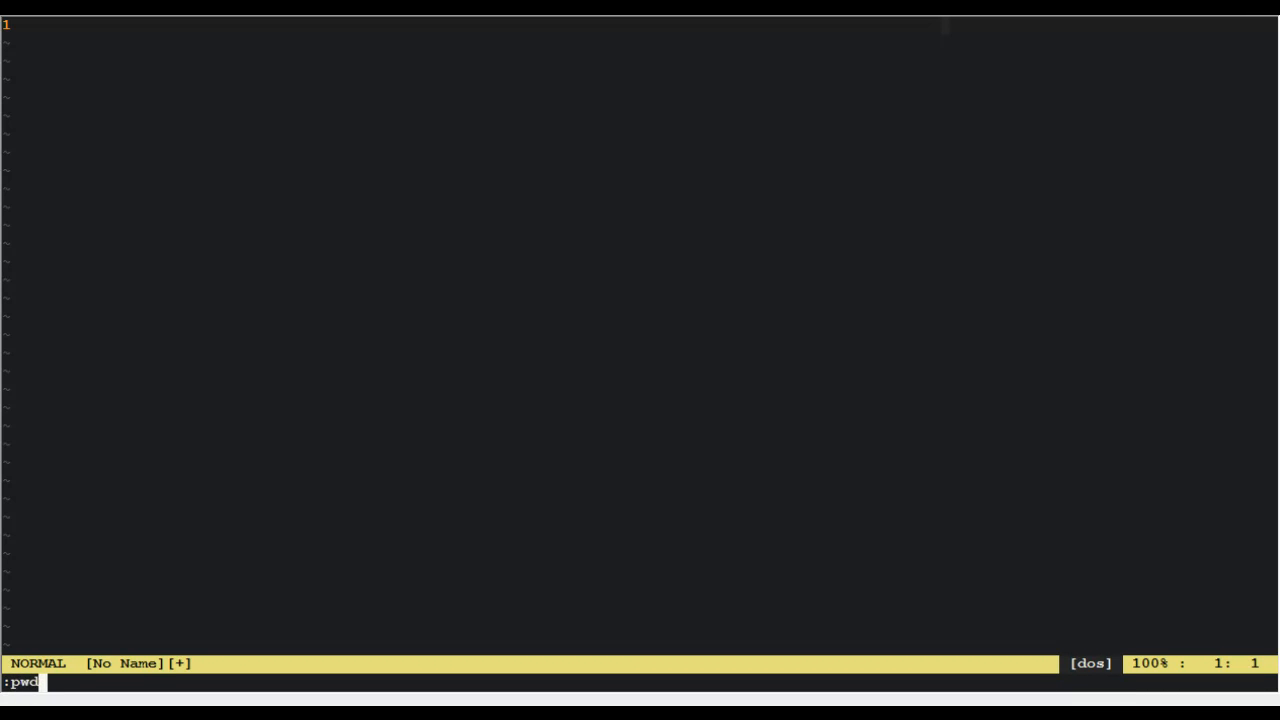
type("cd")
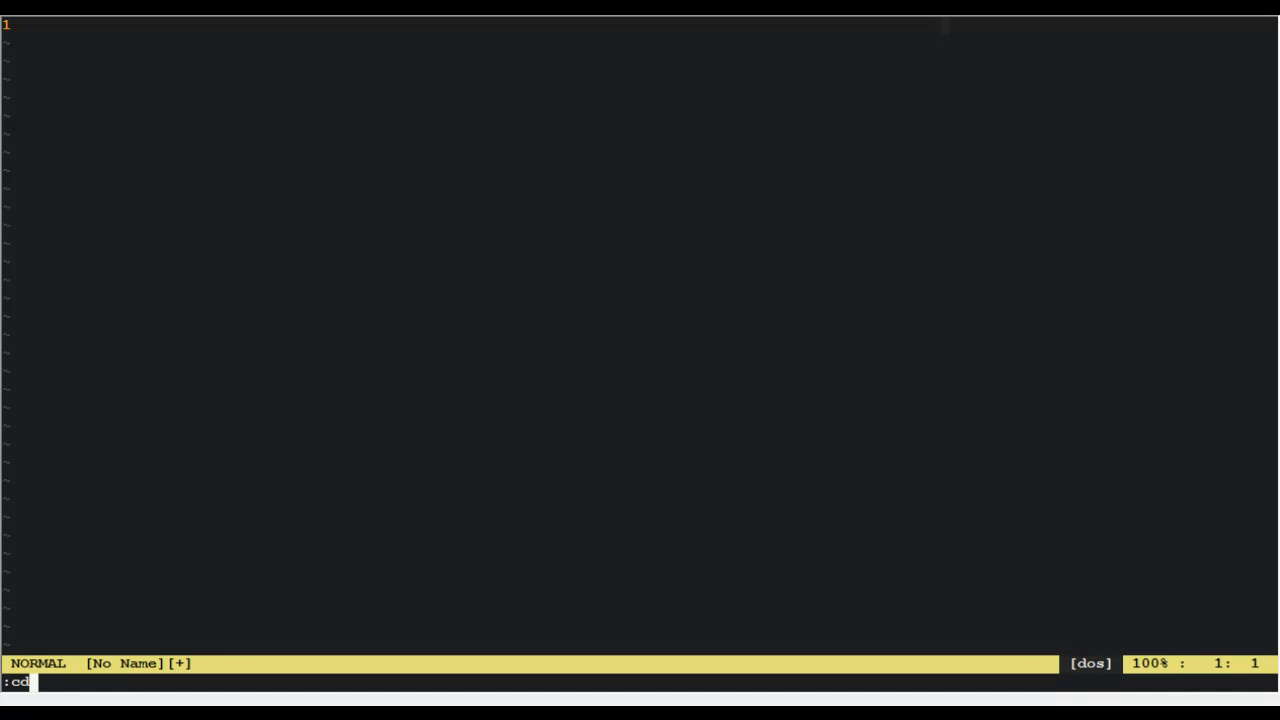
type("R")
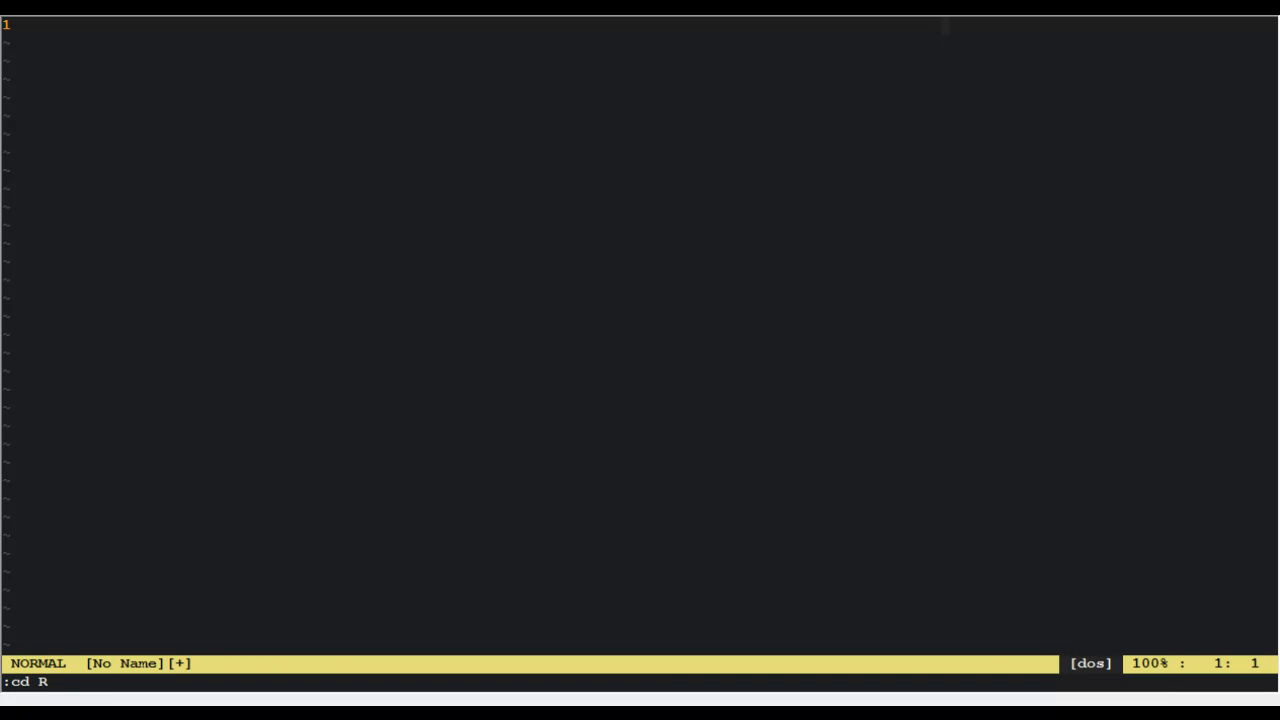
type("ust\\ Fas")
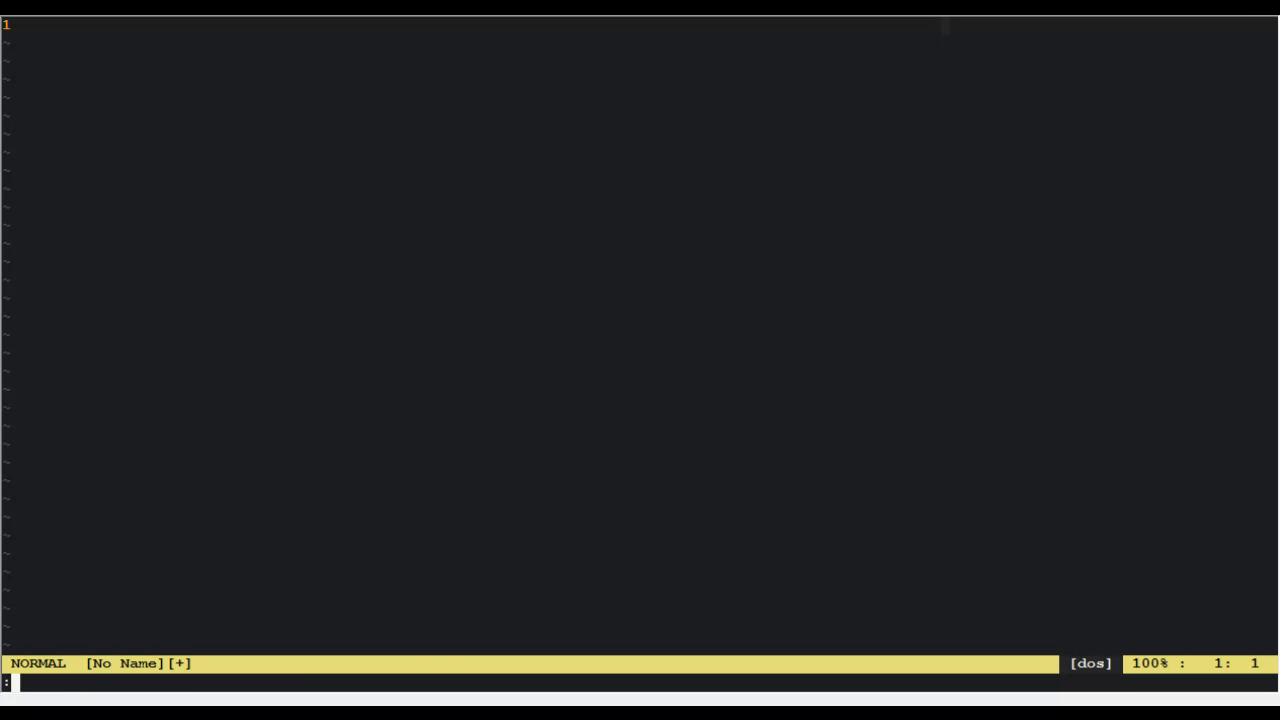
type("cd")
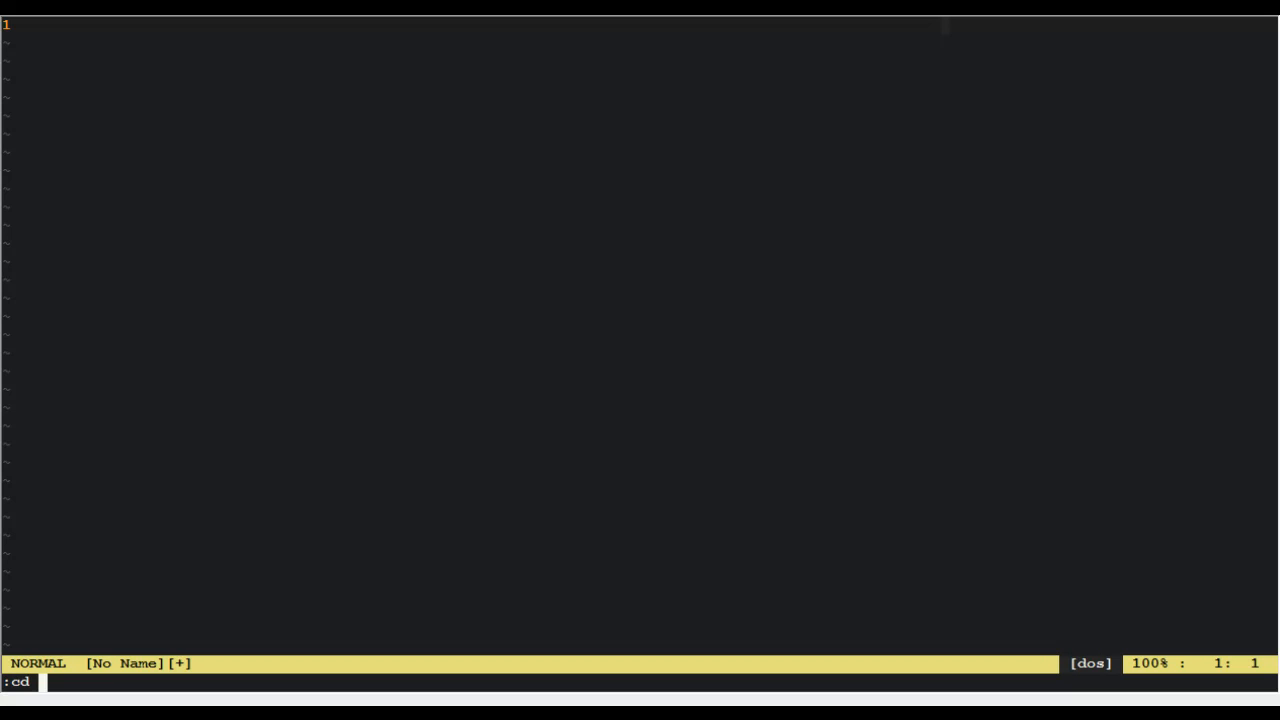
key("Return")
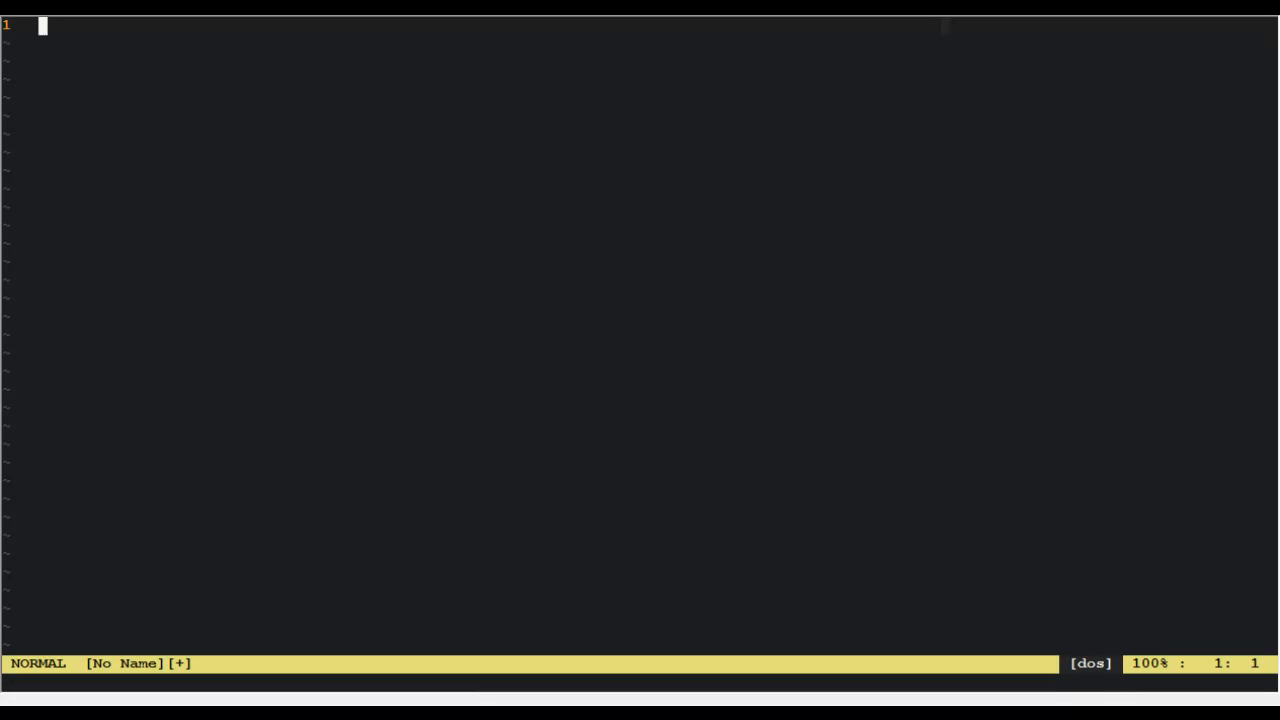
type(":o! /")
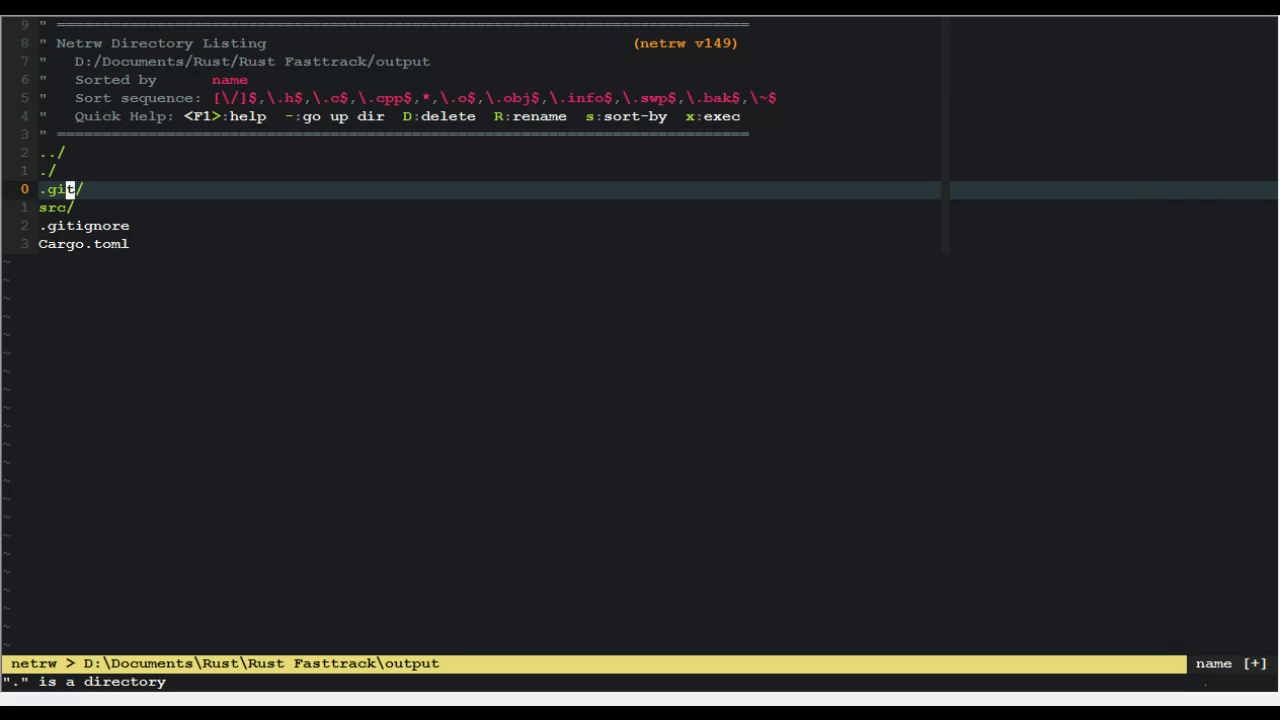
Step: Move past src and .gitignore in netrw and open Cargo.toml
key("j")
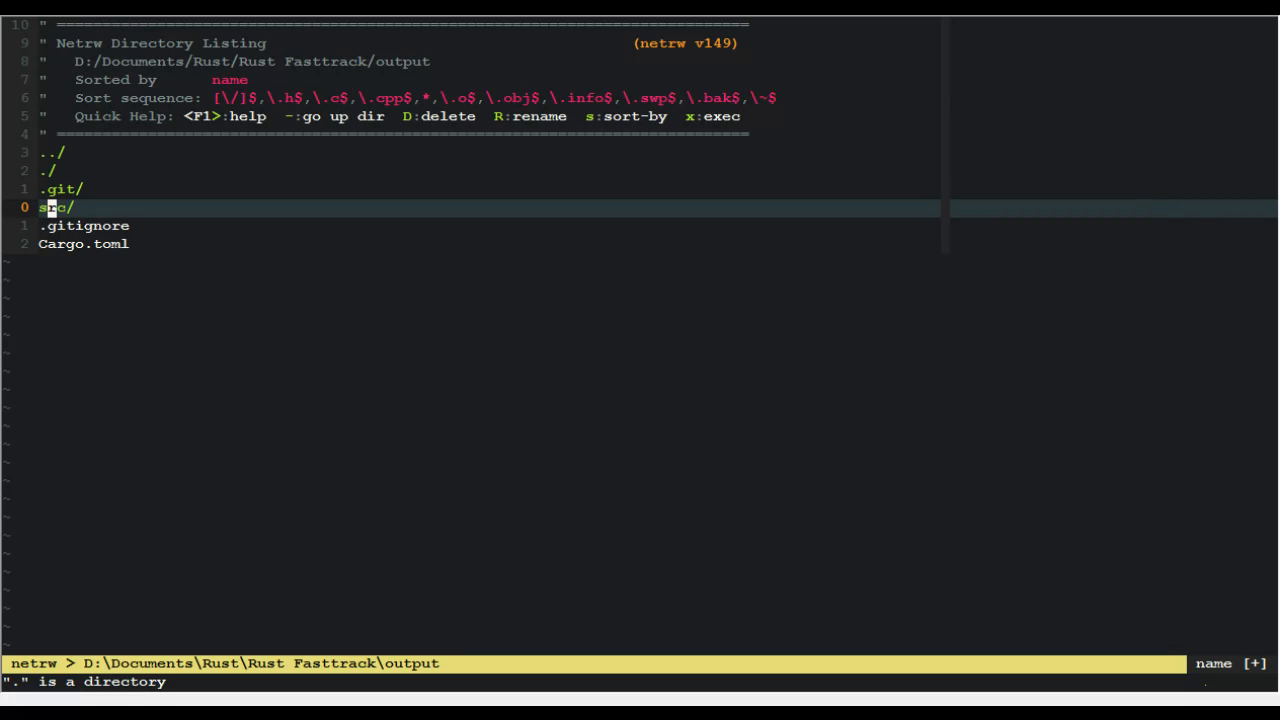
key("j")
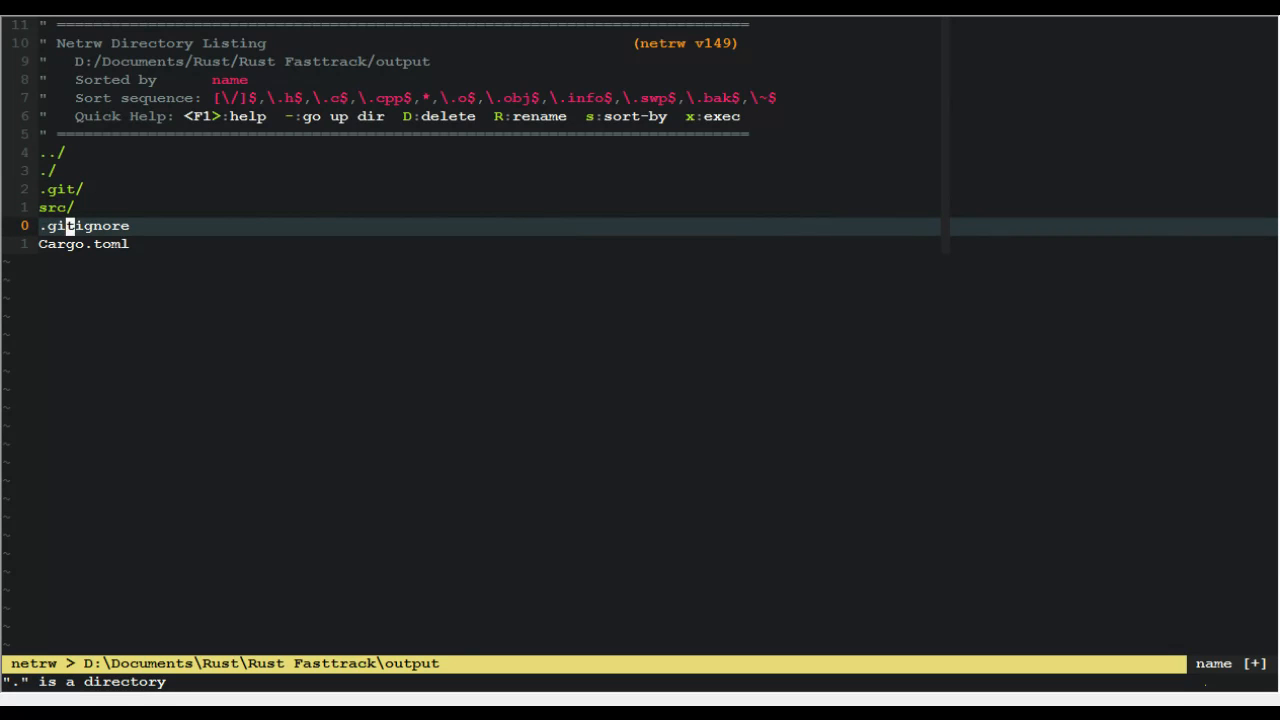
key("j")
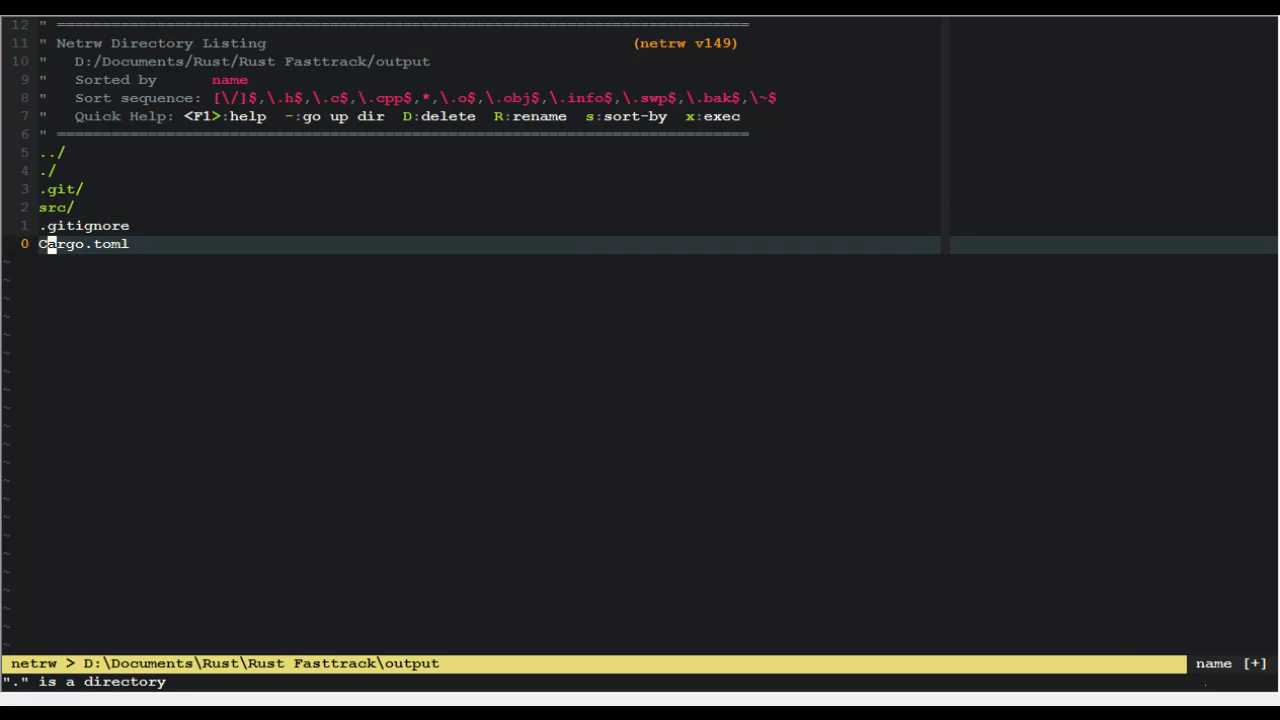
key("Return")
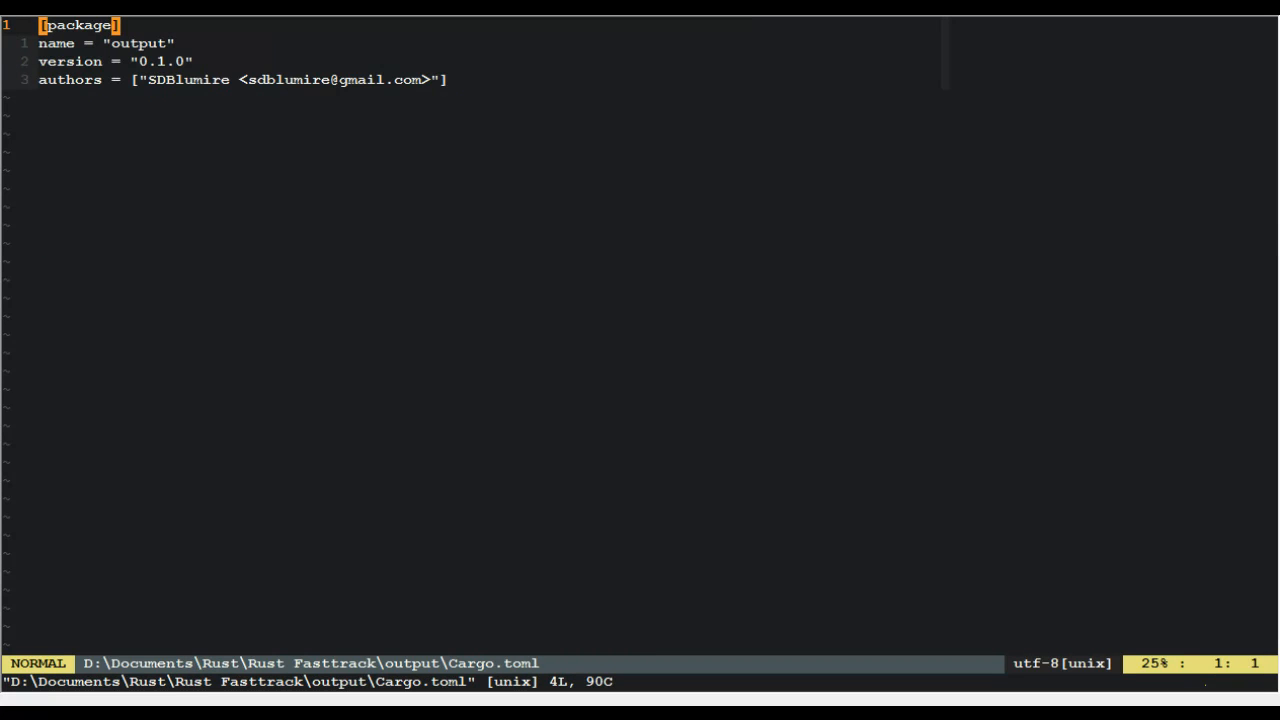
Step: Review the authors, version and name lines, then return to the project folder listing
key("G")
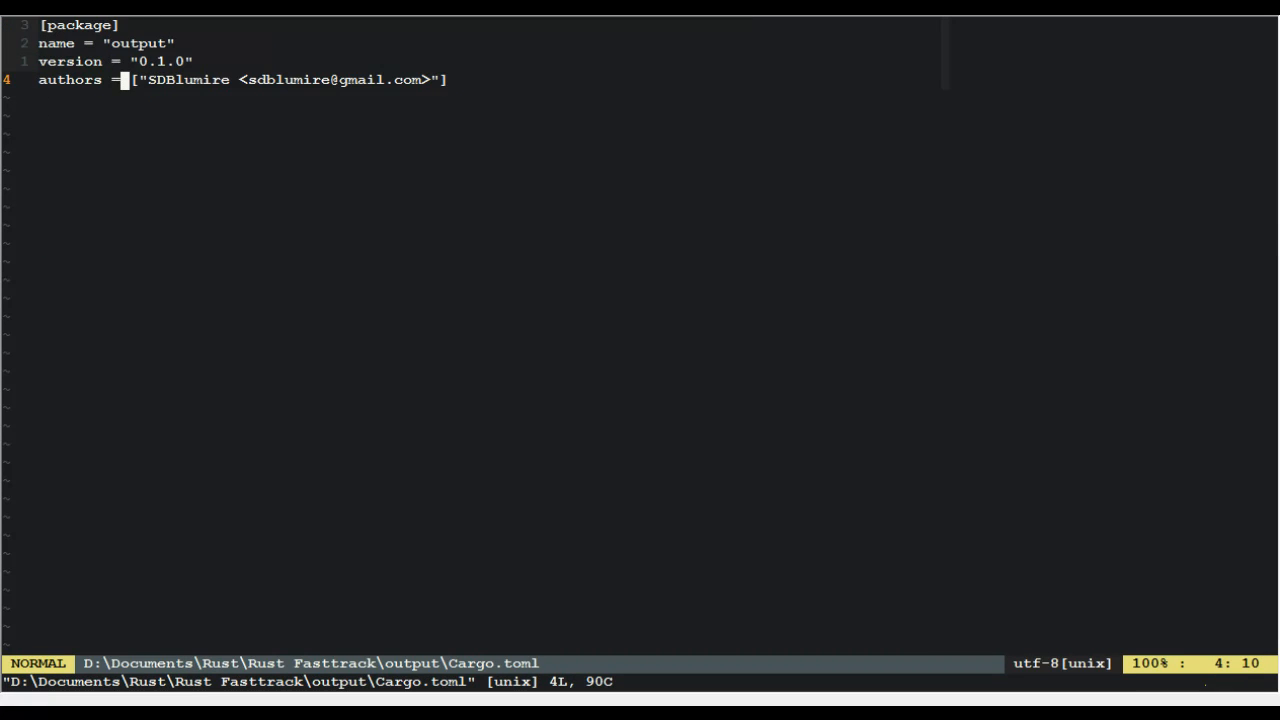
key("k")
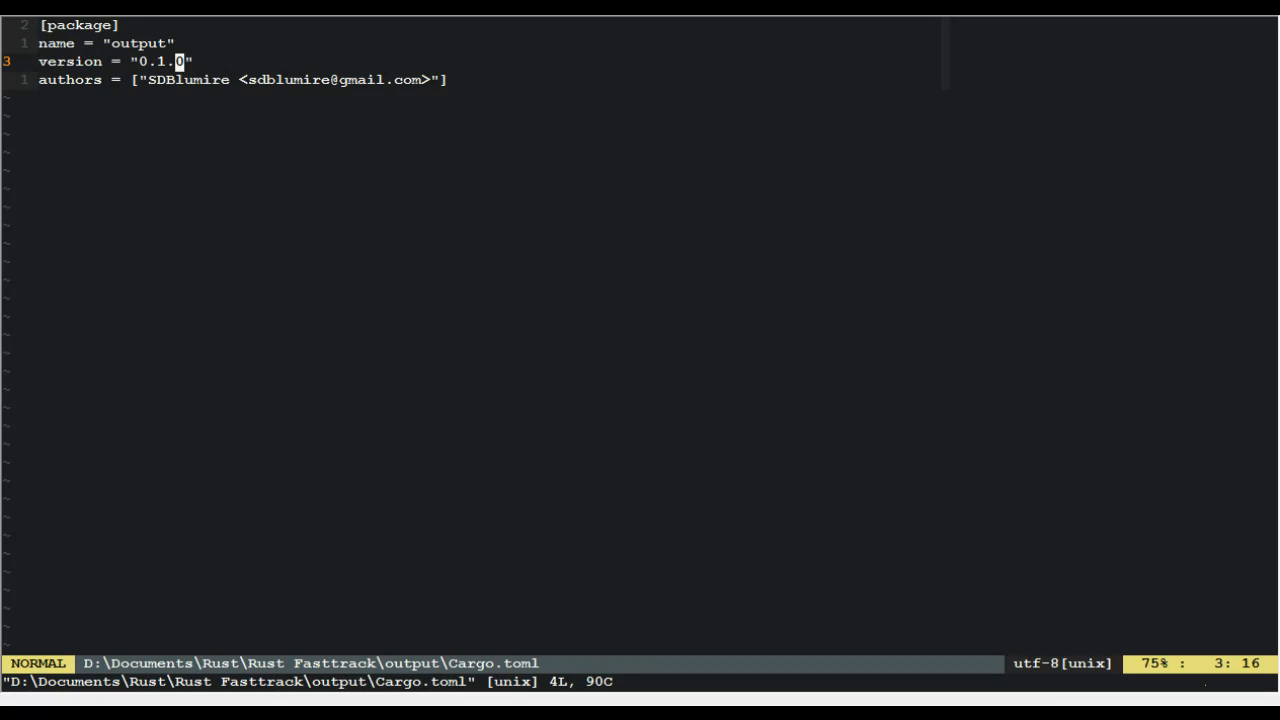
key("k")
type(":o /.")
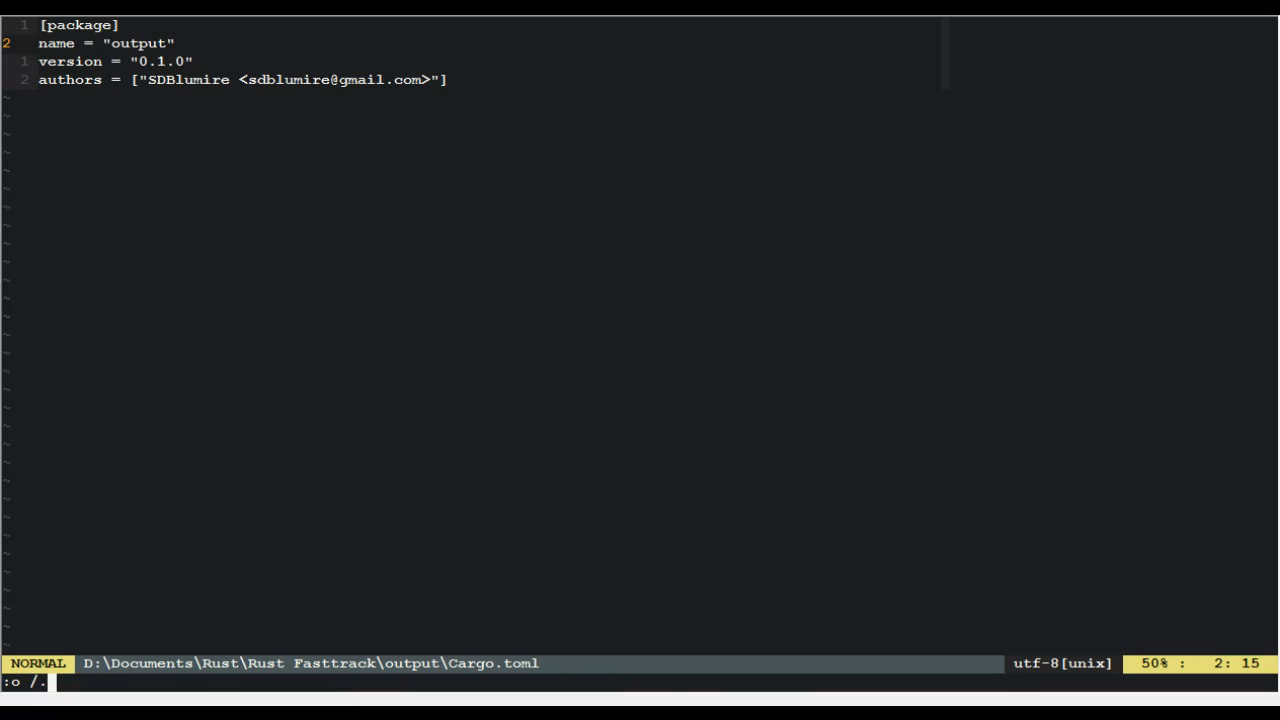
key("Return")
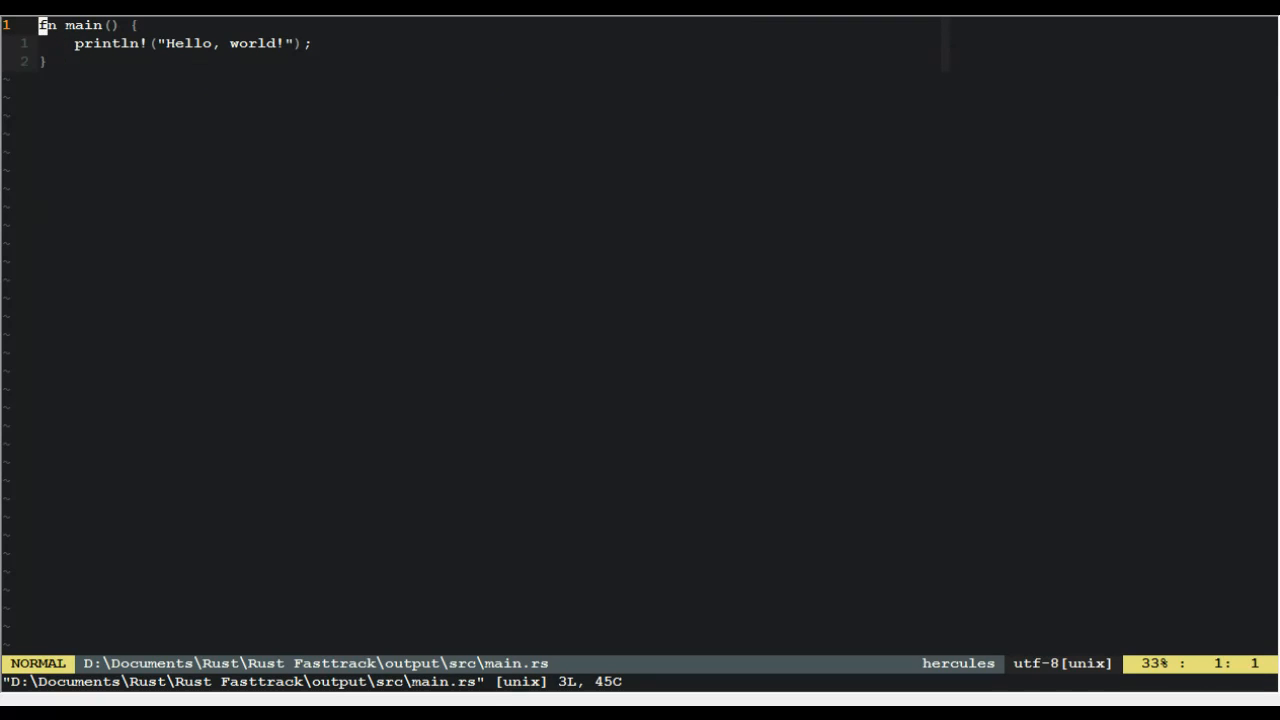
Step: Apply Rust syntax highlighting to main.rs and step through the main function's braces and println! line
type(":set syntax=")
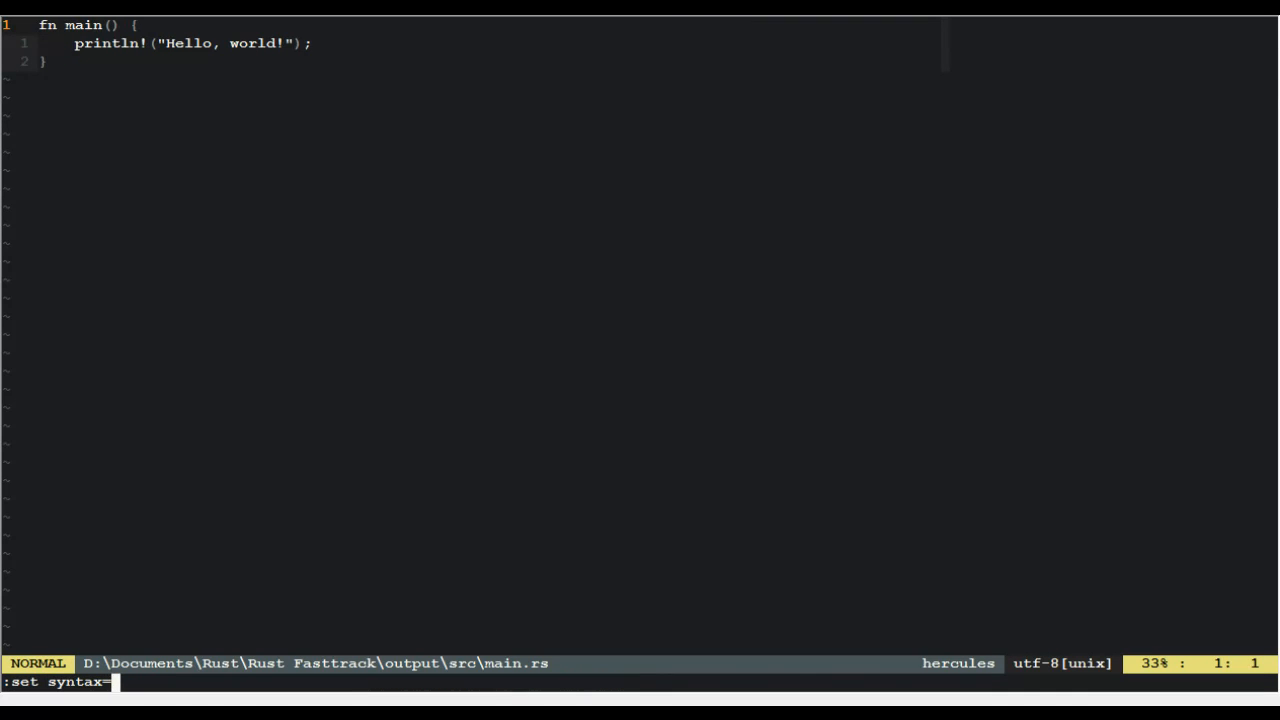
type("rust")
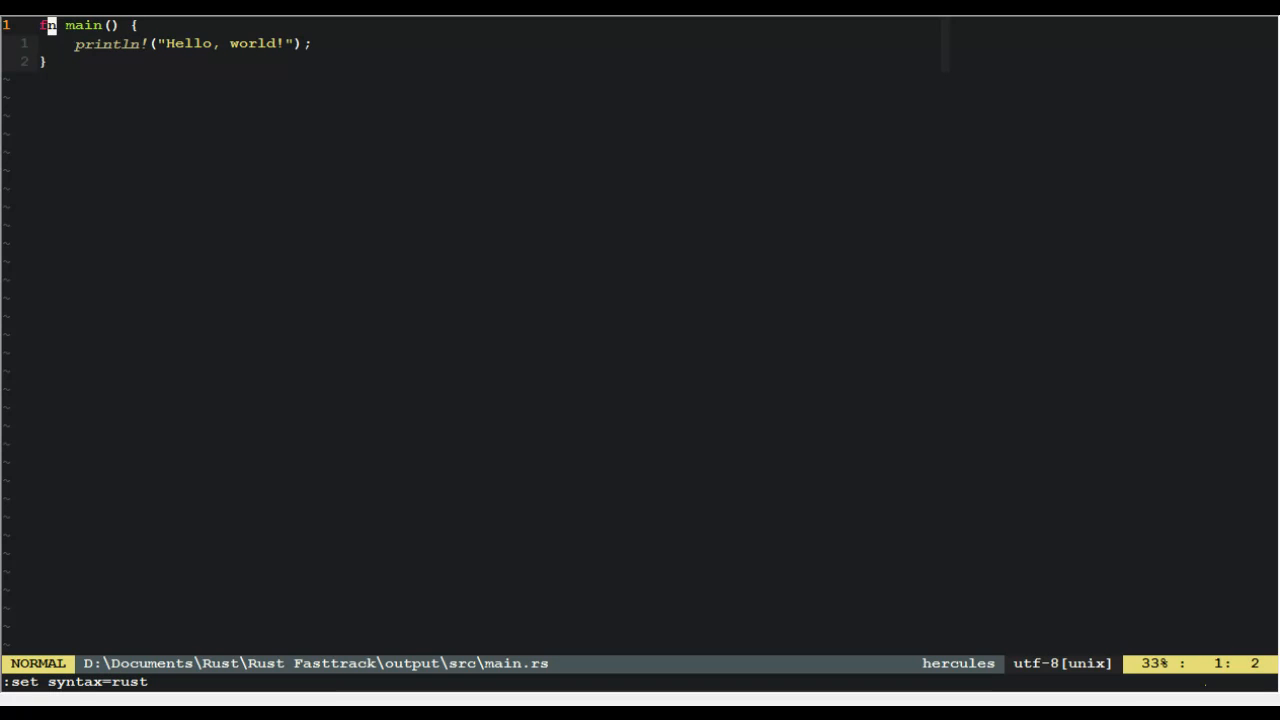
key("j")
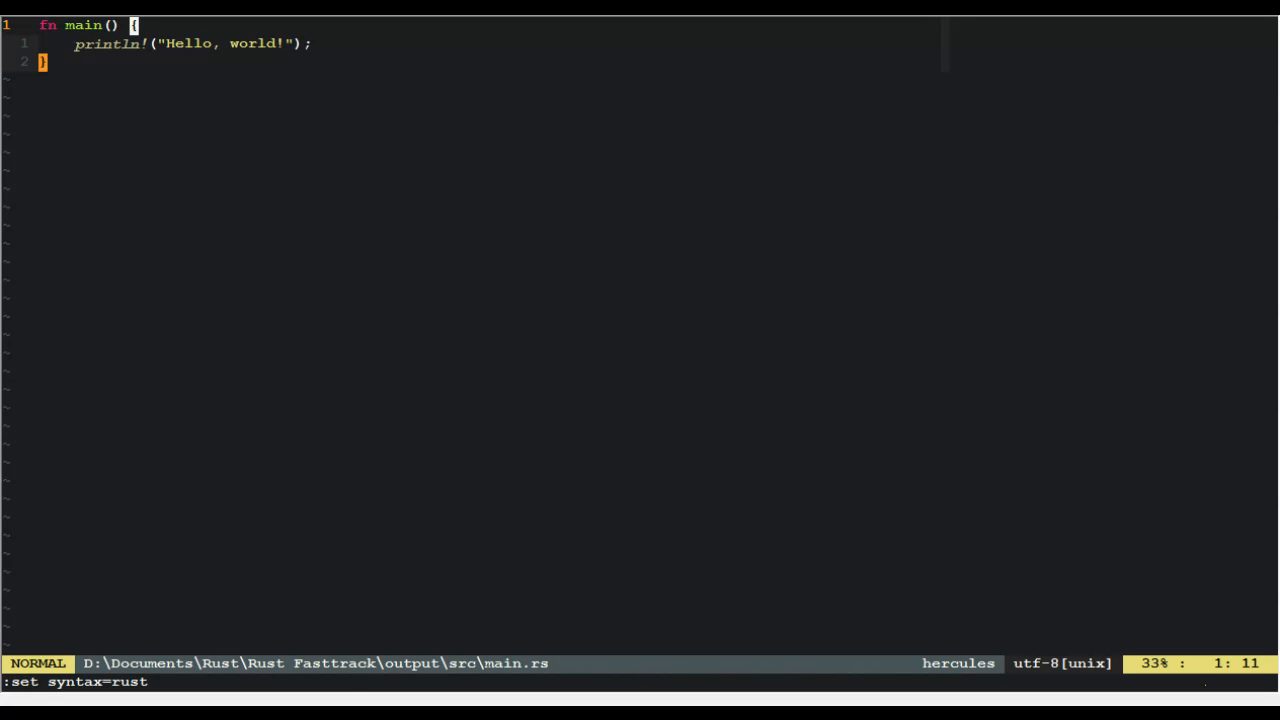
key("j")
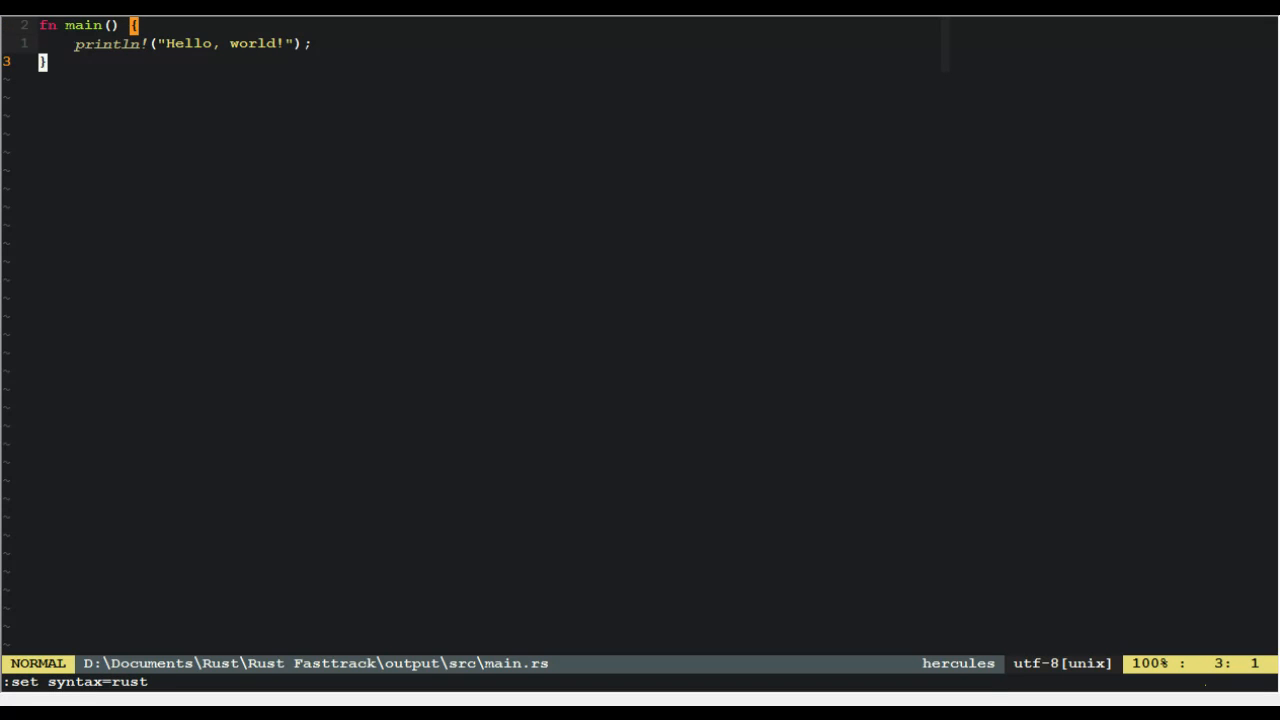
key("gg")
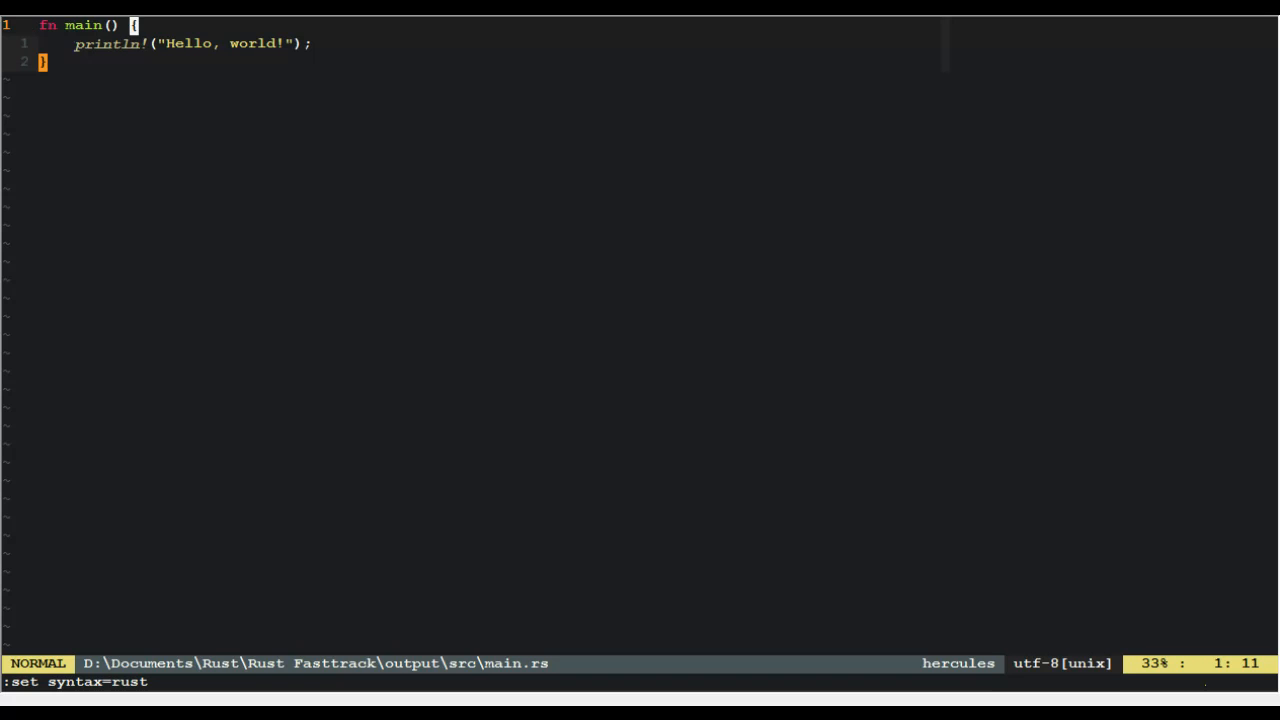
key("j")
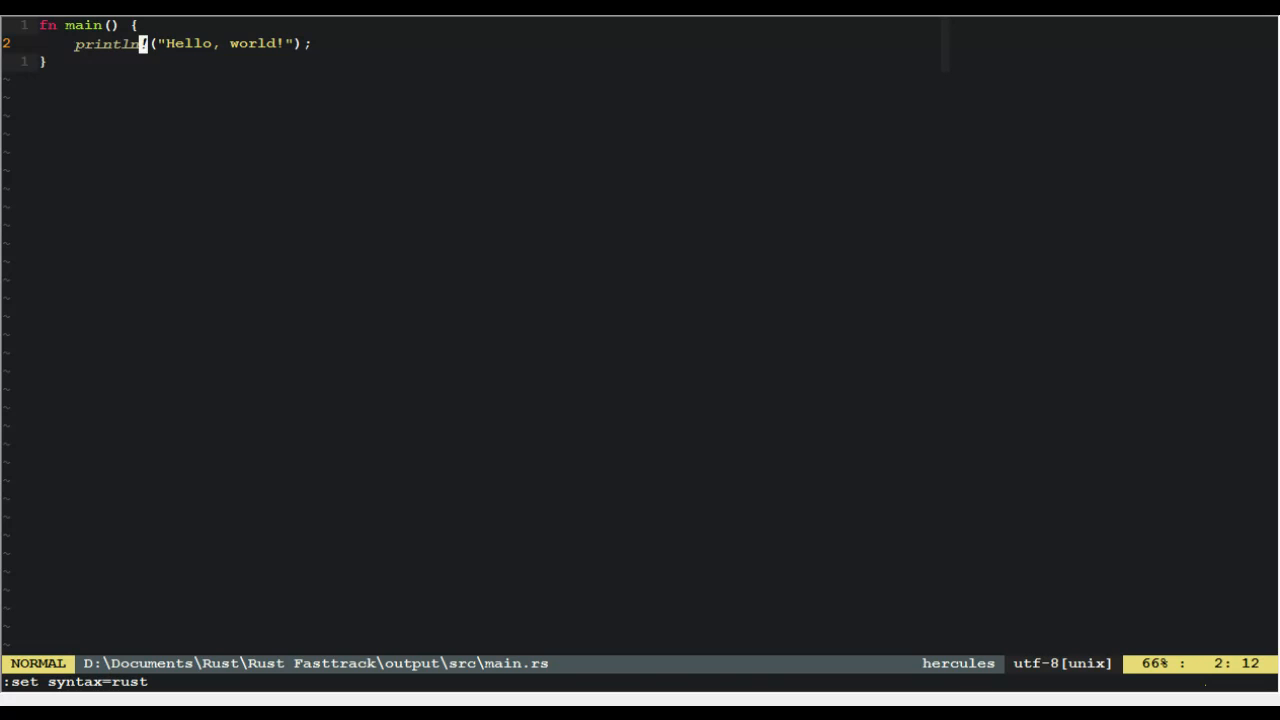
mouse_move(220, 314)
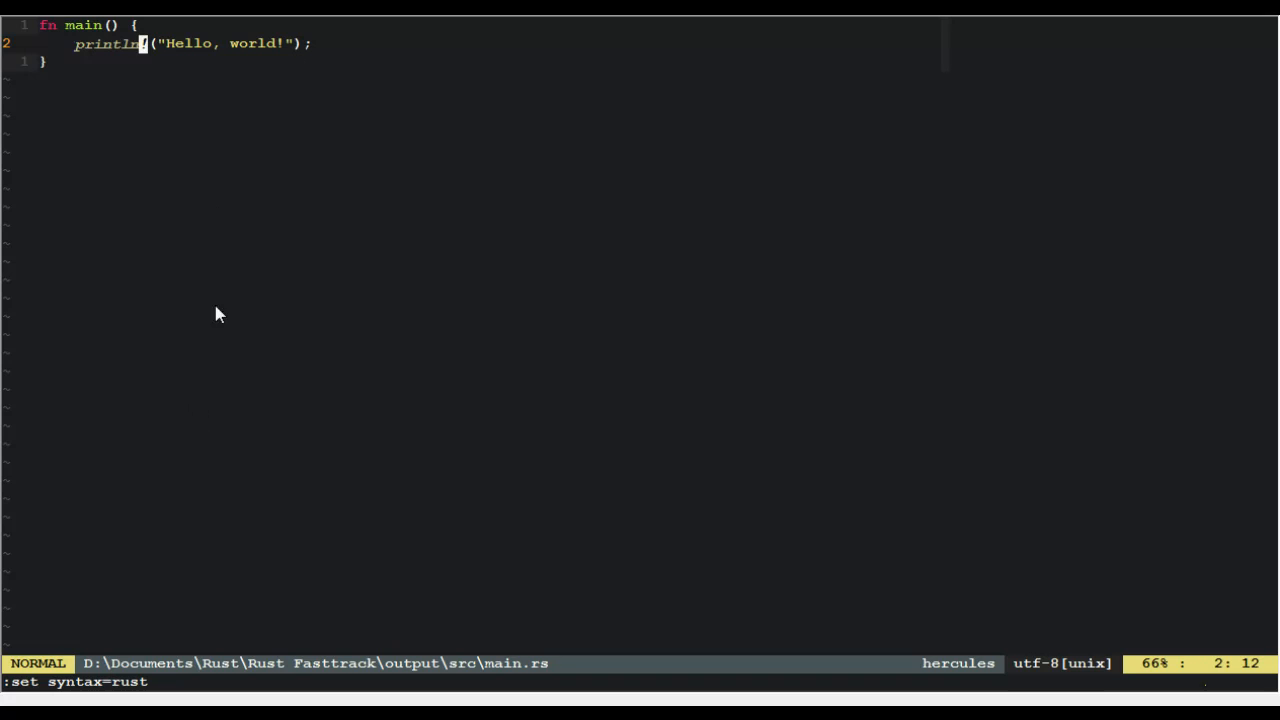
mouse_move(370, 240)
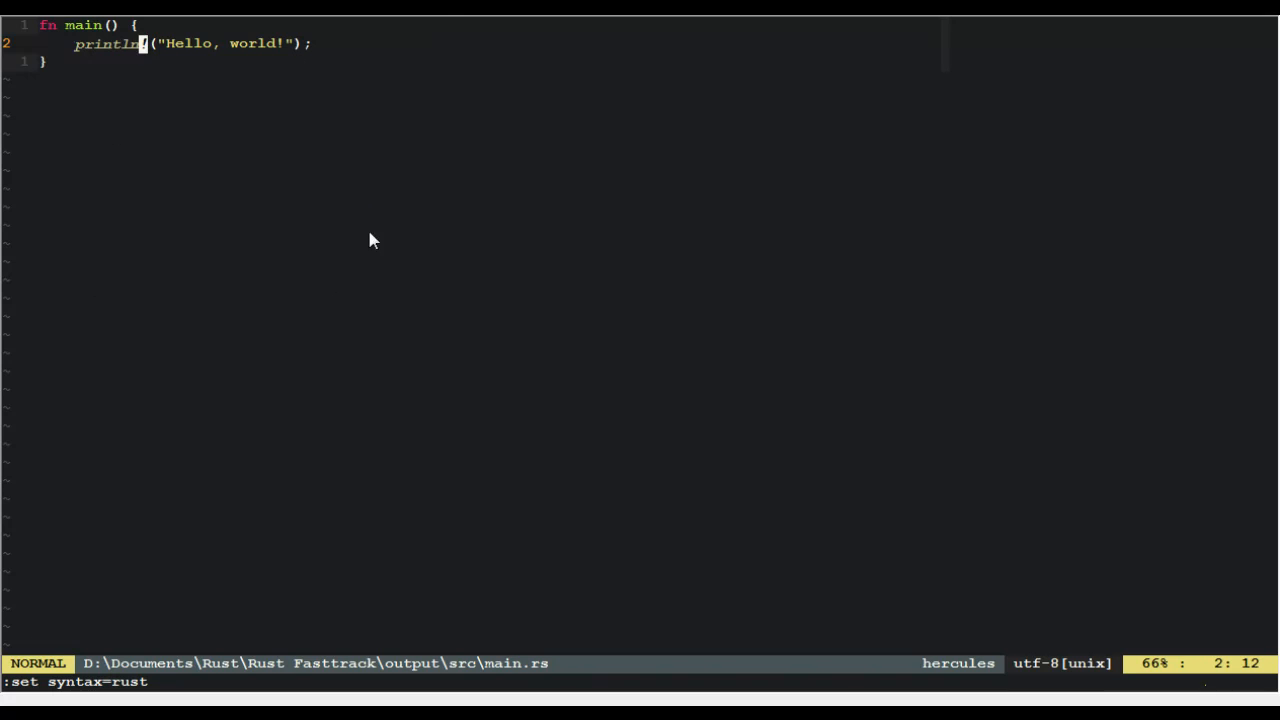
Step: Save main.rs, undo the trial macro_ text below main and quit to the command prompt
key("o")
type(":w")
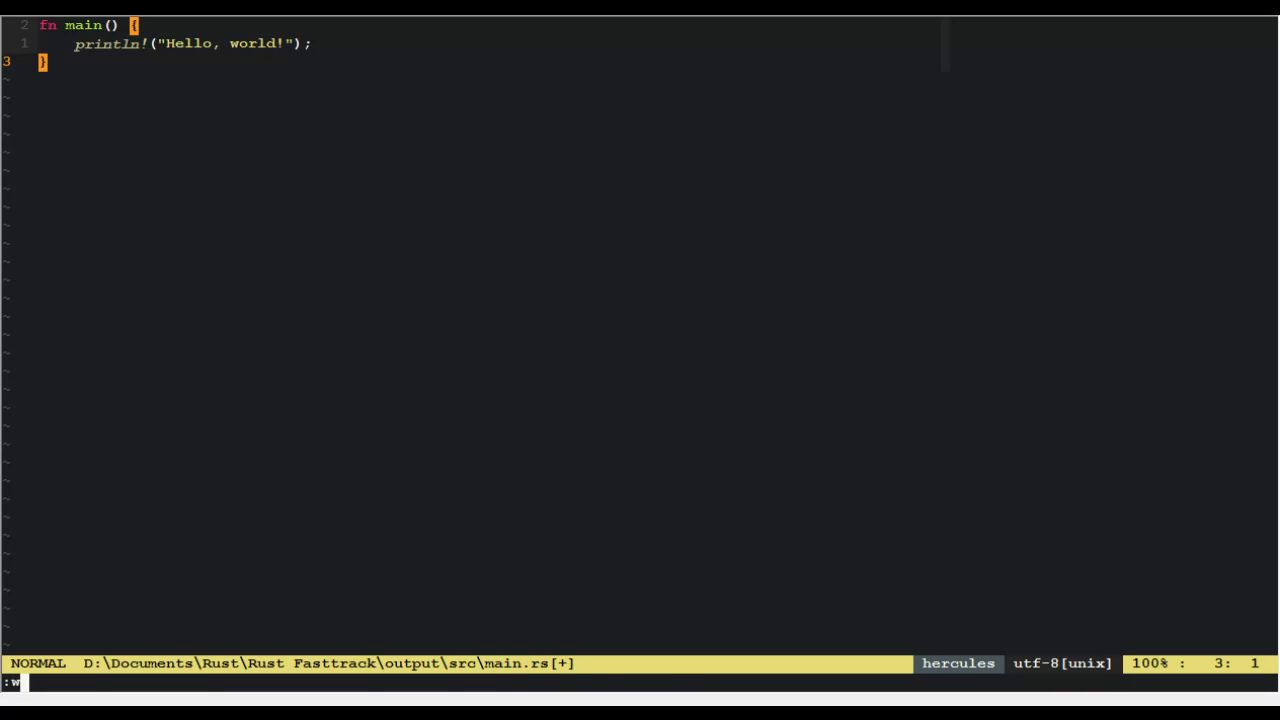
key("Return")
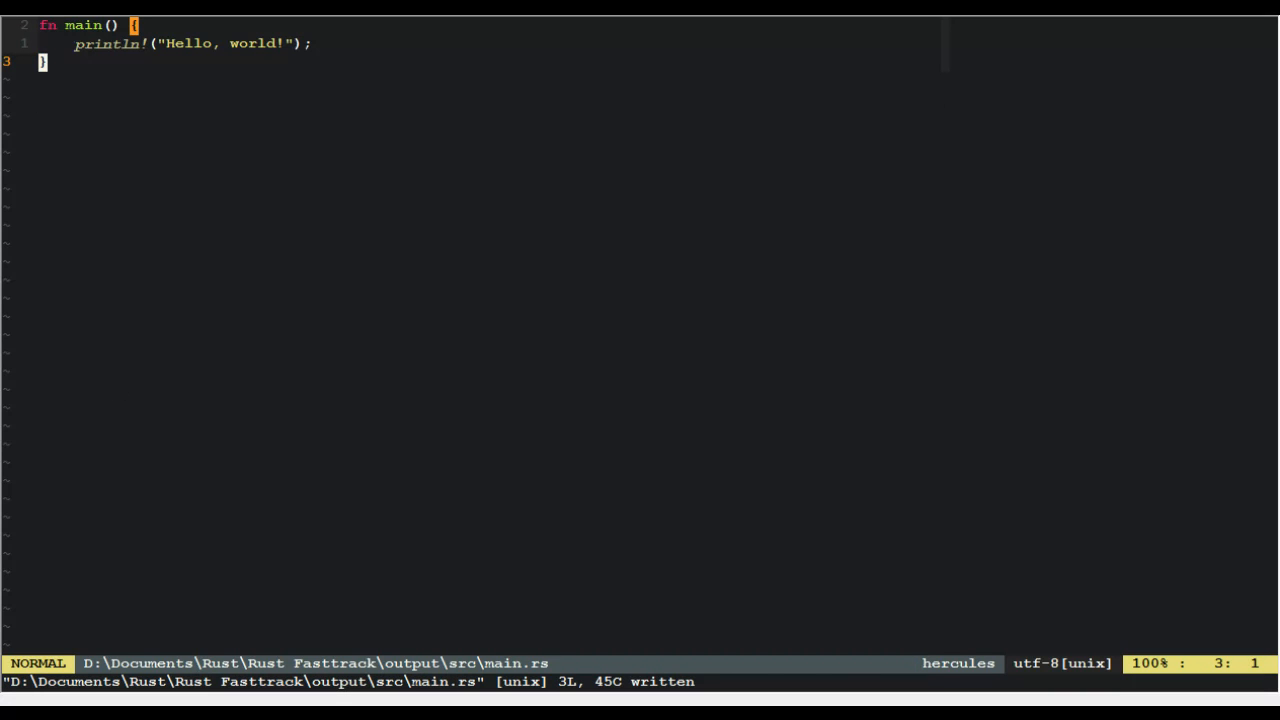
mouse_move(504, 362)
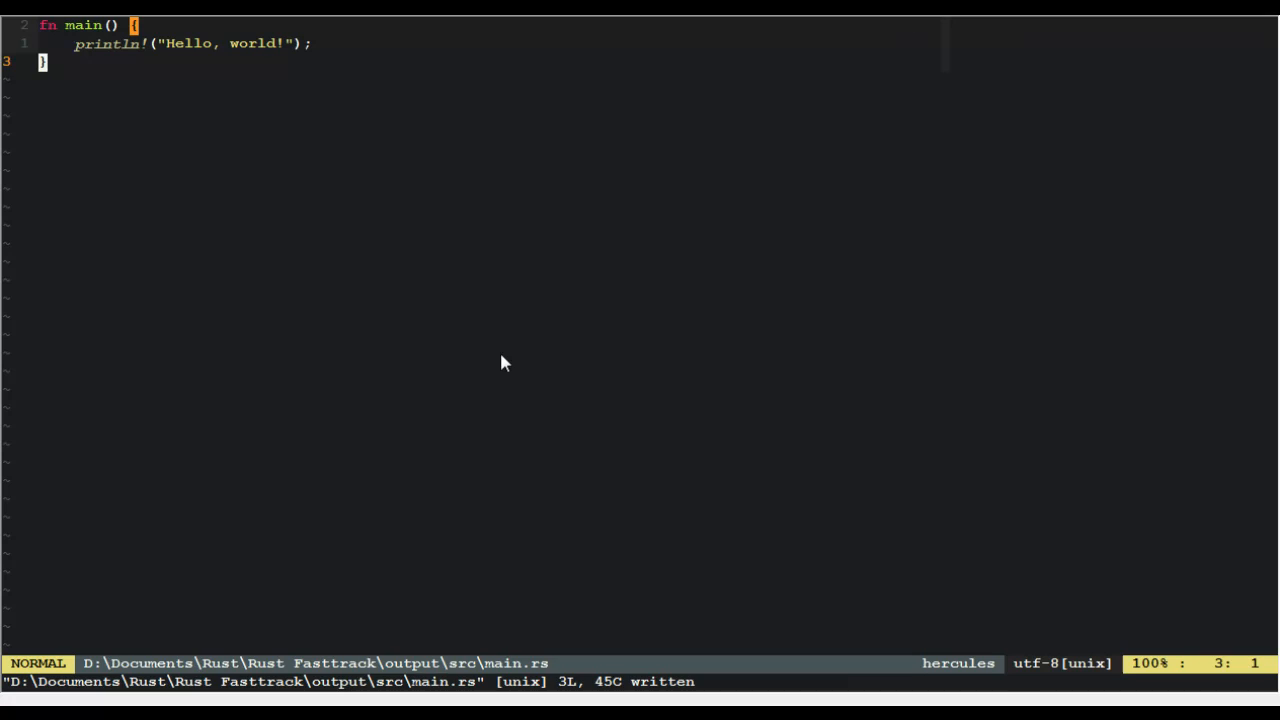
type("macro_")
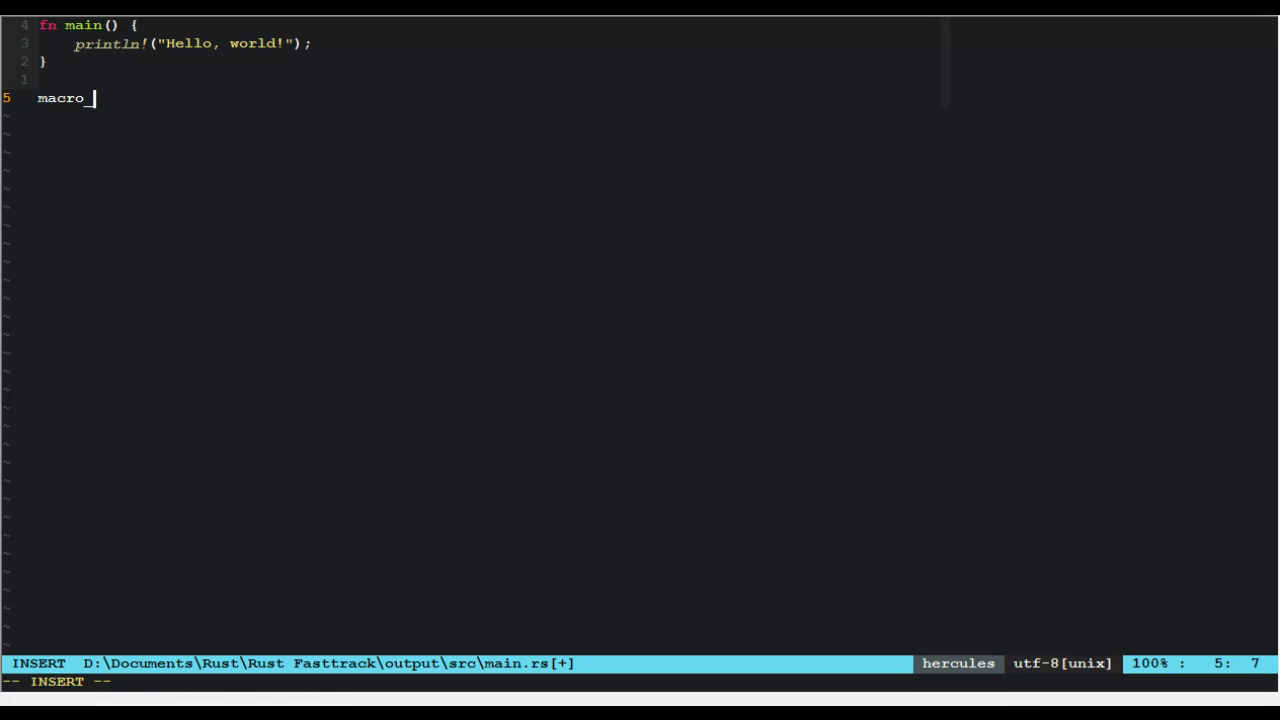
key("BackSpace")
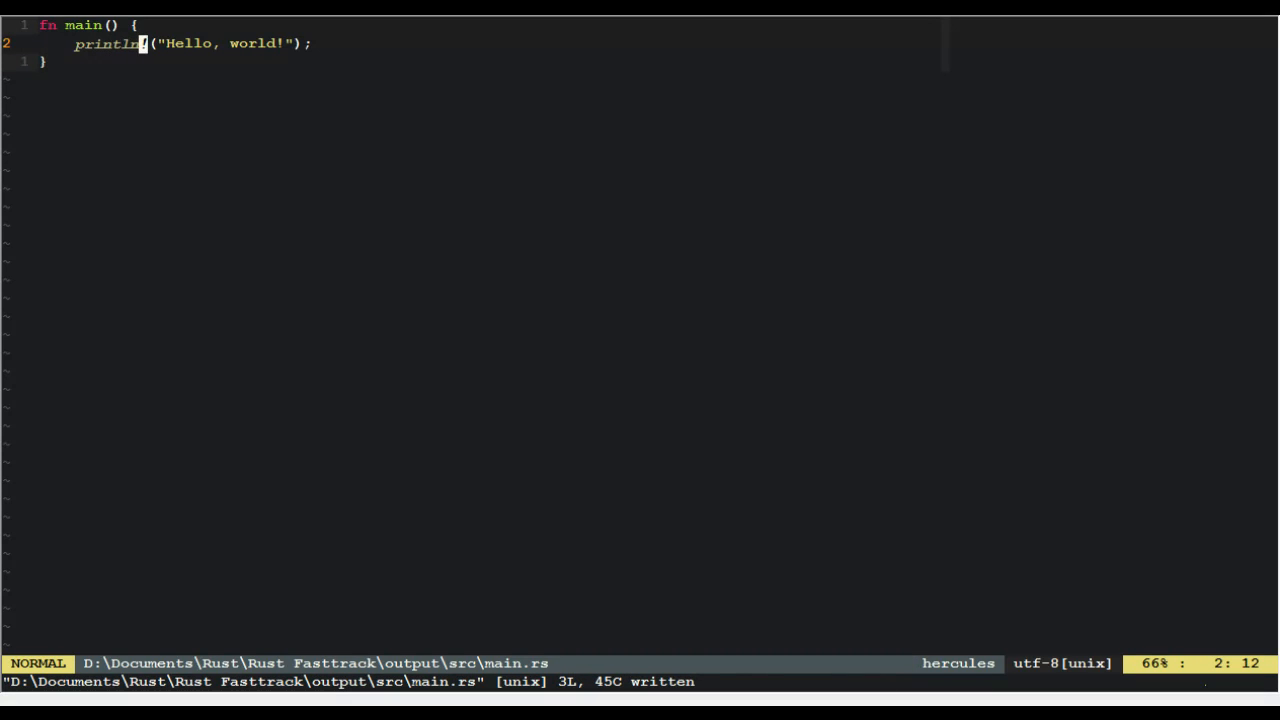
key("l")
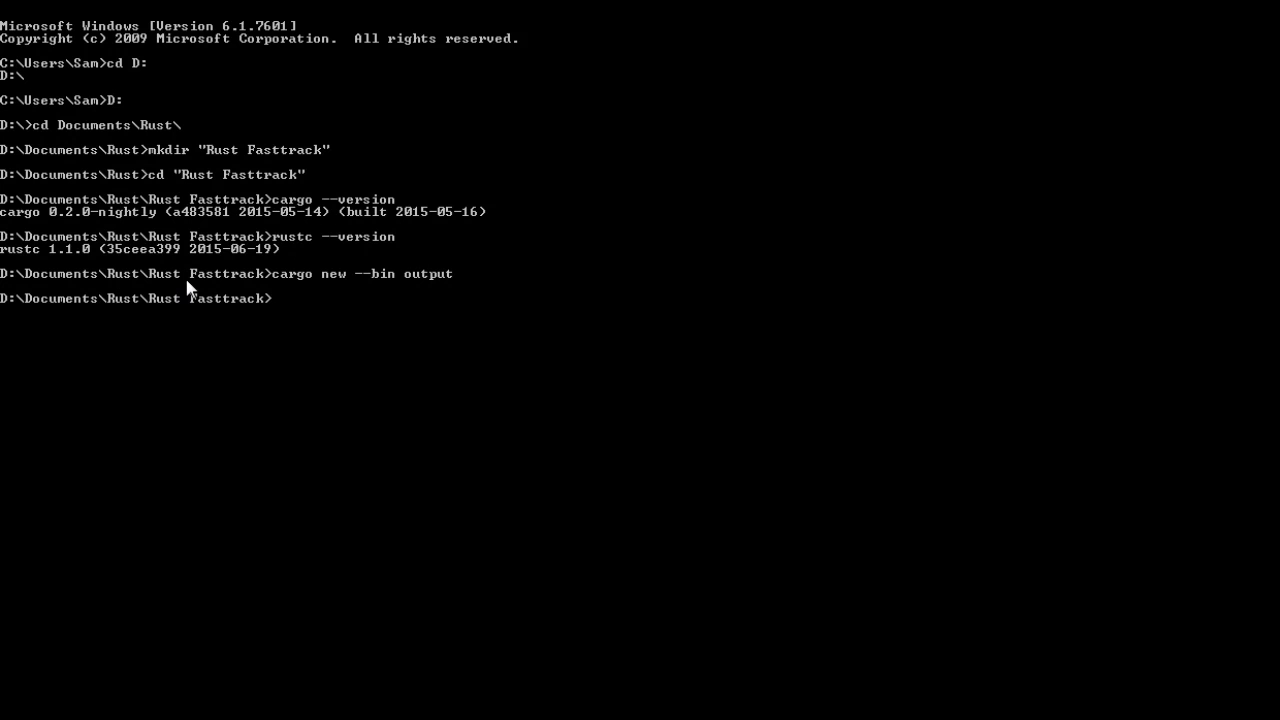
Step: Run cargo build from the parent folder, then cd into the output project and build it
type("cargo buil")
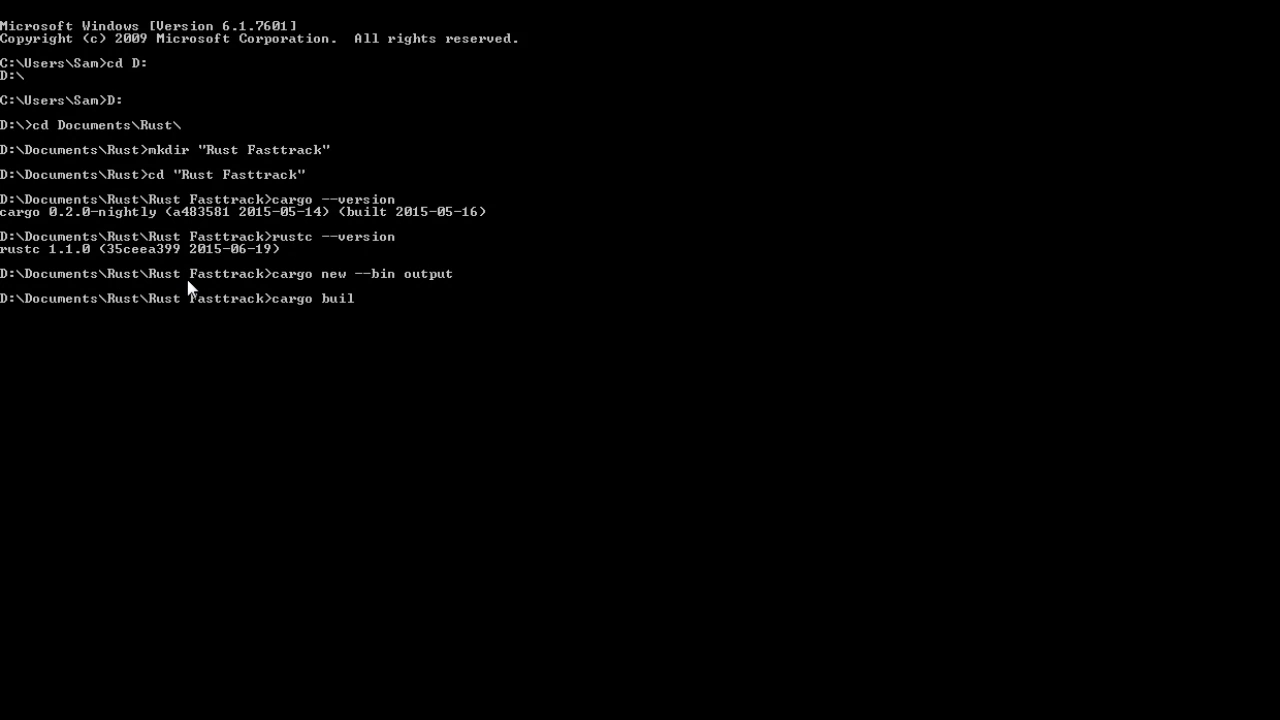
key("Return")
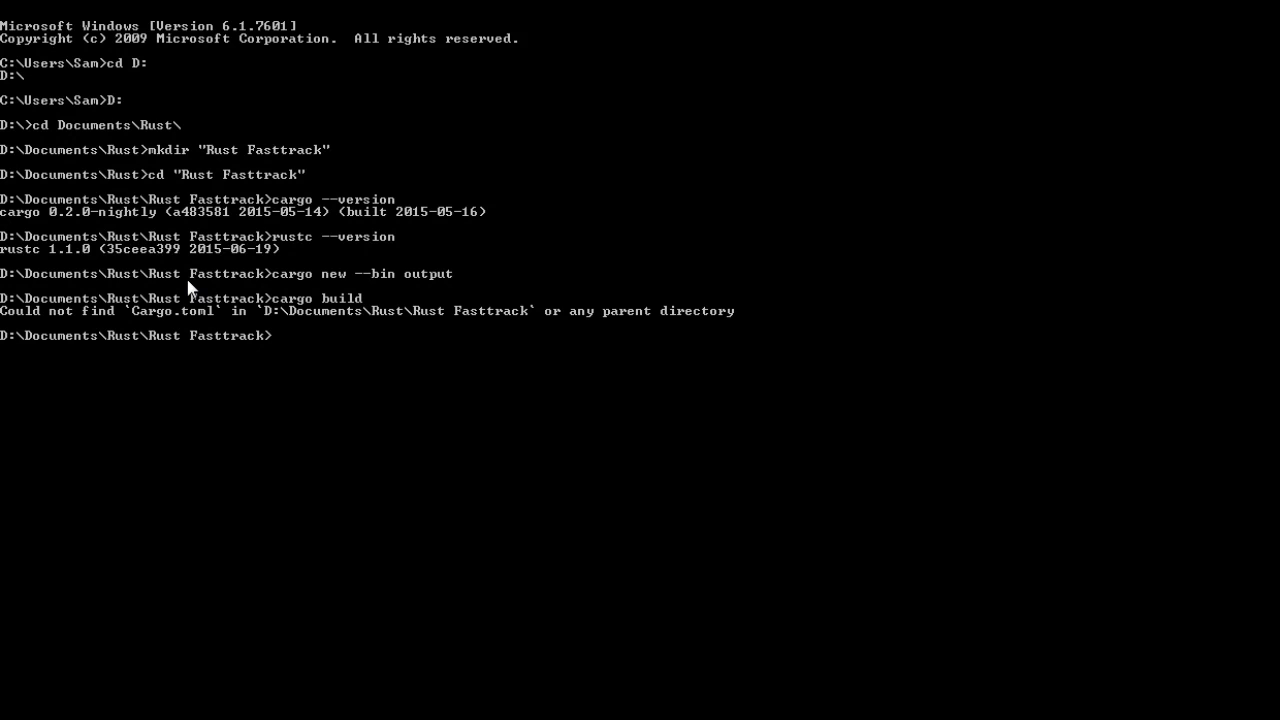
type("cd output")
type("cargo build")
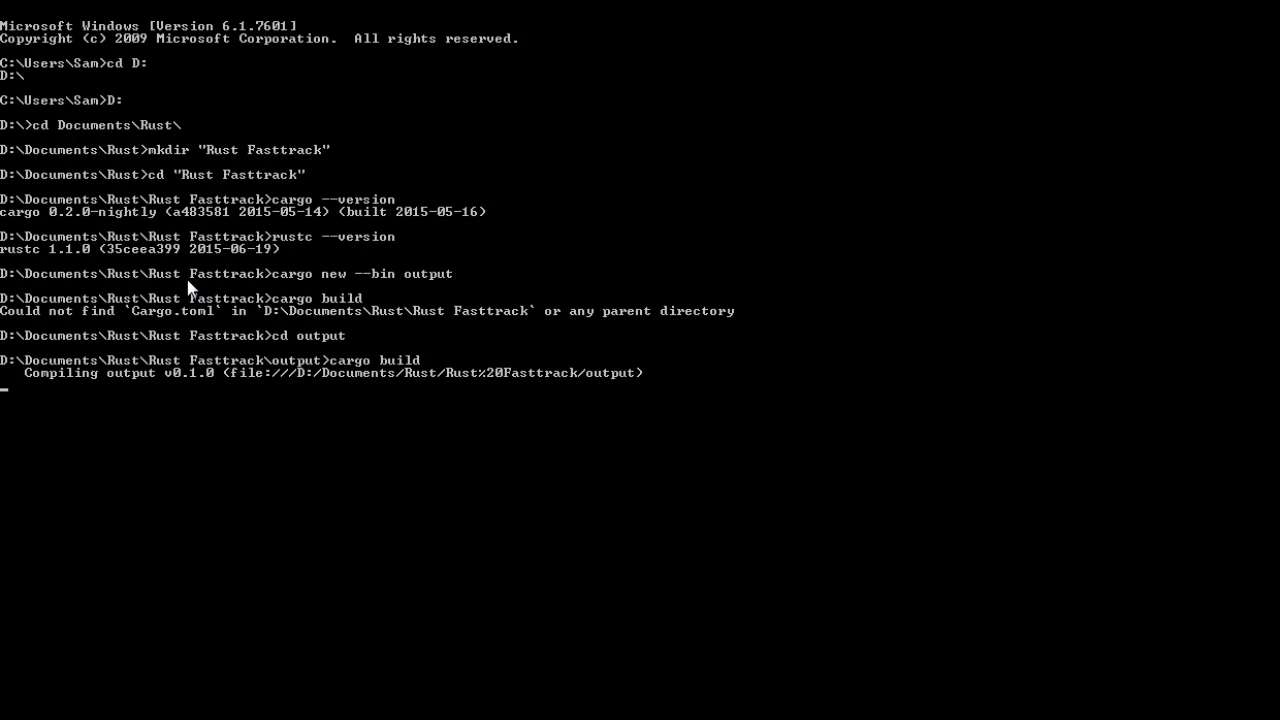
key("Return")
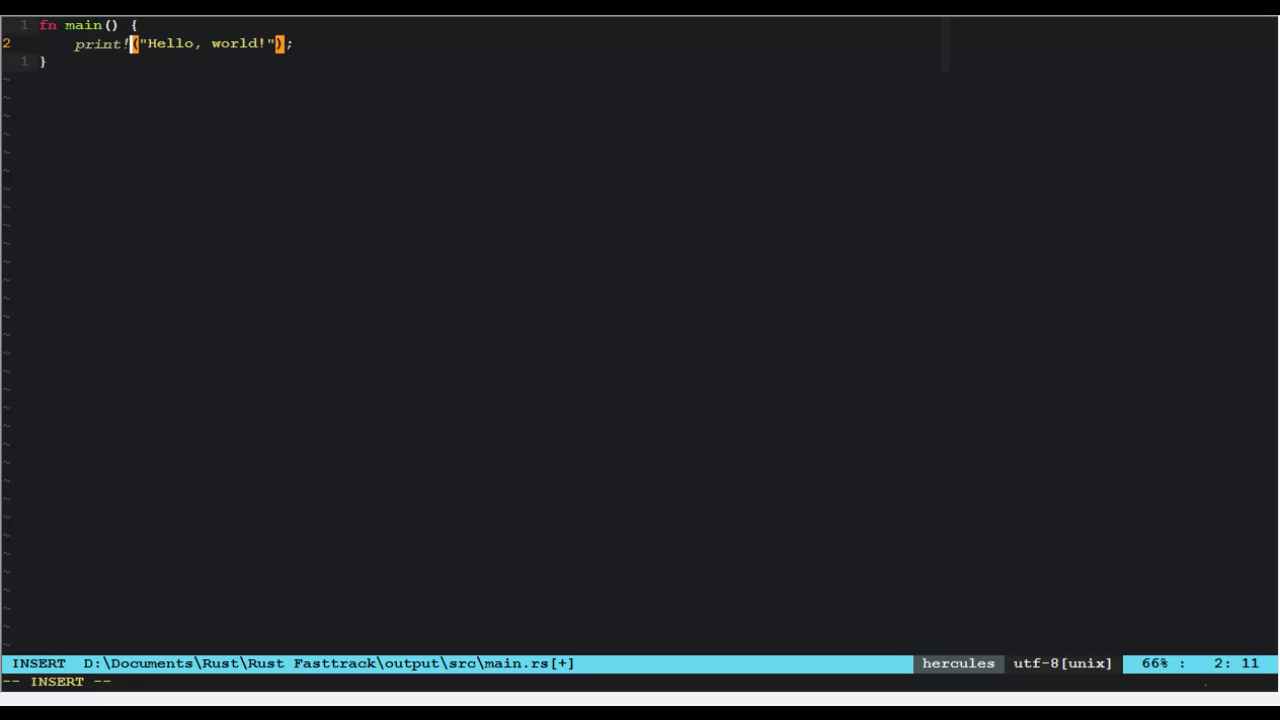
Step: Restore println! and start a trial format!() line below it
type("ln")
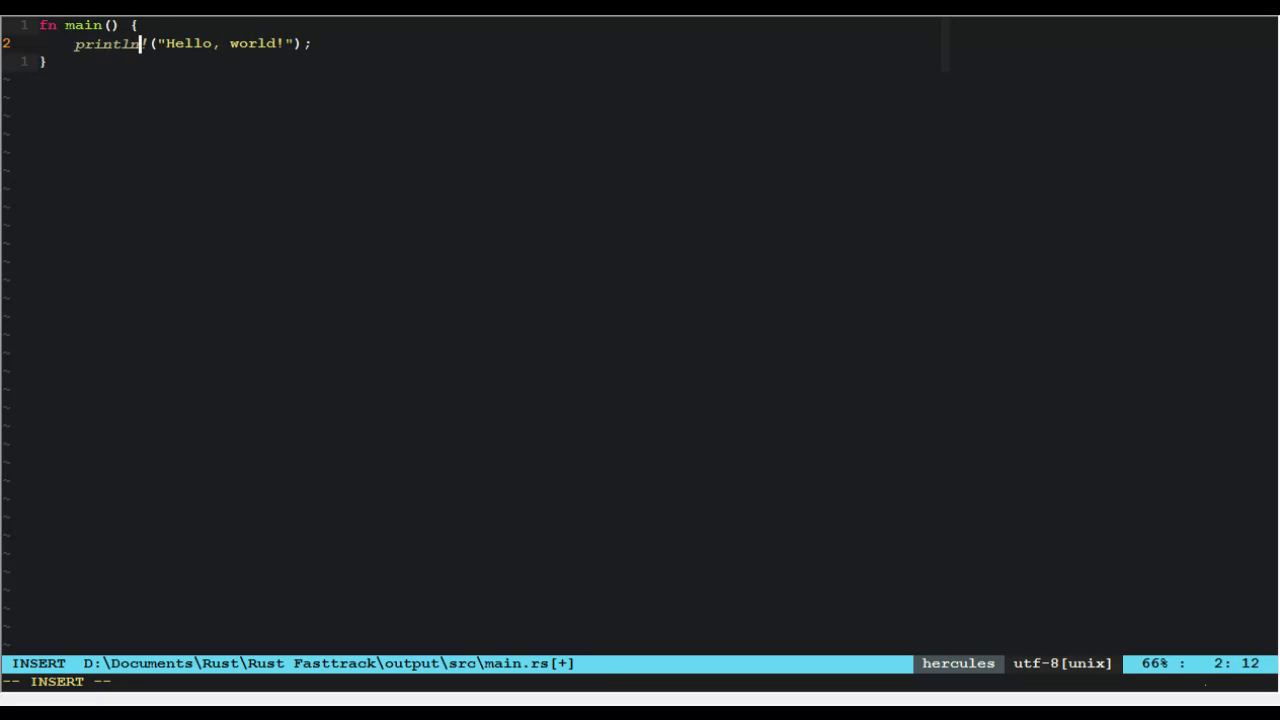
type("format")
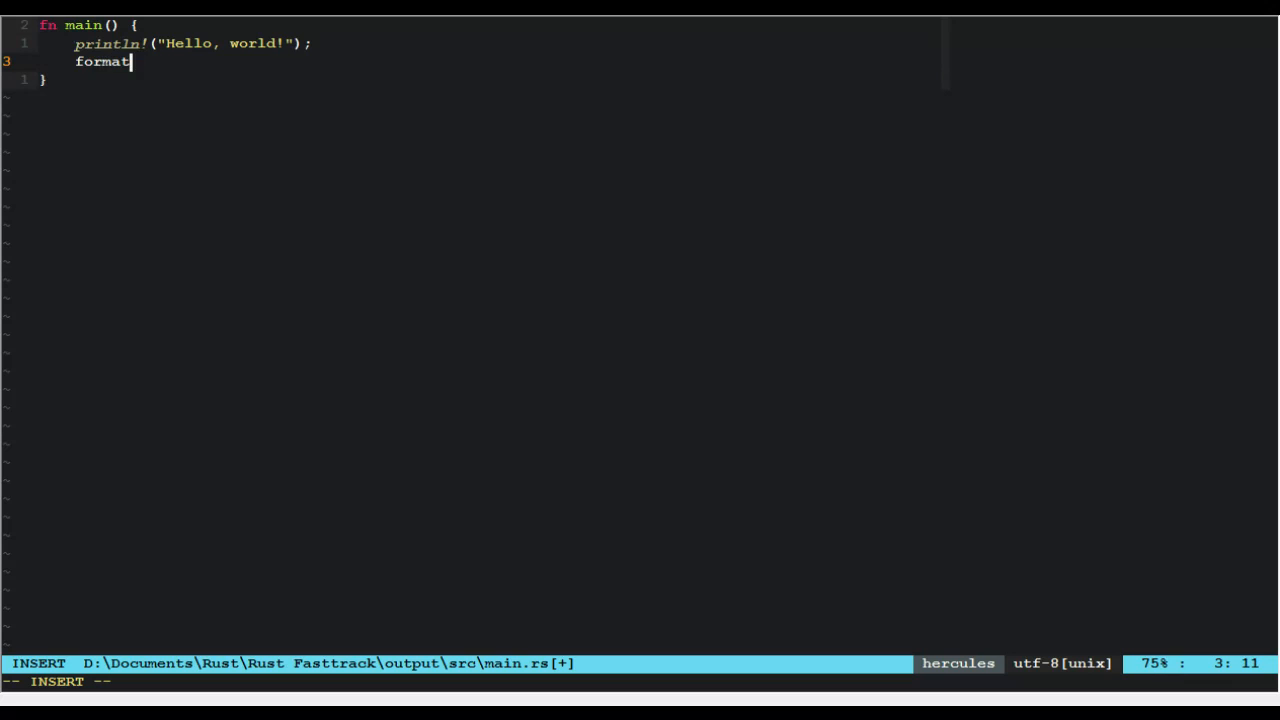
type("!()")
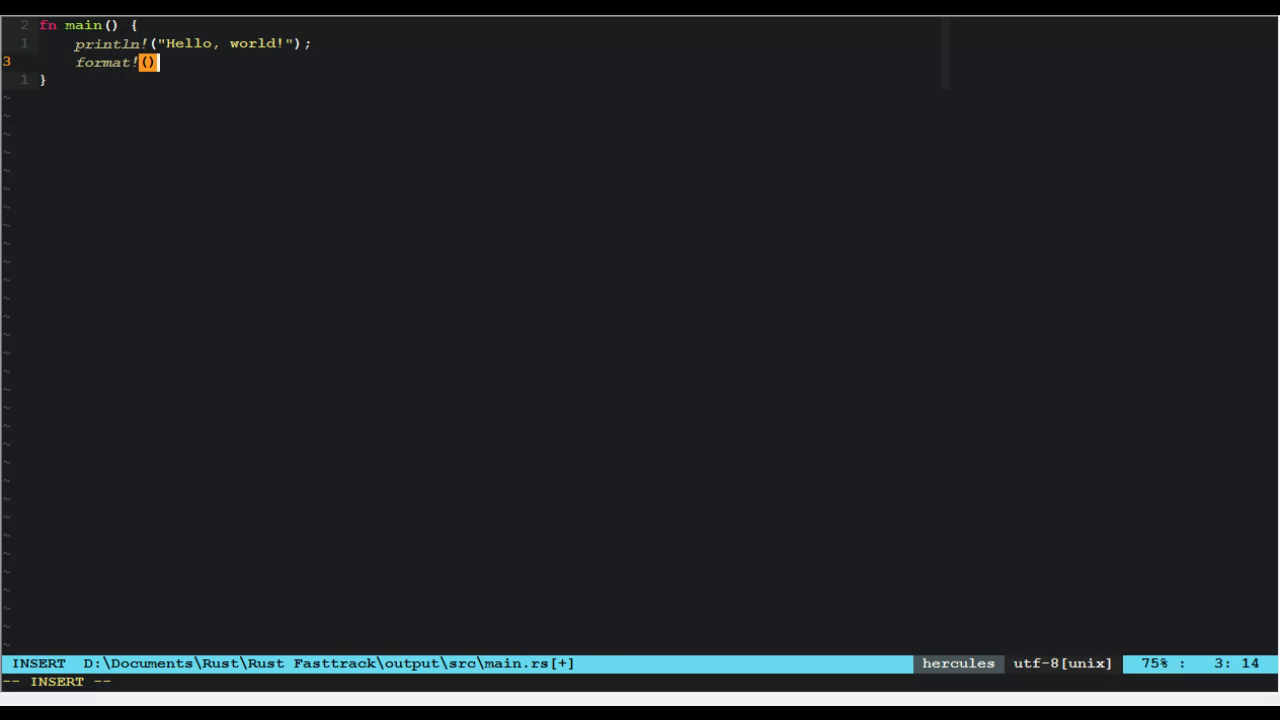
type(";")
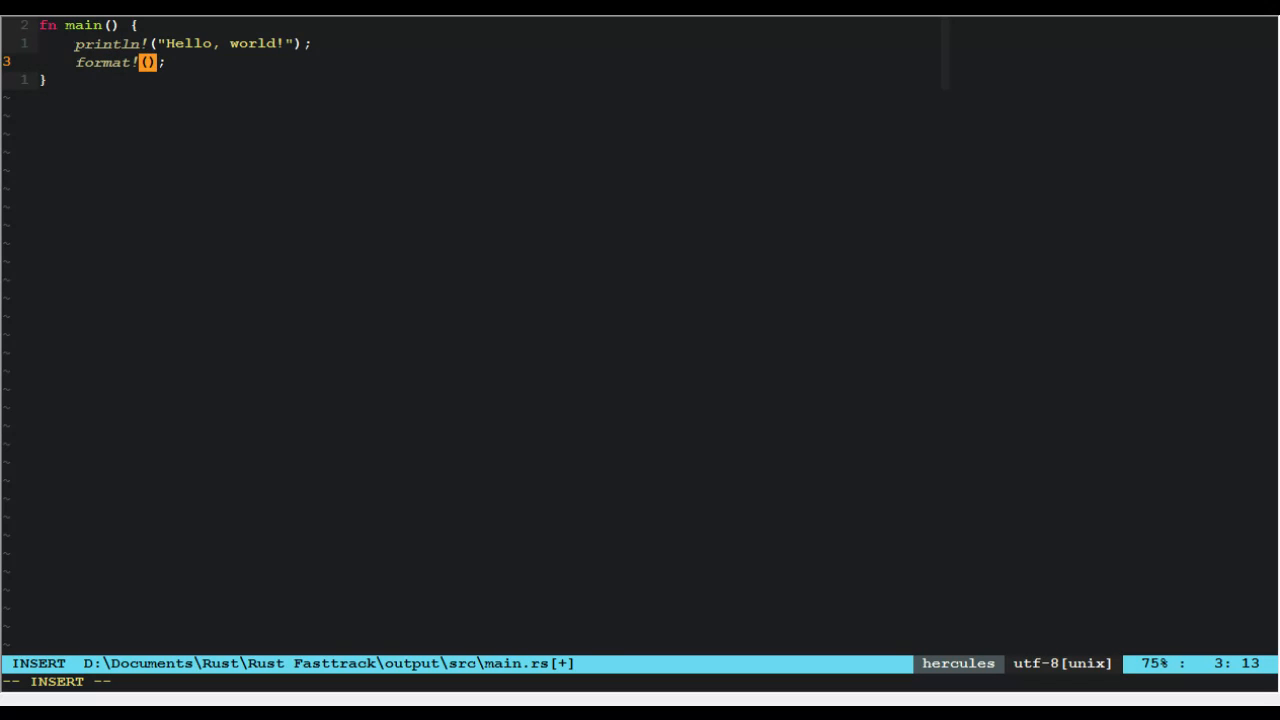
type("\"")
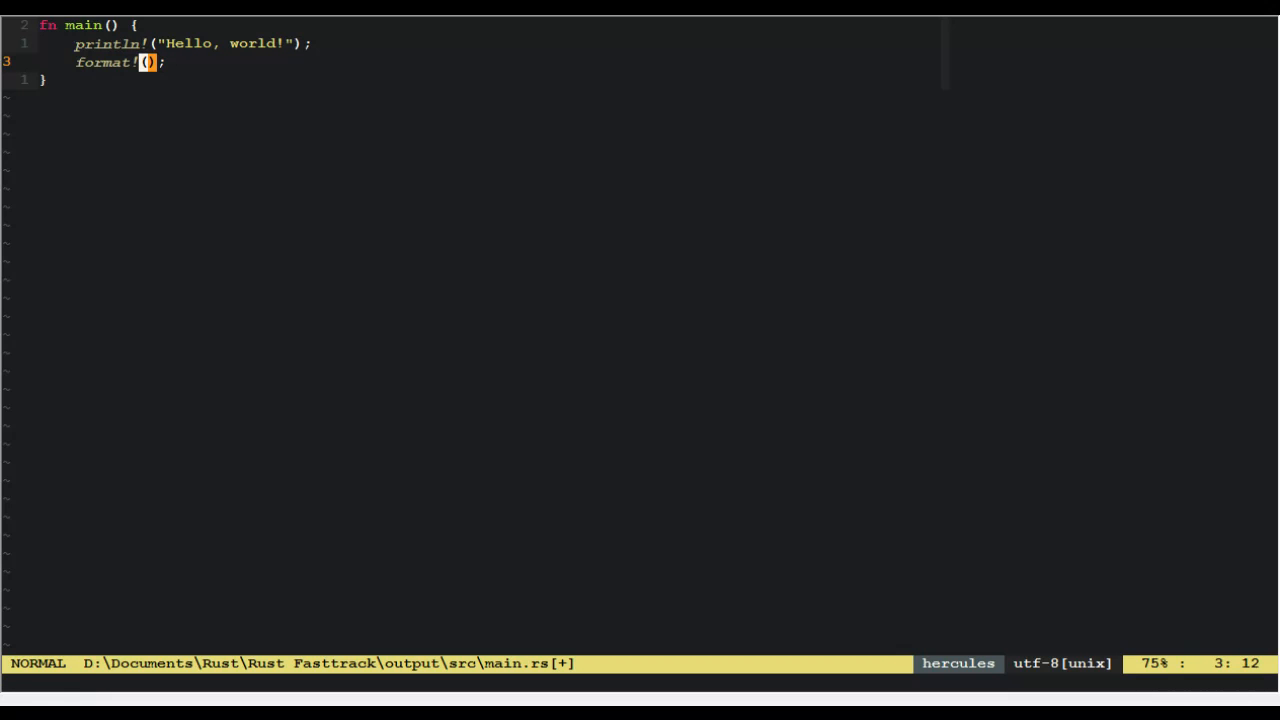
Step: Write a "{} and {}" format string with trial arguments 7 and "hello" and leave insert mode
type("\"{}\"")
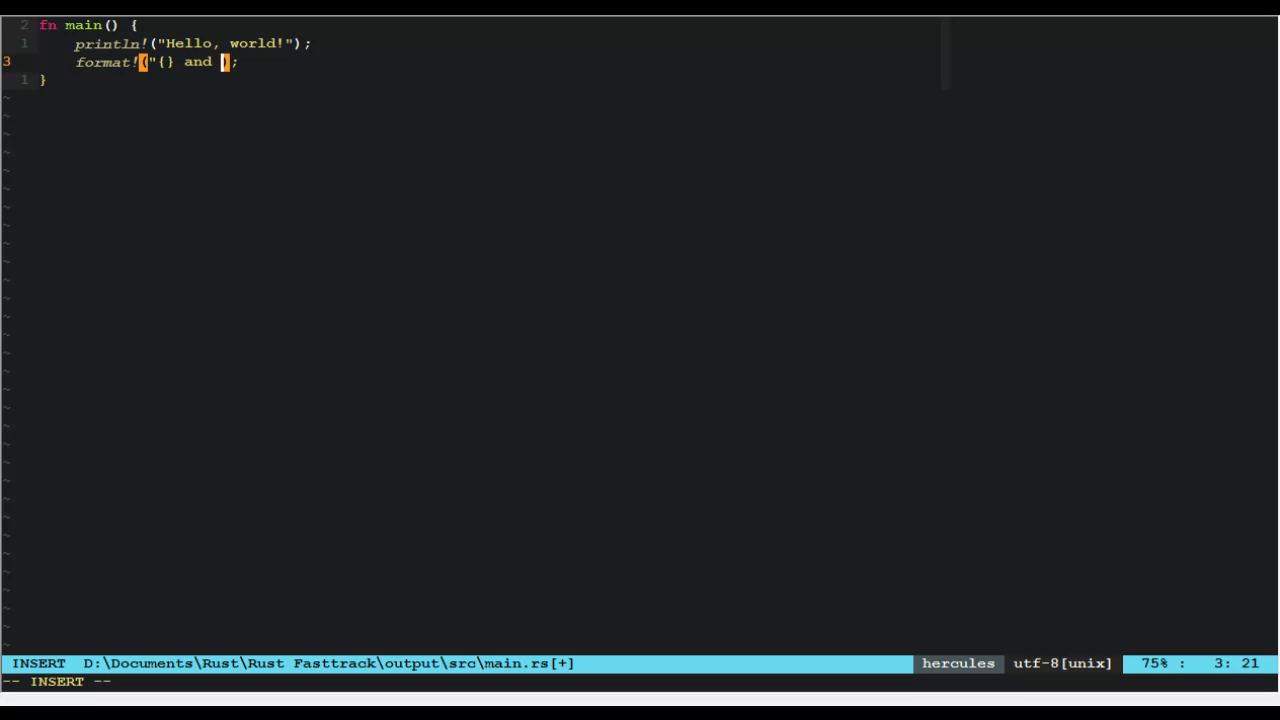
type("{}\",")
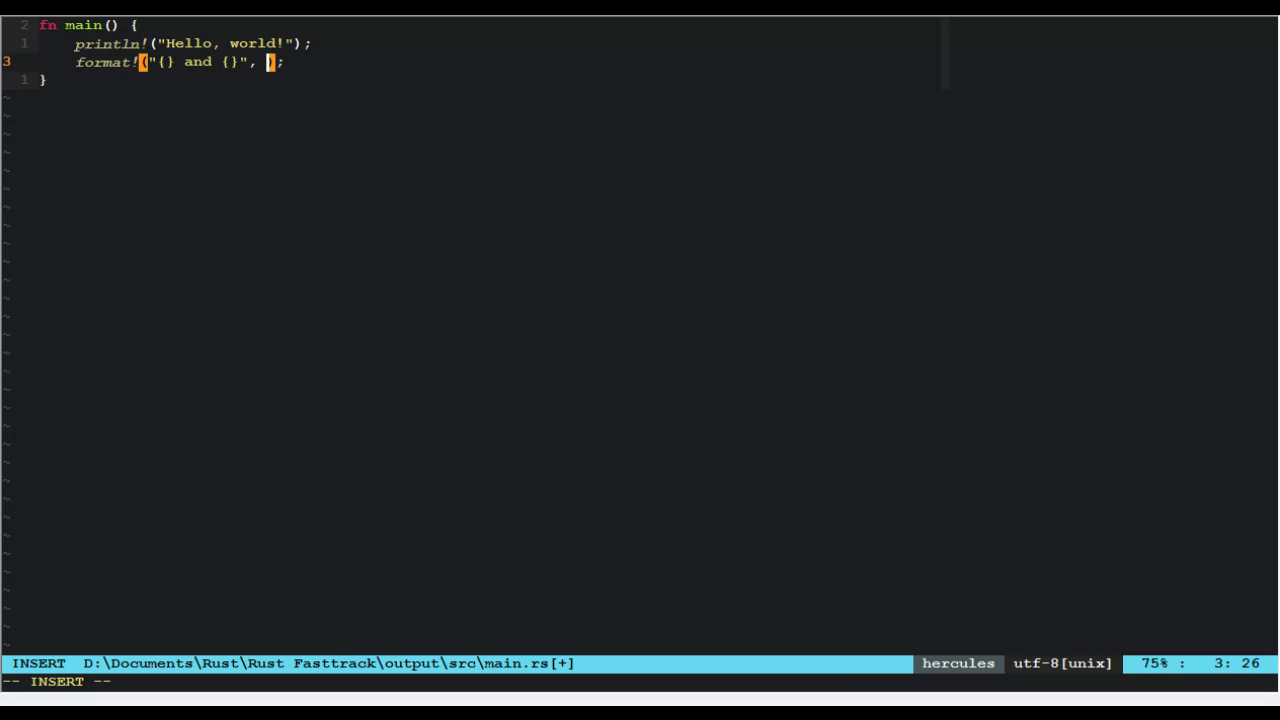
type("7,")
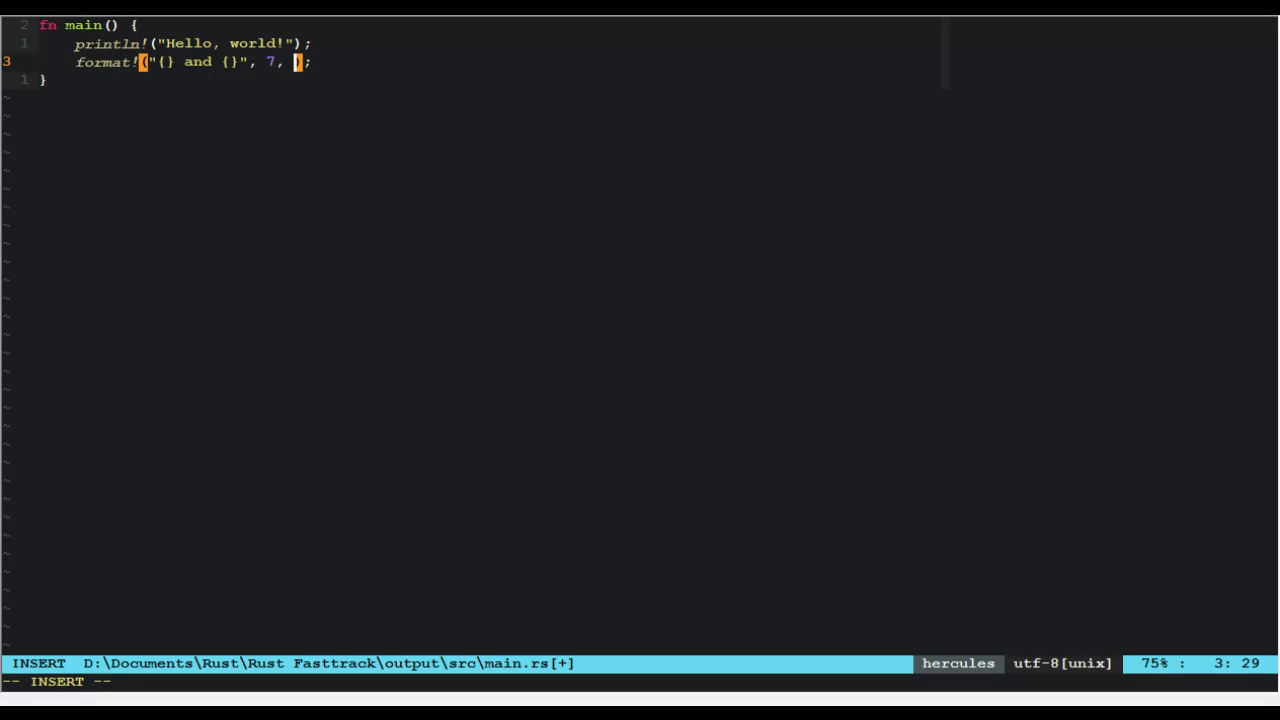
type("\"hello\"")
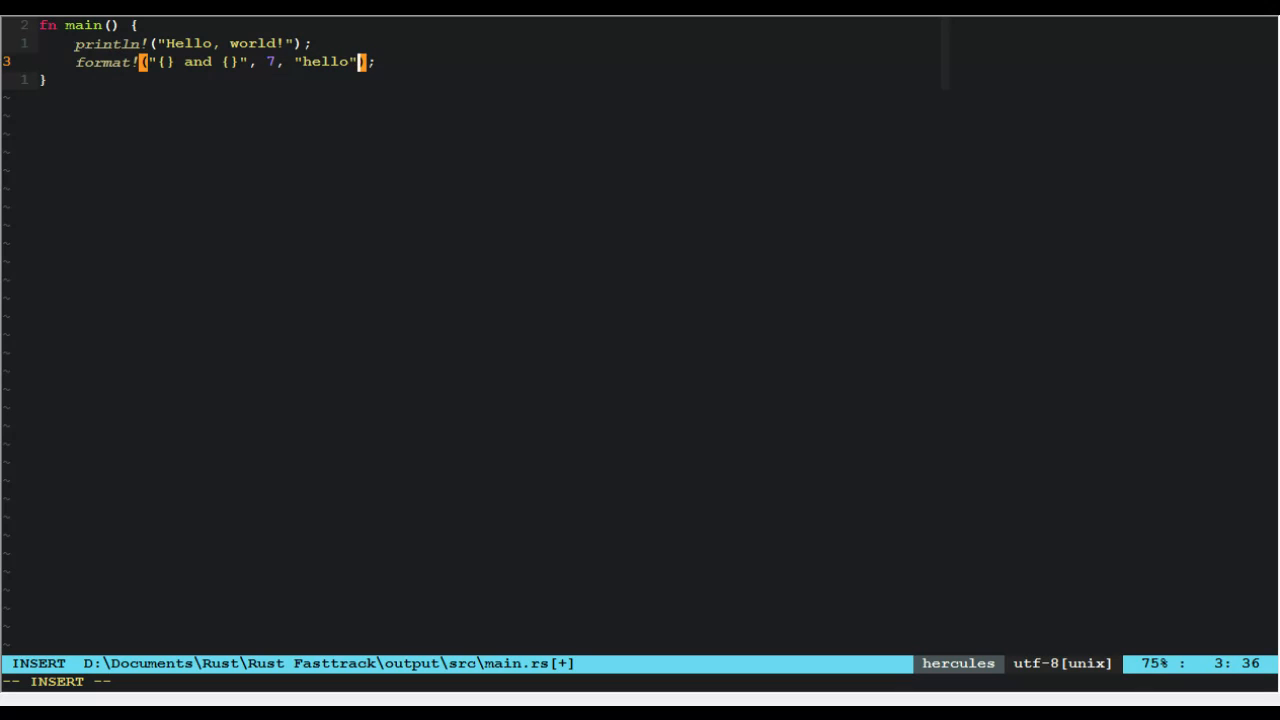
key("Escape")
type("println")
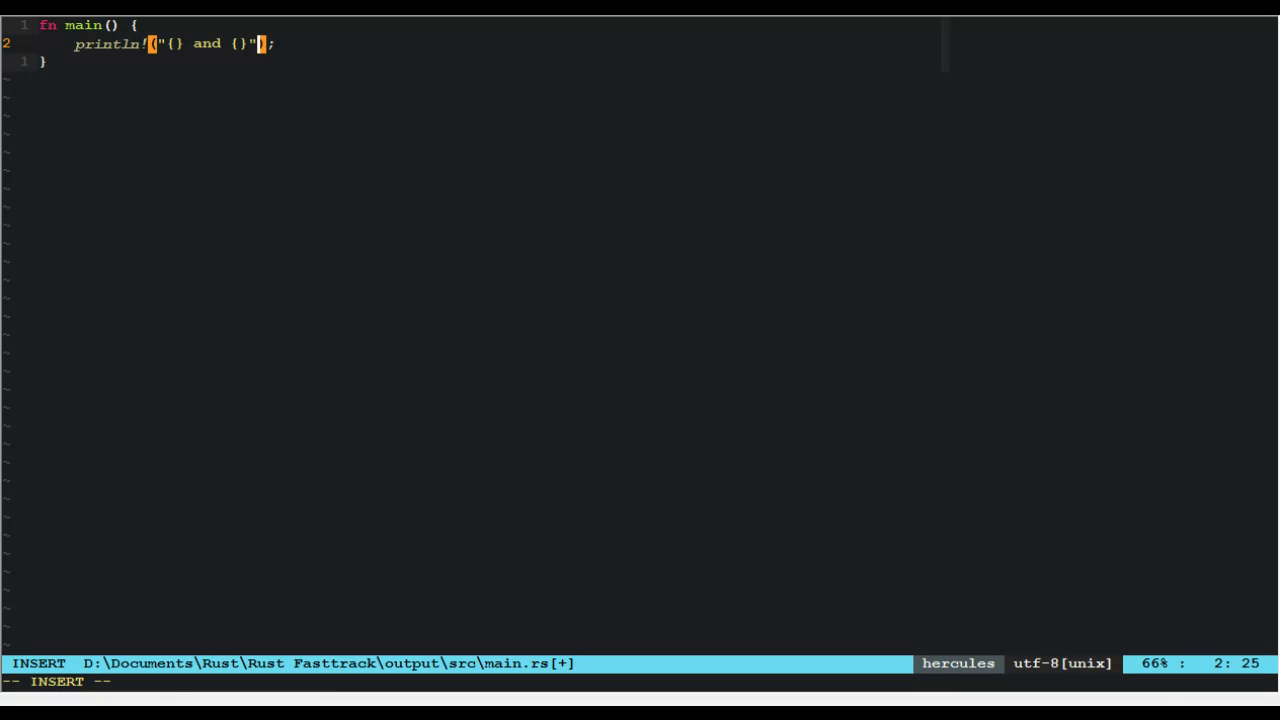
Step: Pass 7 and "hello" as the println! arguments for the two placeholders
type(", 7")
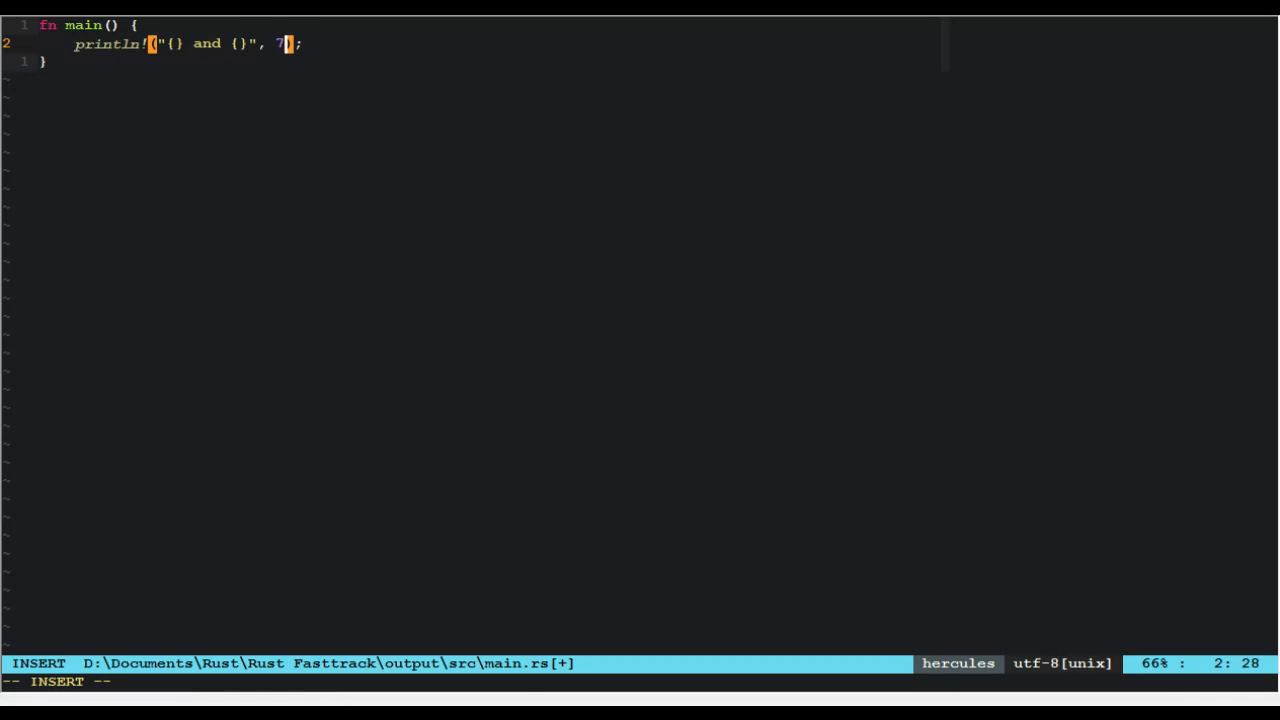
type(", \"hello\"")
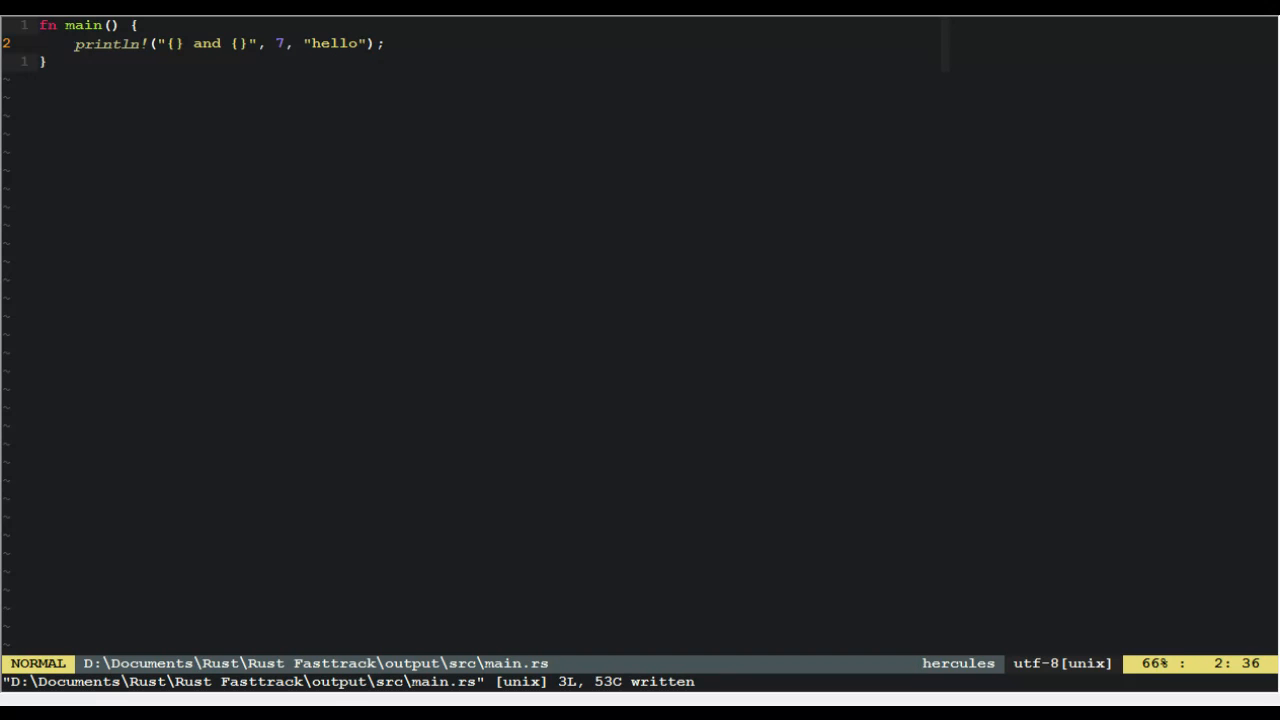
mouse_move(596, 92)
type("c")
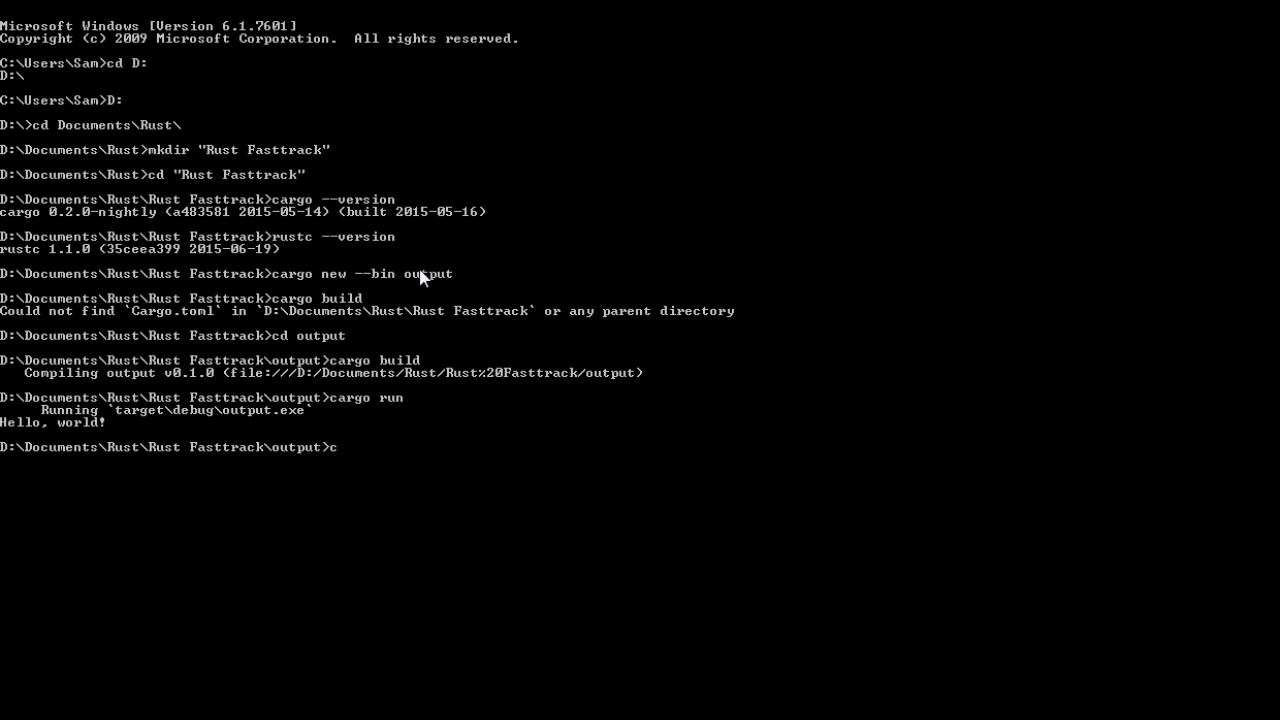
Step: Run cargo run to recompile output v0.1.0 and switch back to main.rs
key("Return")
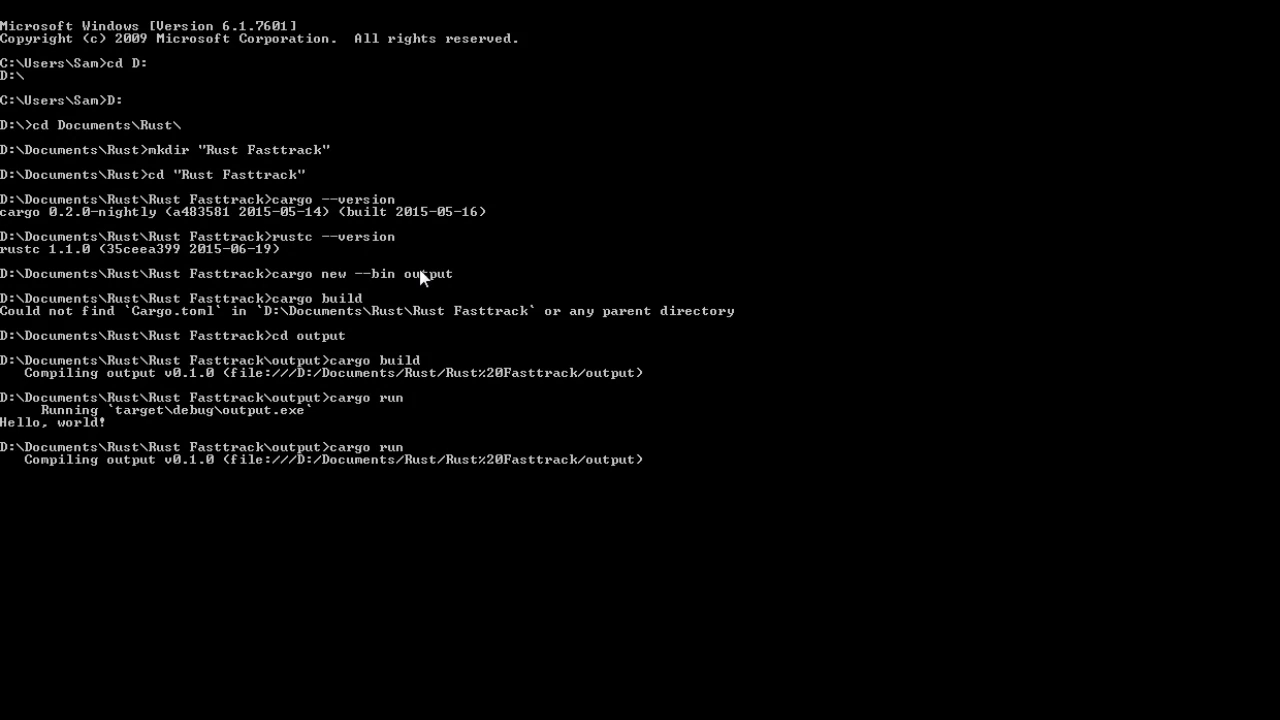
key("Return")
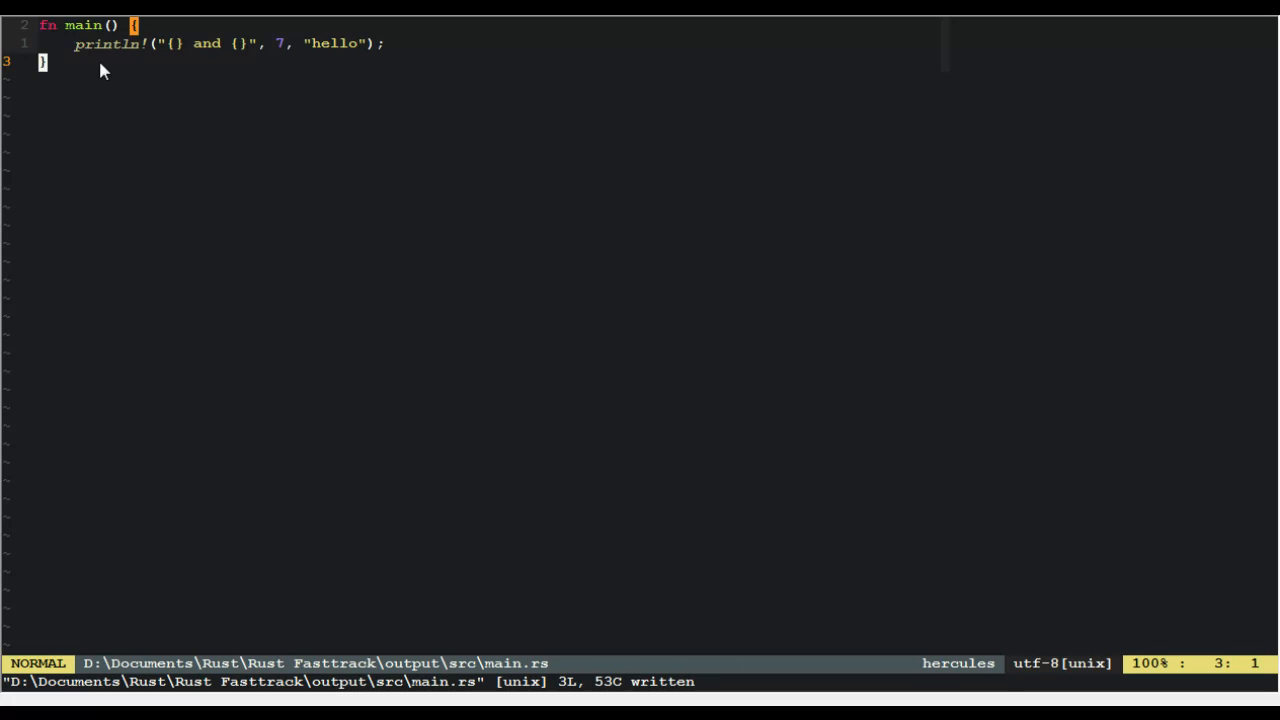
mouse_move(604, 84)
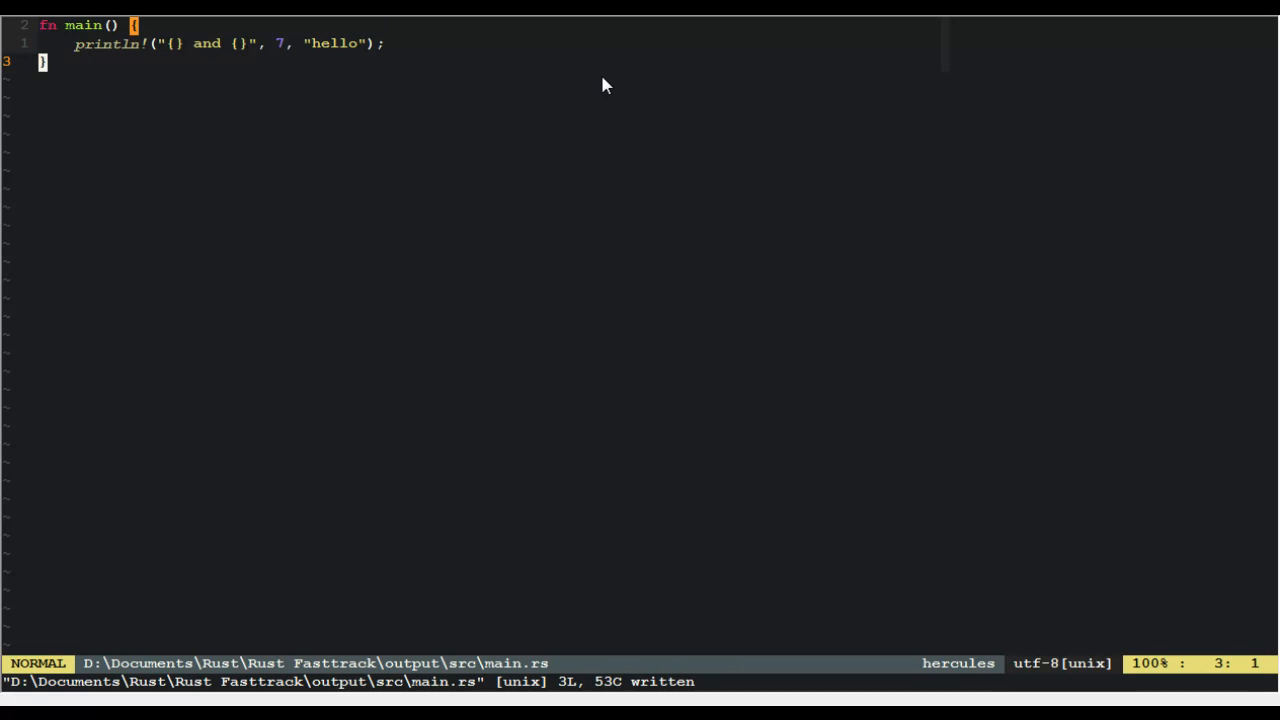
mouse_move(282, 200)
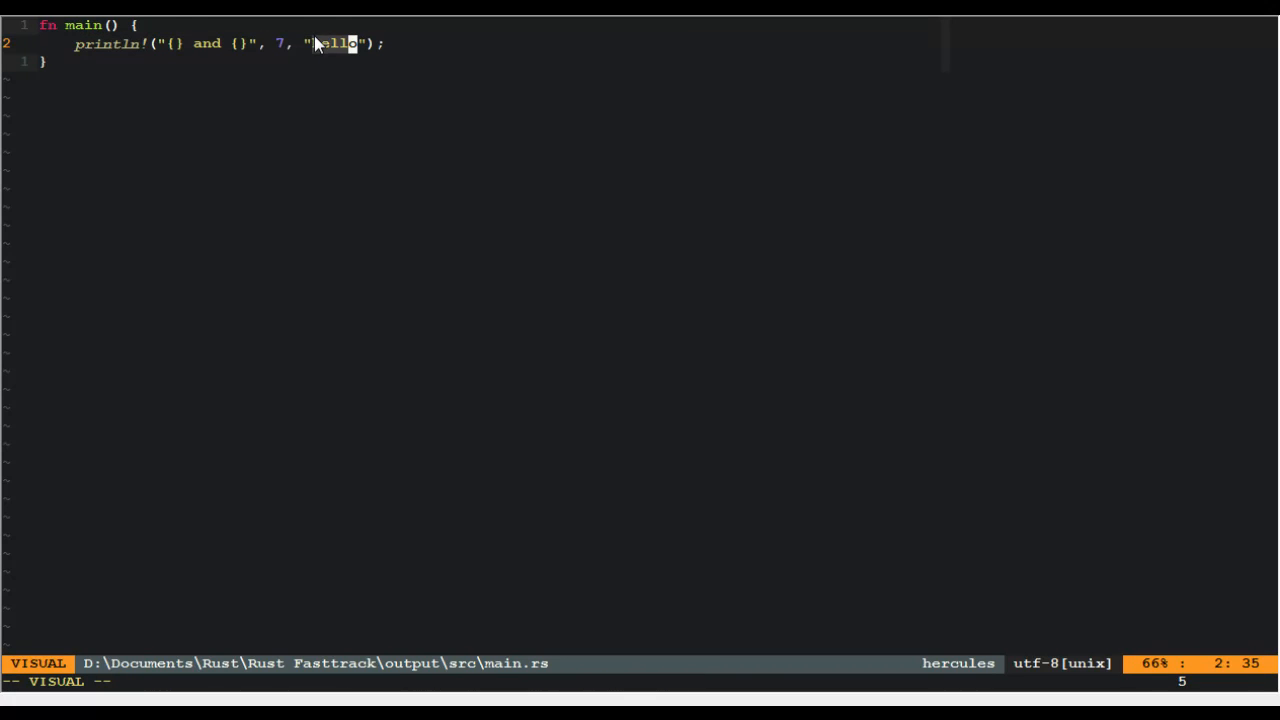
Step: Cancel the selection of hello and view the println! line in visual line mode, unchanged
key("Escape")
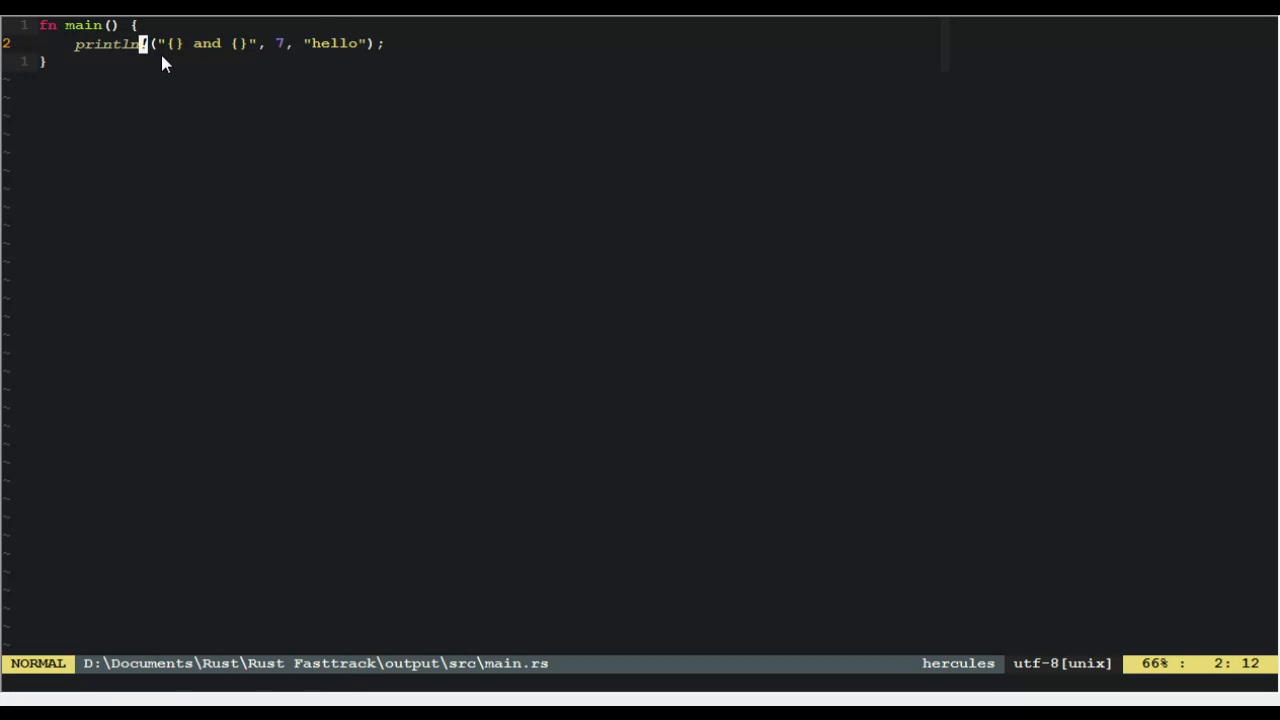
mouse_move(40, 84)
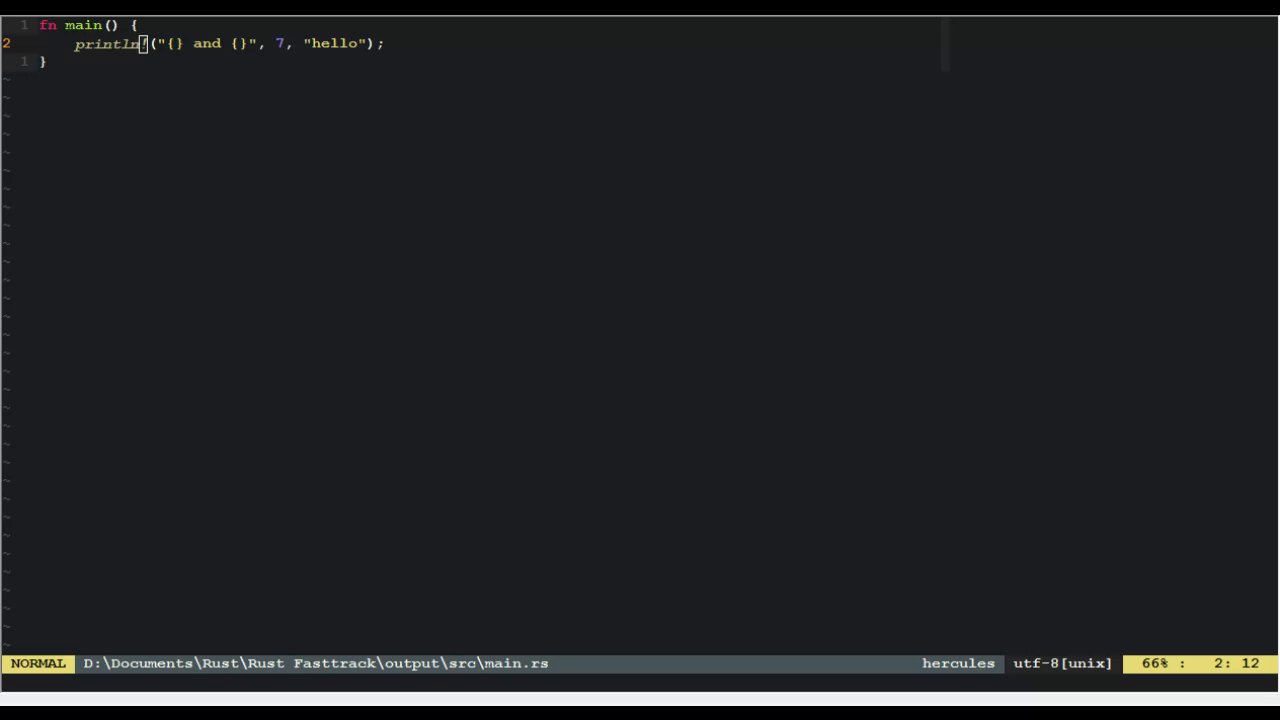
key("V")
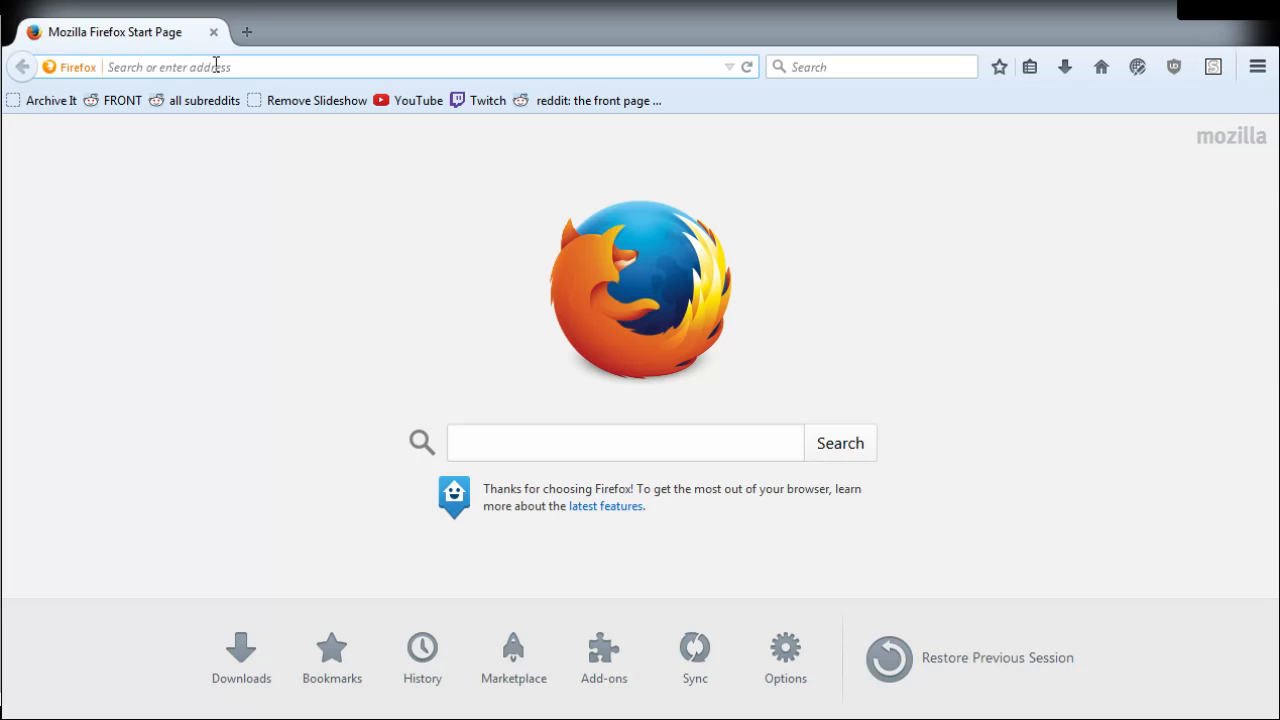
Step: Load doc.rust-lang.org and search for println! to reach the std::println! page
type("sd")
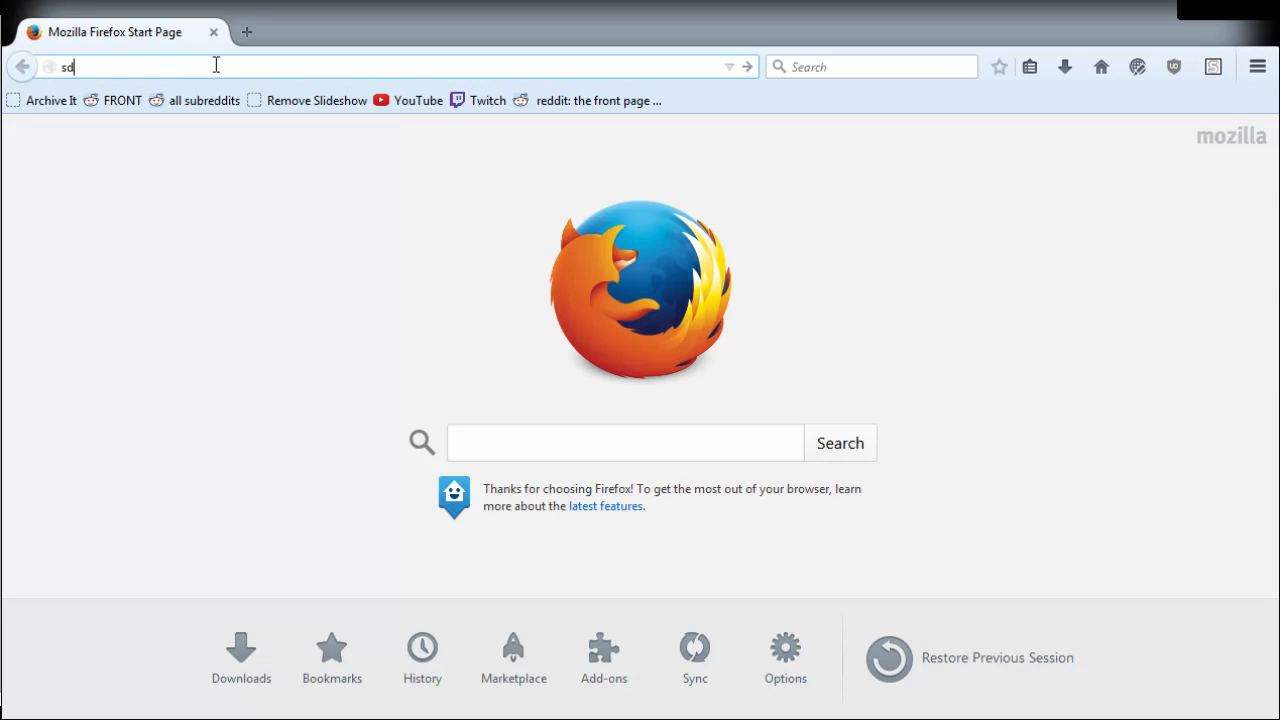
type("doc.rust-lang.org/")
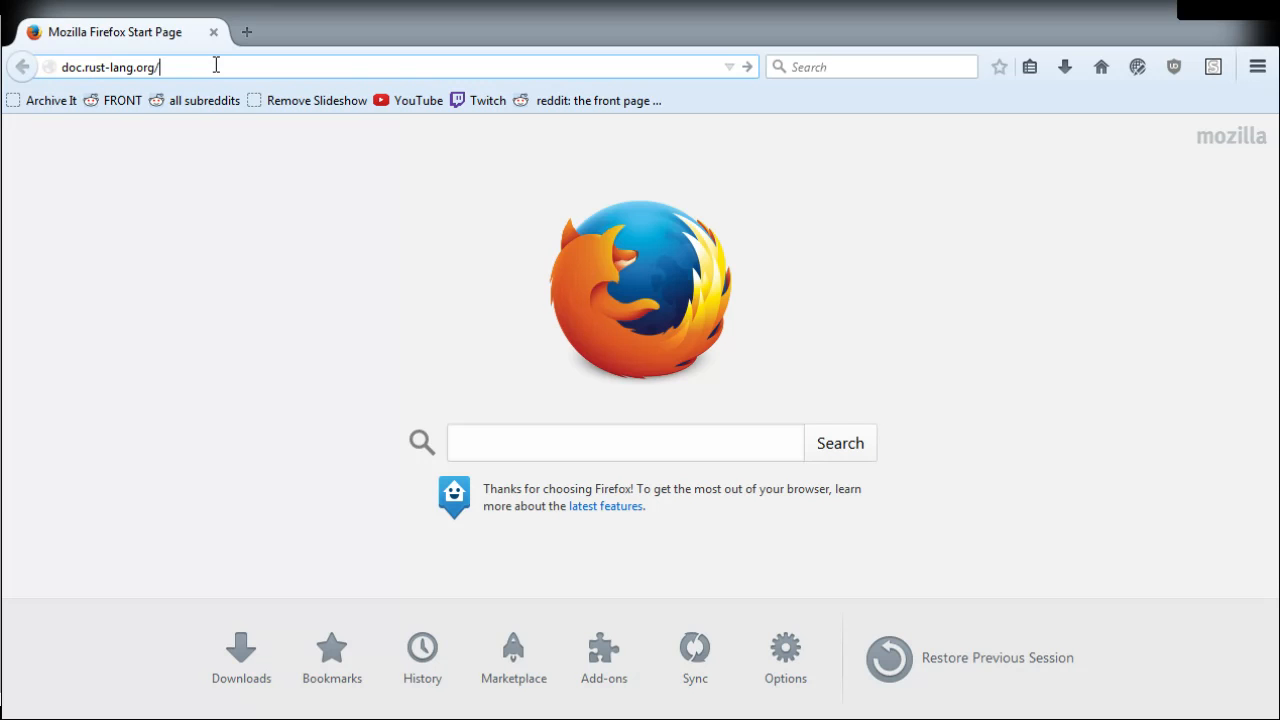
key("Return")
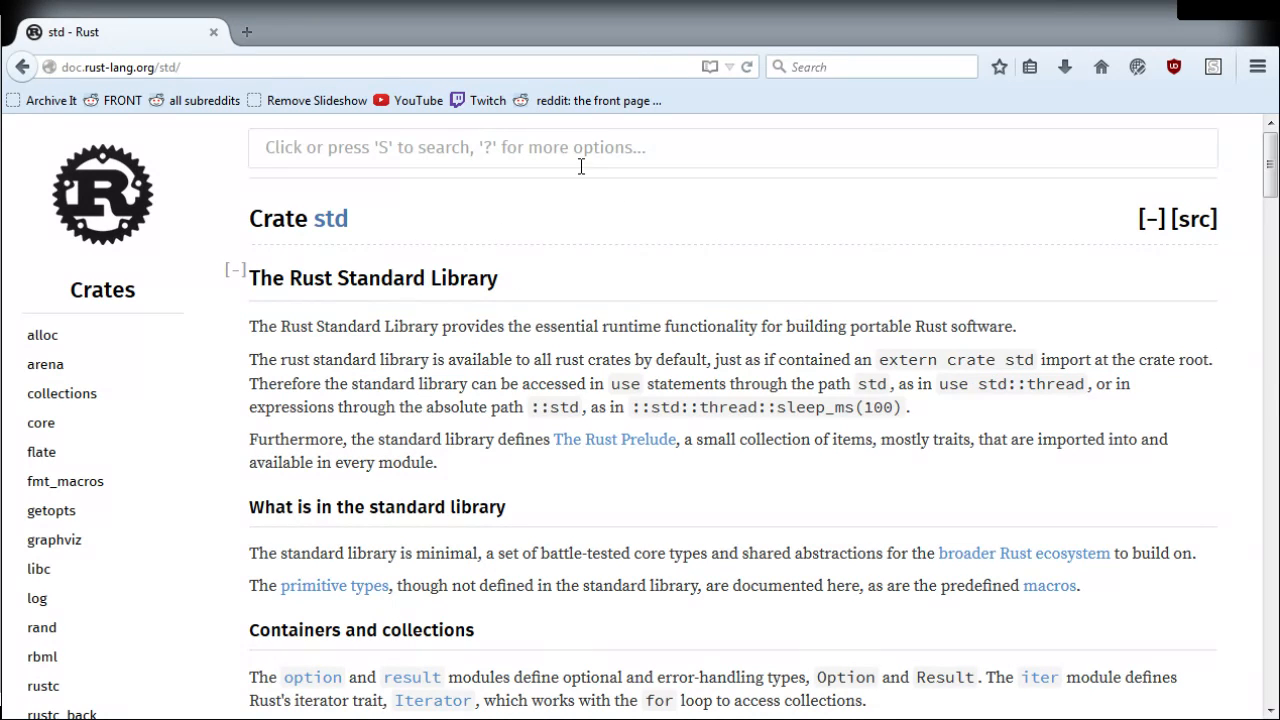
type("print")
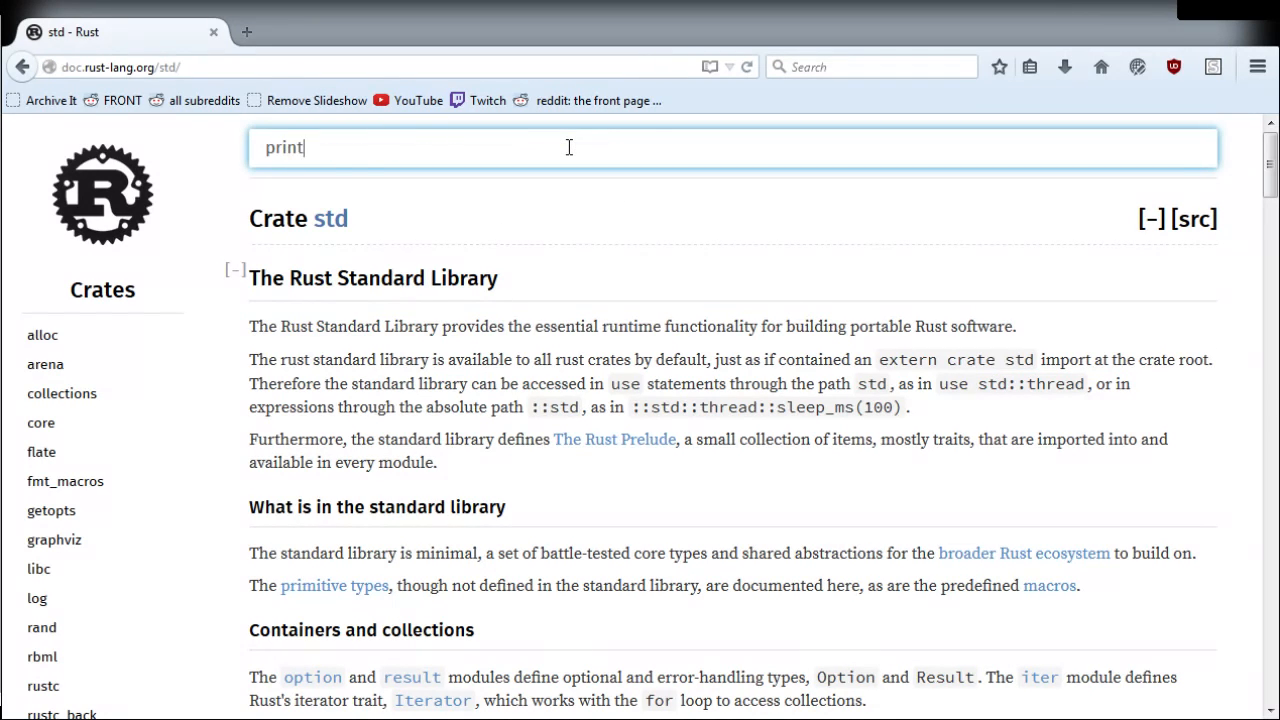
type("ln!")
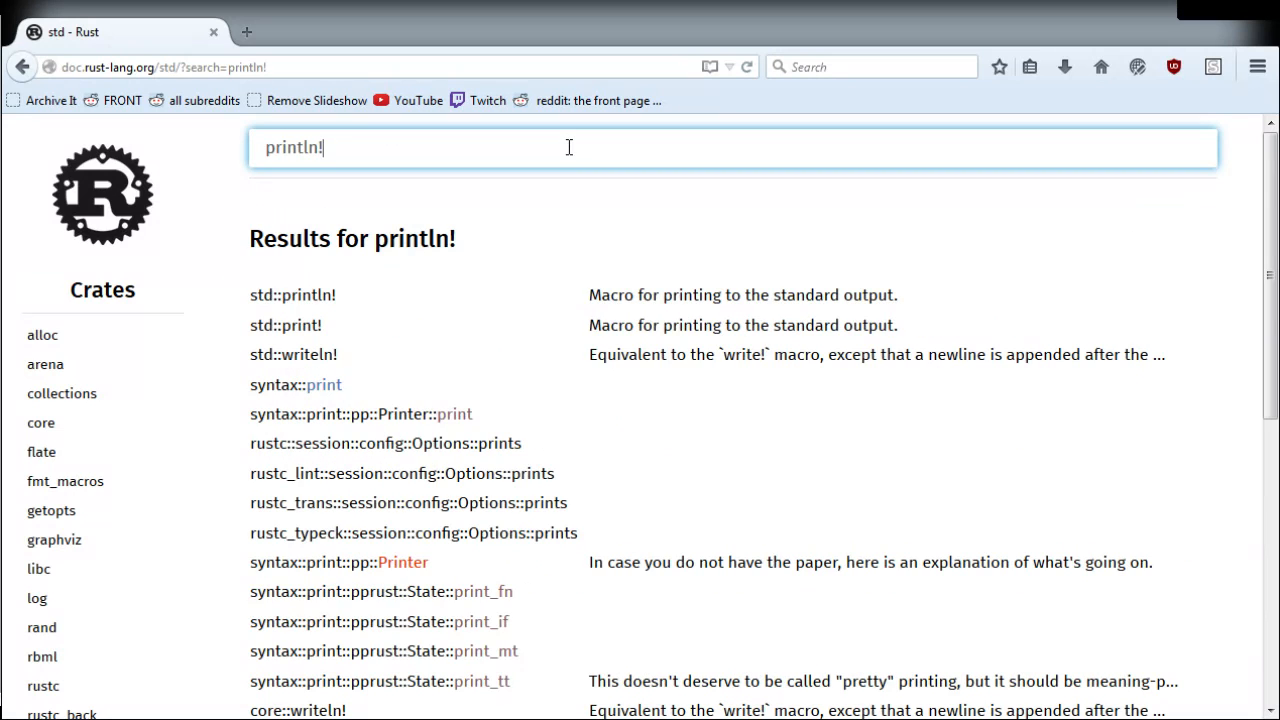
left_click(292, 294)
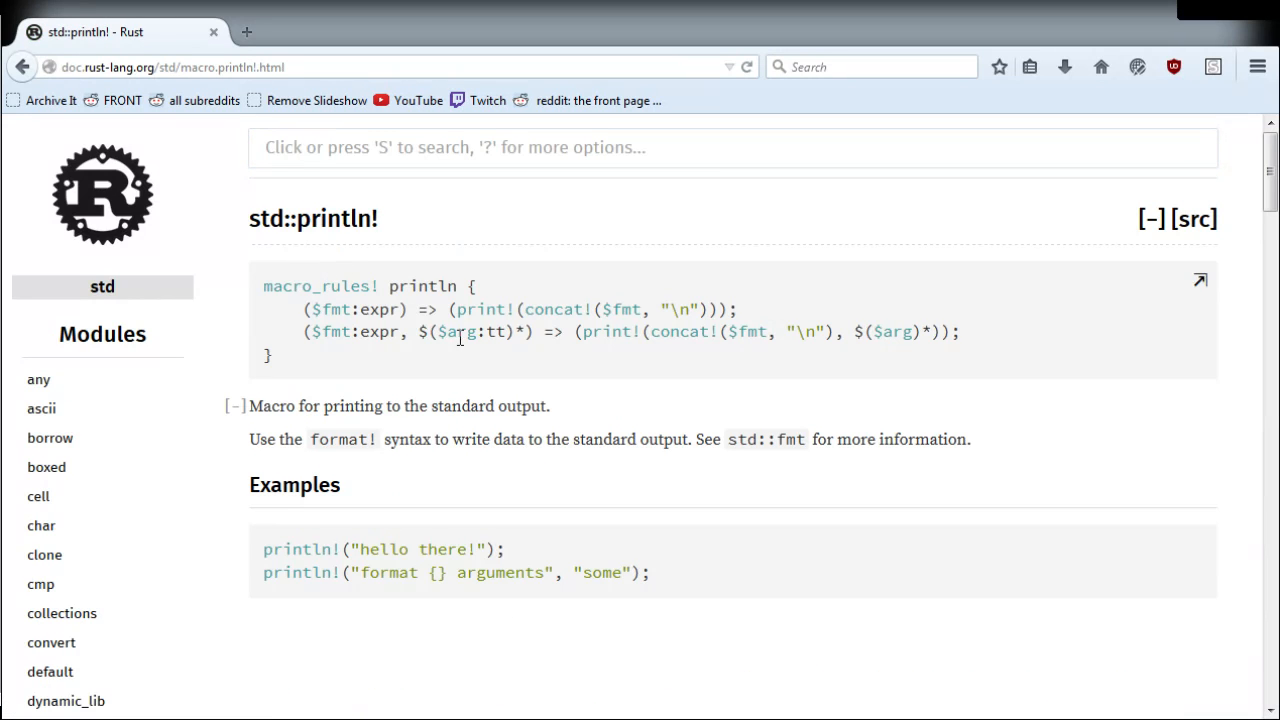
Step: Highlight the newline strings and argument pattern in the println! macro_rules definition
double_click(356, 308)
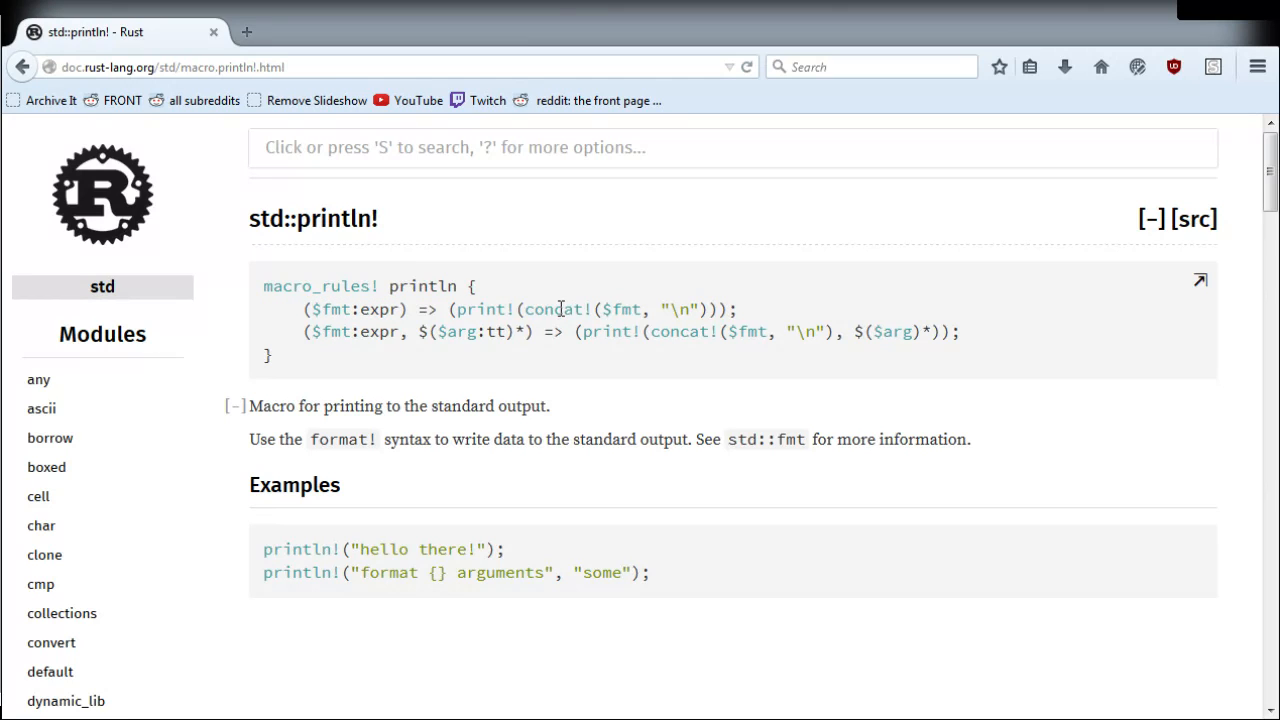
double_click(680, 308)
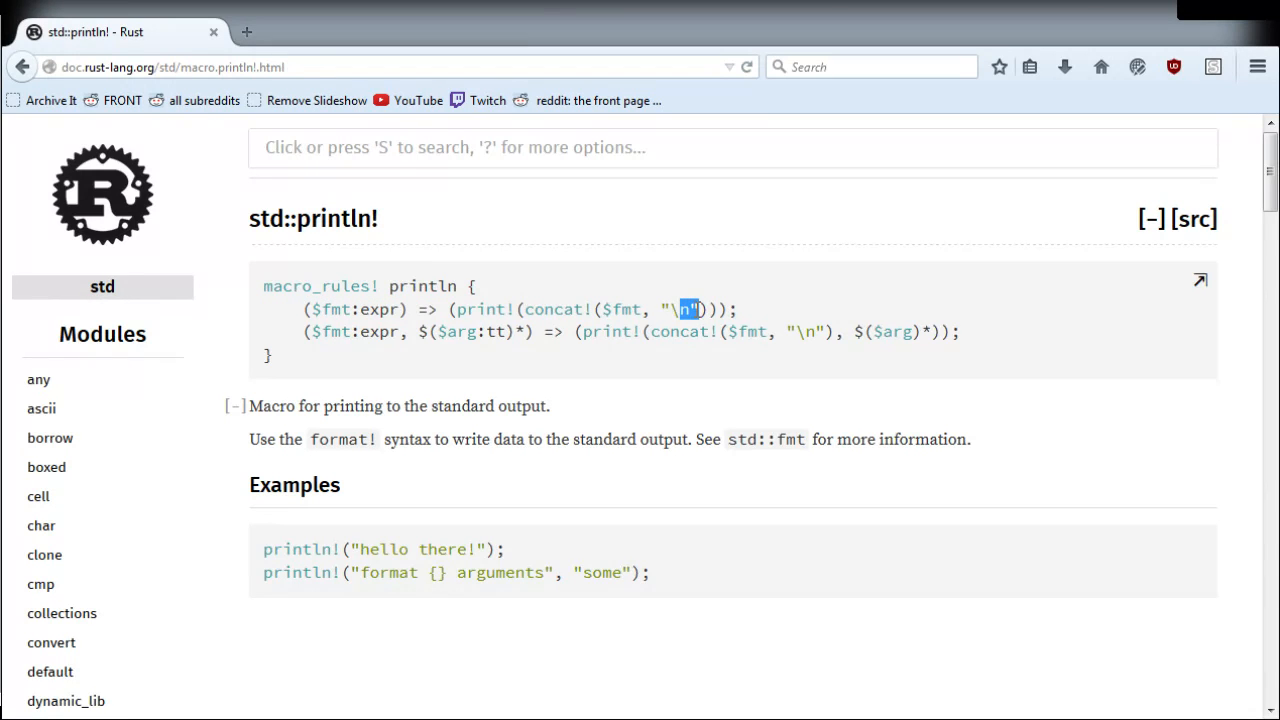
double_click(364, 332)
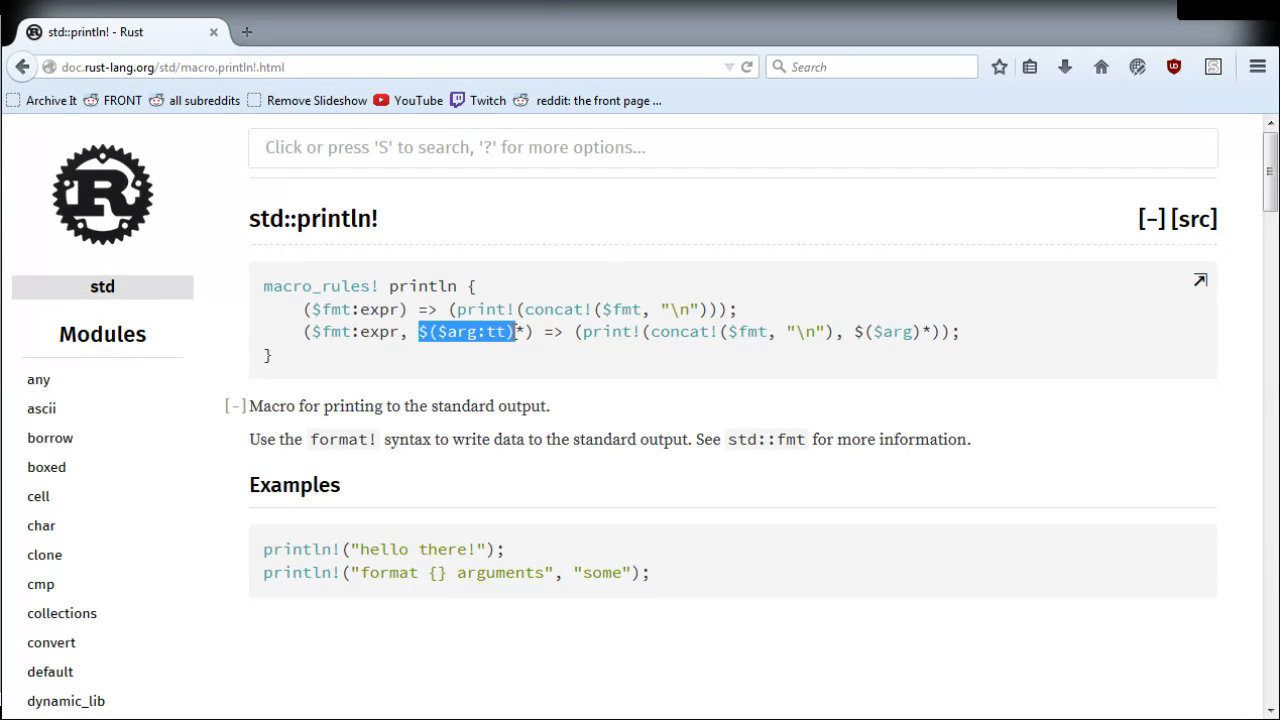
double_click(608, 332)
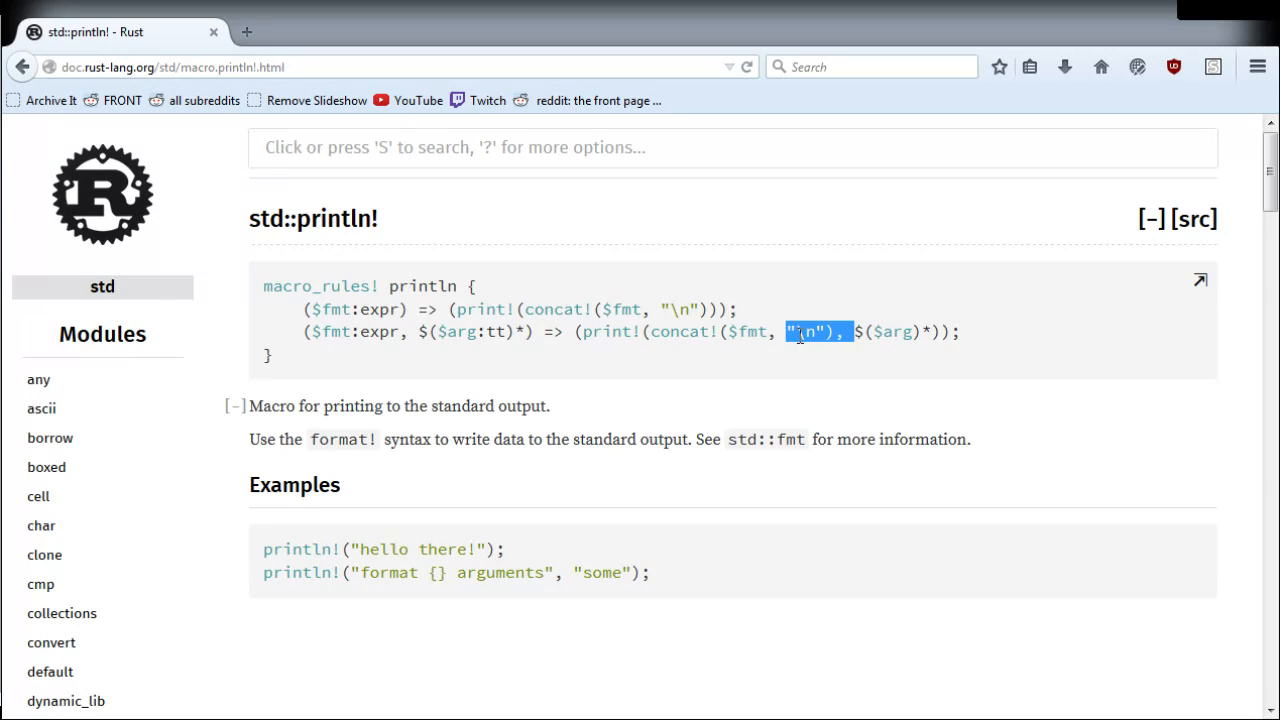
double_click(750, 332)
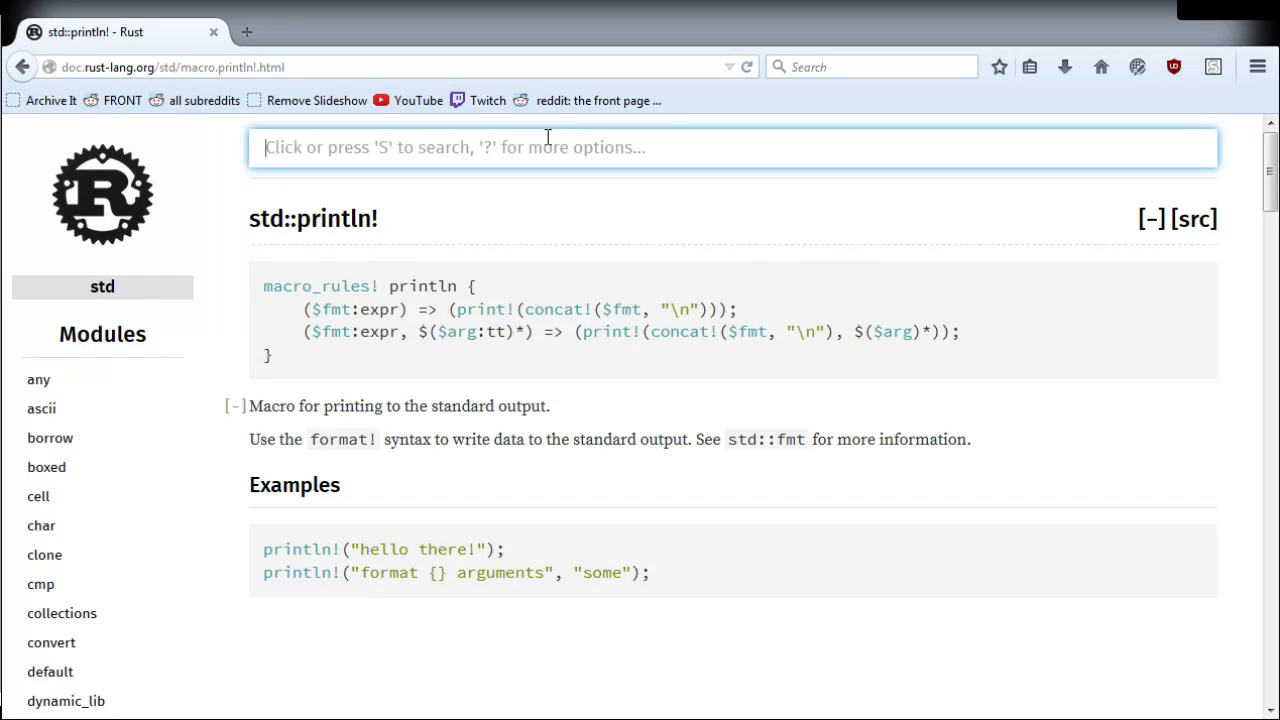
Step: Look up std::concat! and highlight its built-in body, the true literal and "stringified"
type("concat!")
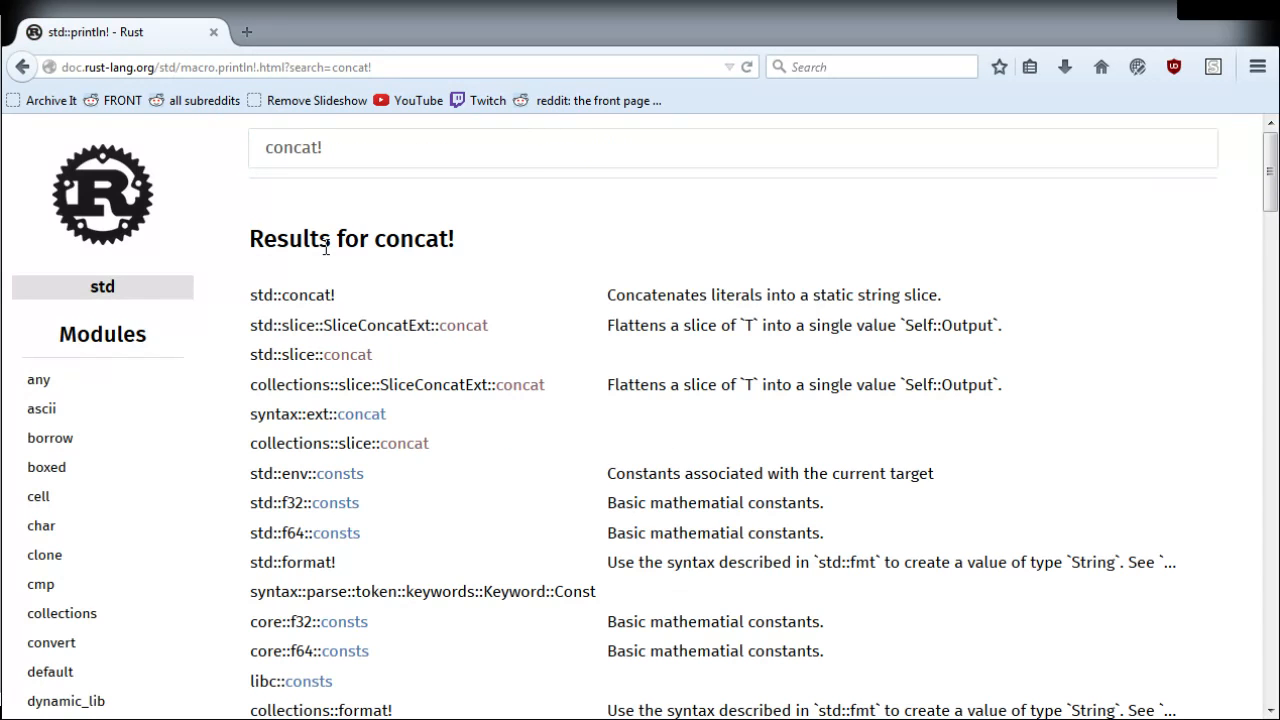
left_click(292, 294)
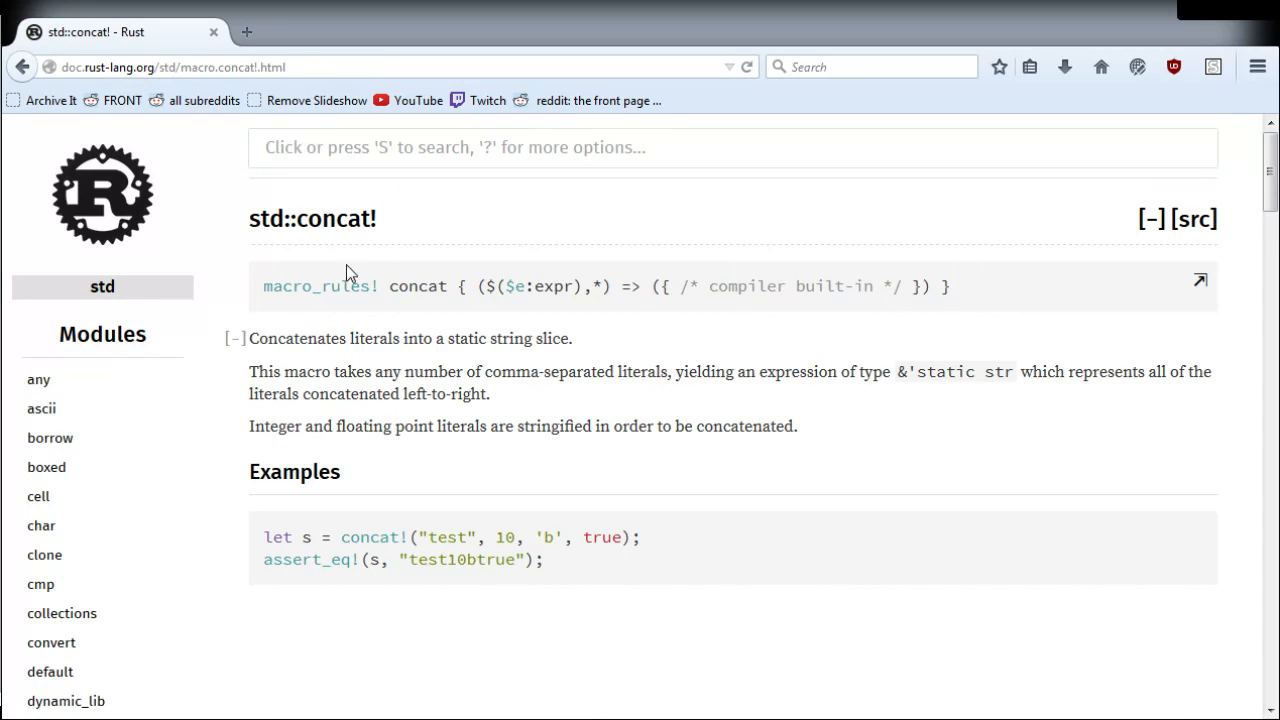
left_click_drag(460, 286, 560, 286)
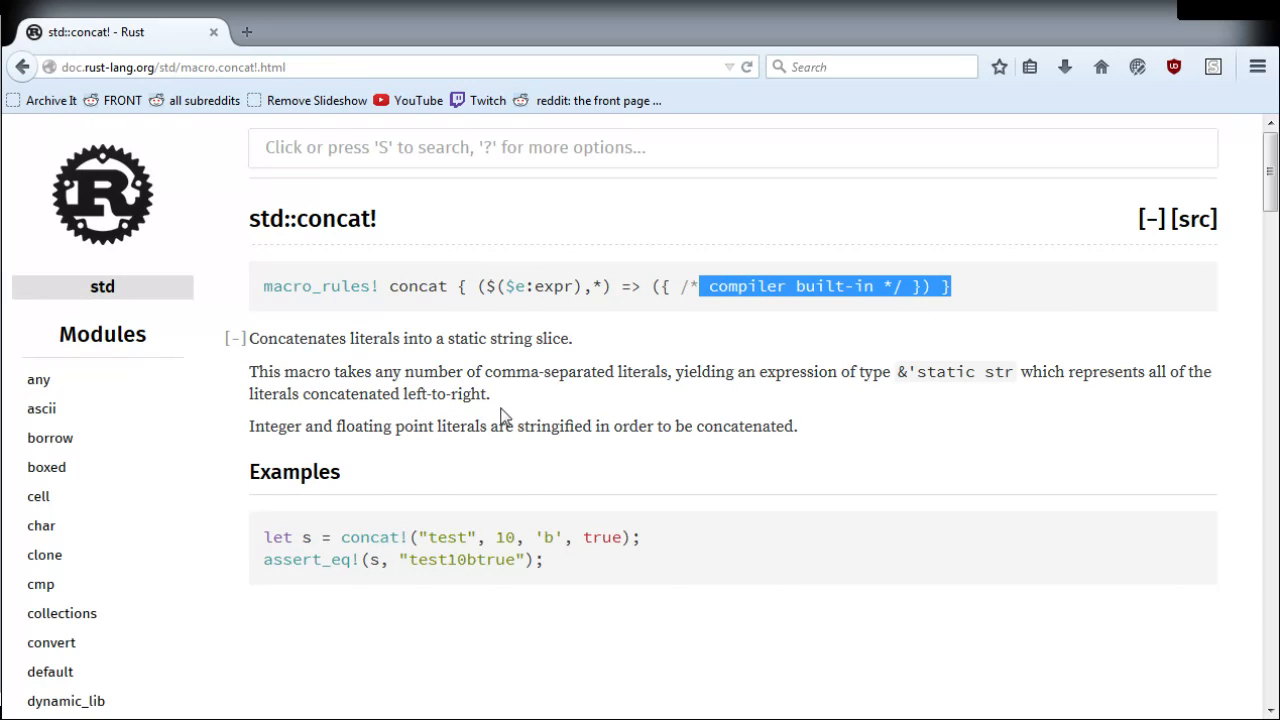
mouse_move(502, 530)
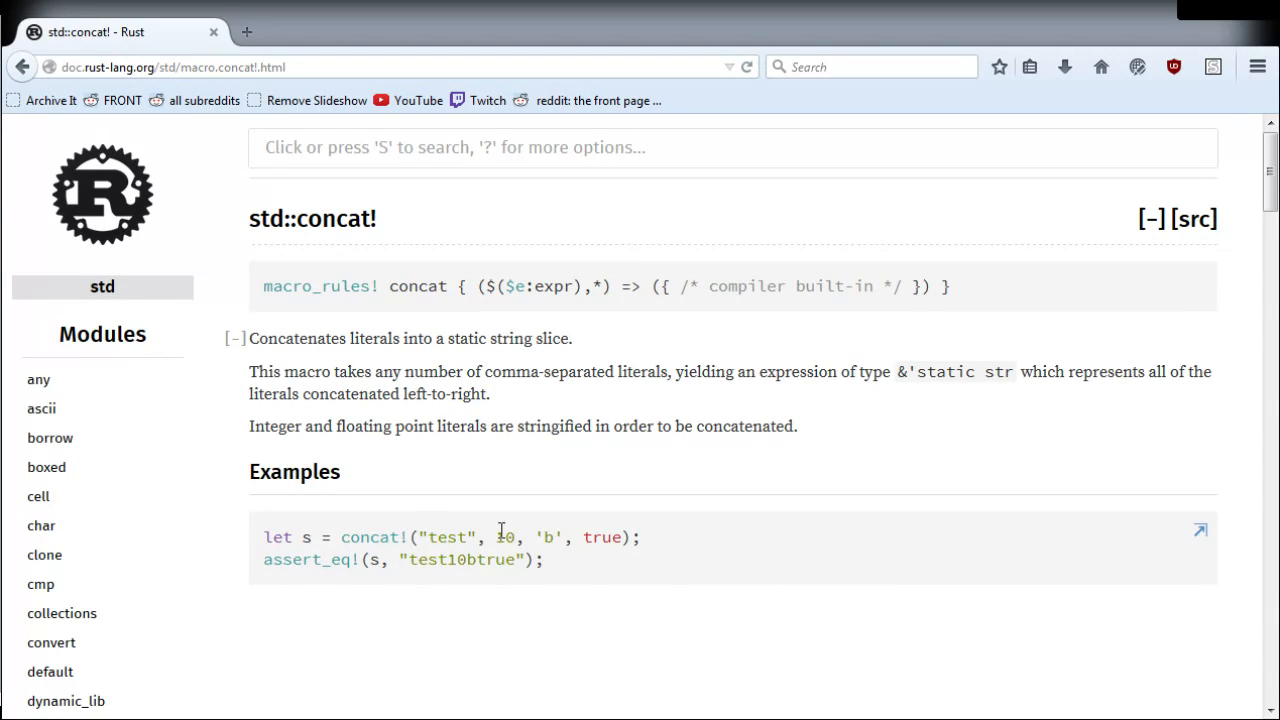
double_click(602, 536)
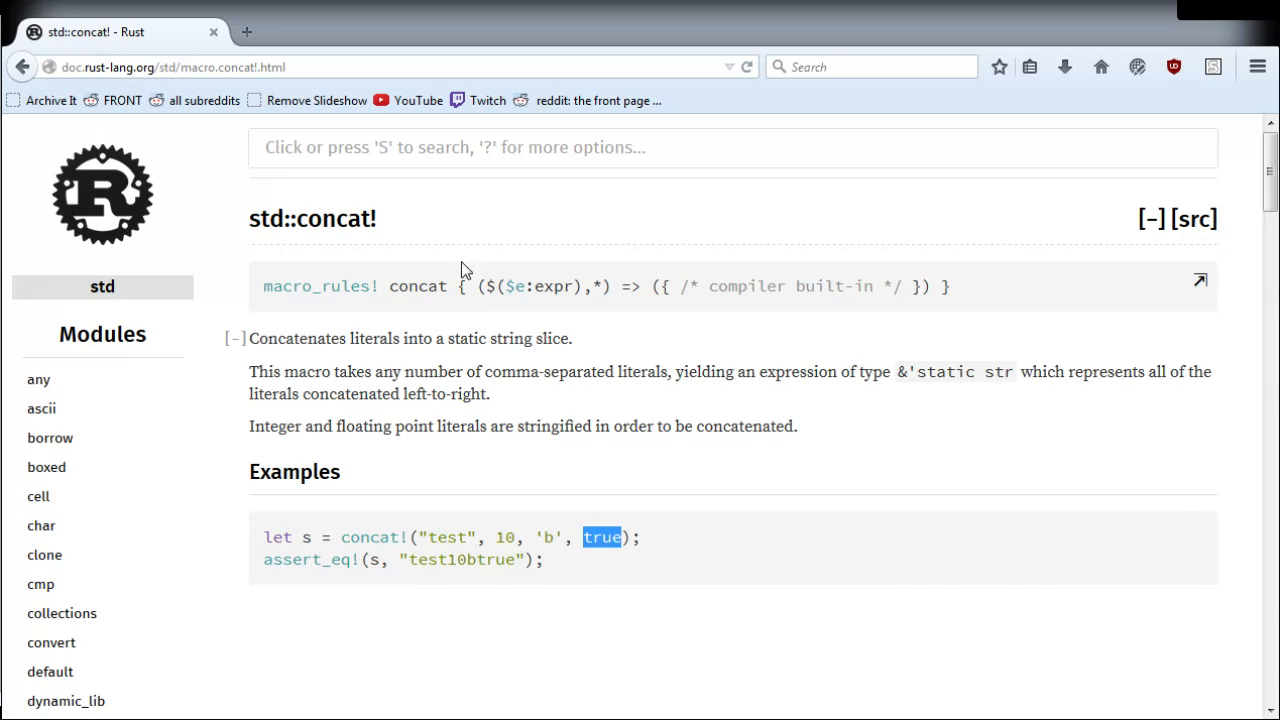
mouse_move(632, 400)
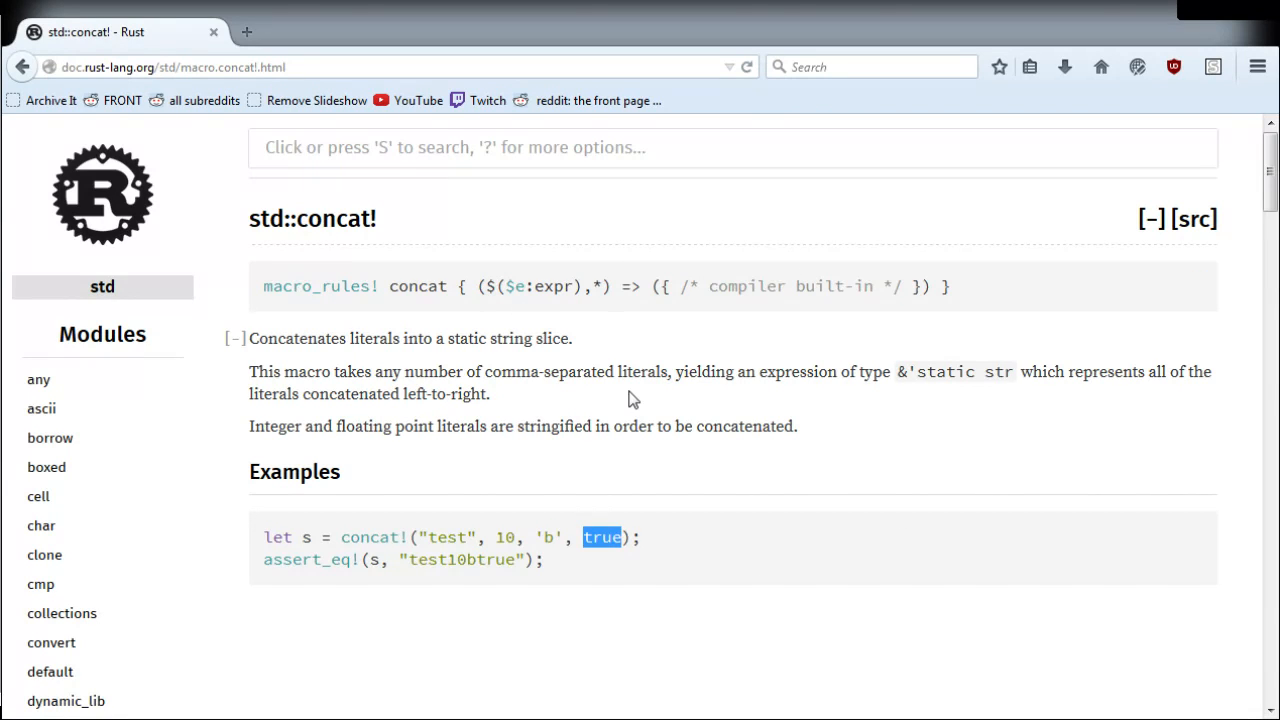
double_click(554, 426)
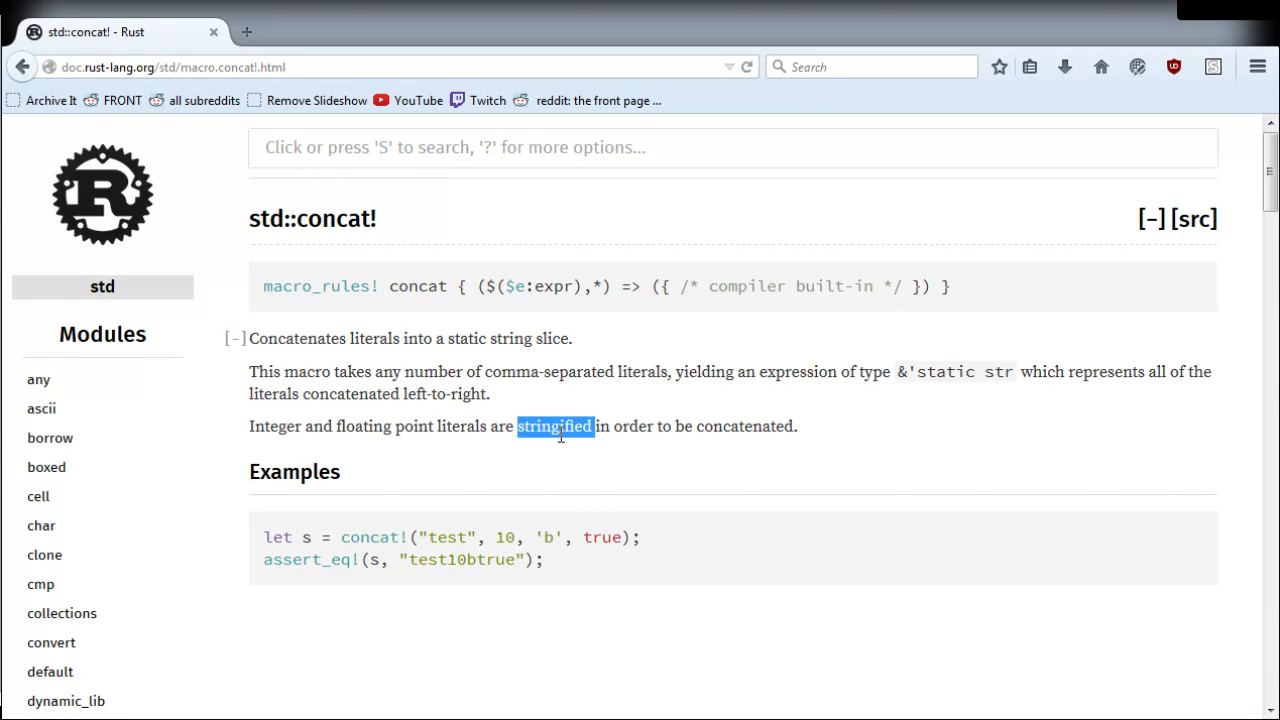
Step: Return to the search results and search the docs for print!
left_click(732, 148)
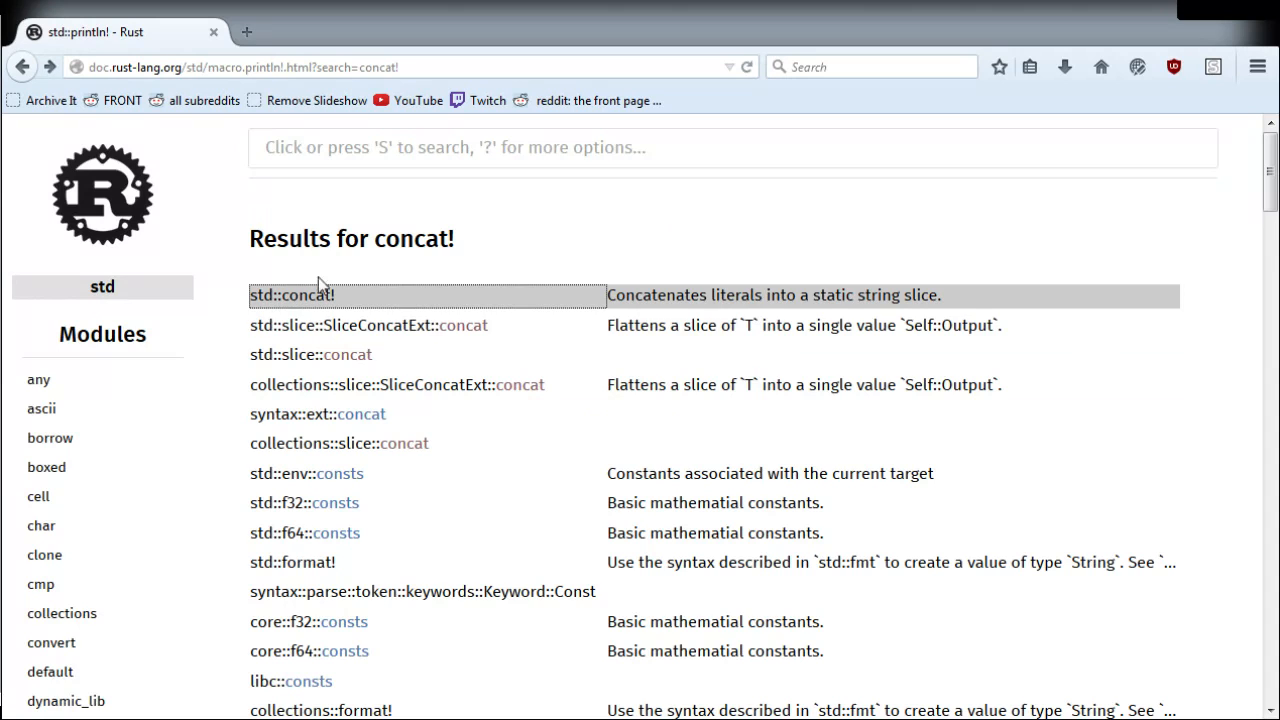
type("print!")
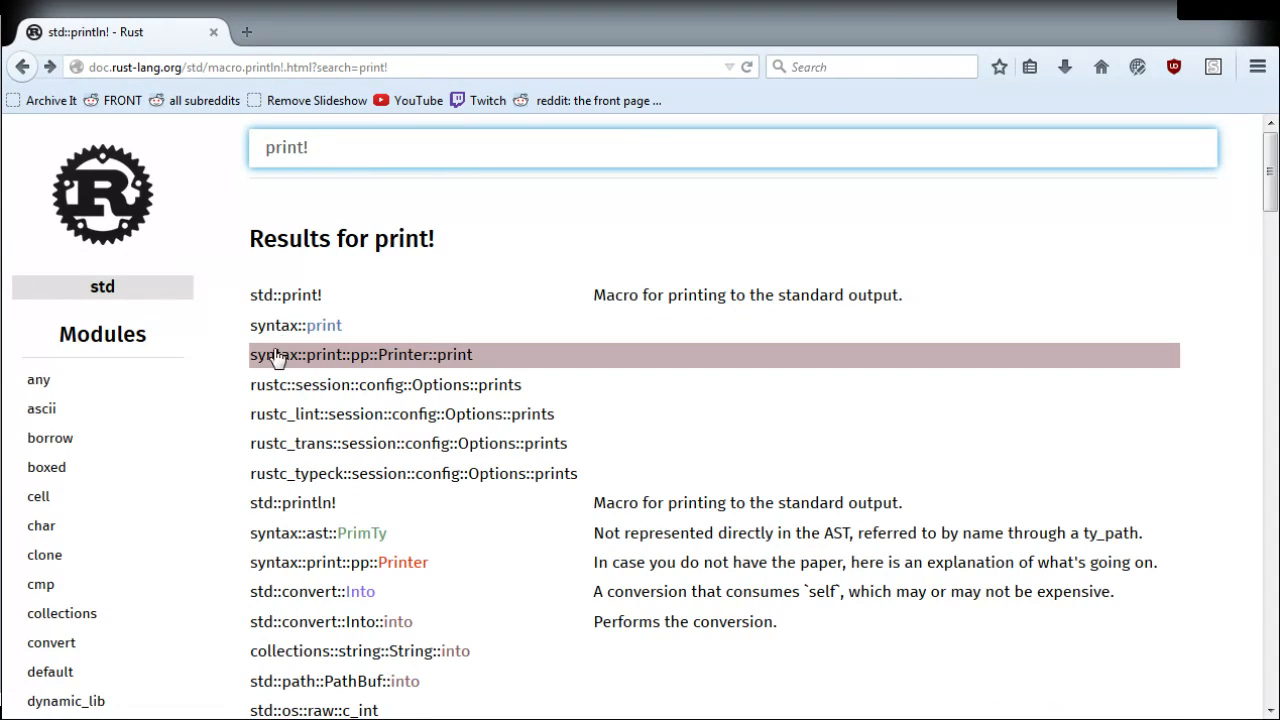
Step: View std::print! and highlight io and the argument pattern forwarded to format_args!
left_click(284, 294)
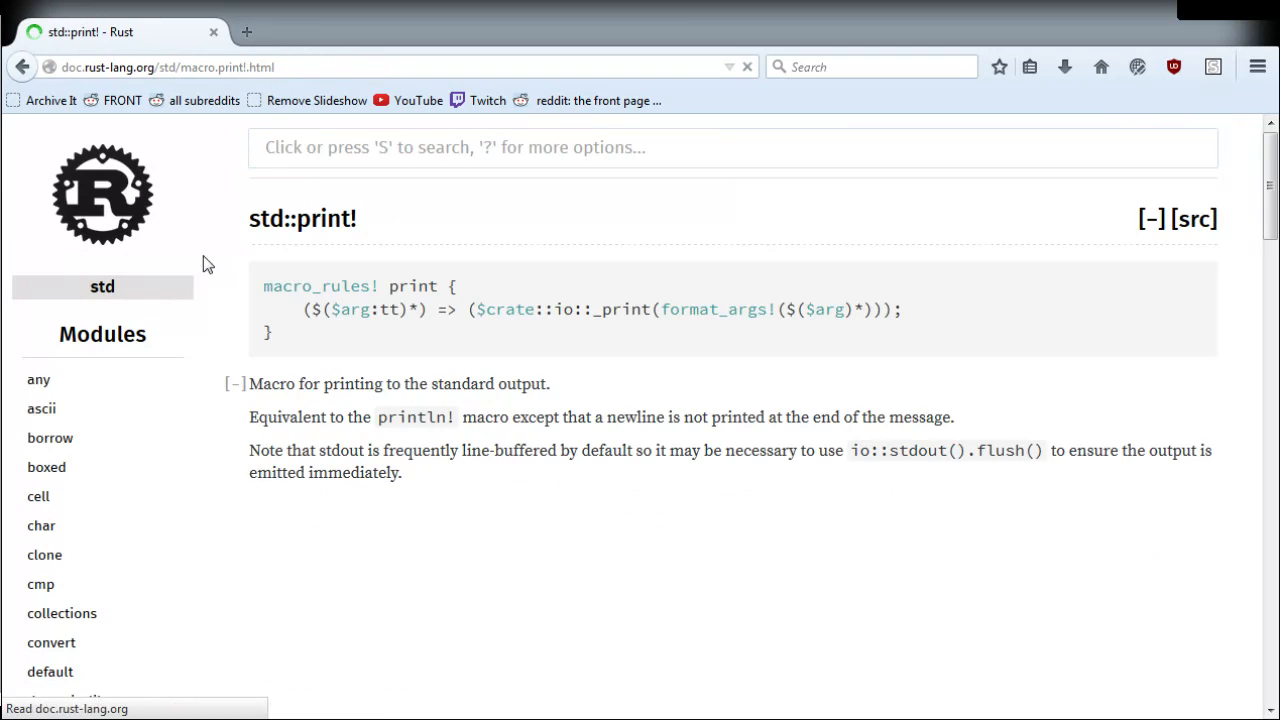
mouse_move(716, 334)
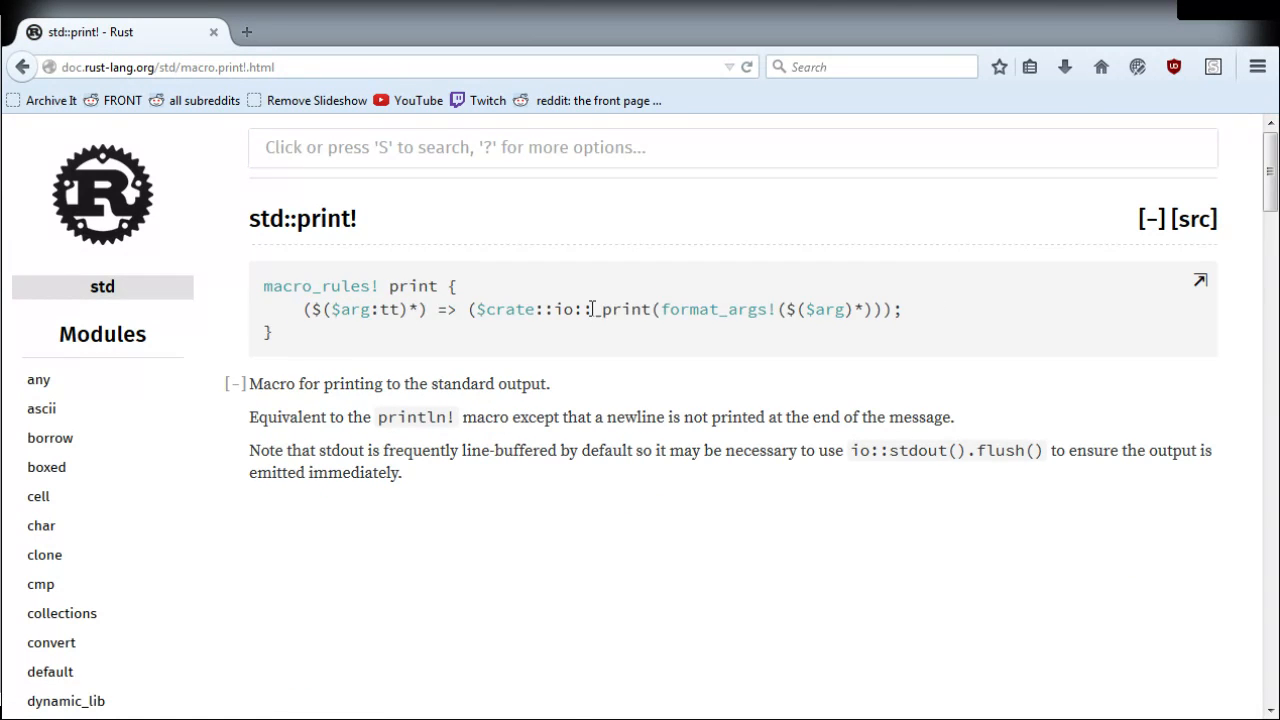
double_click(564, 308)
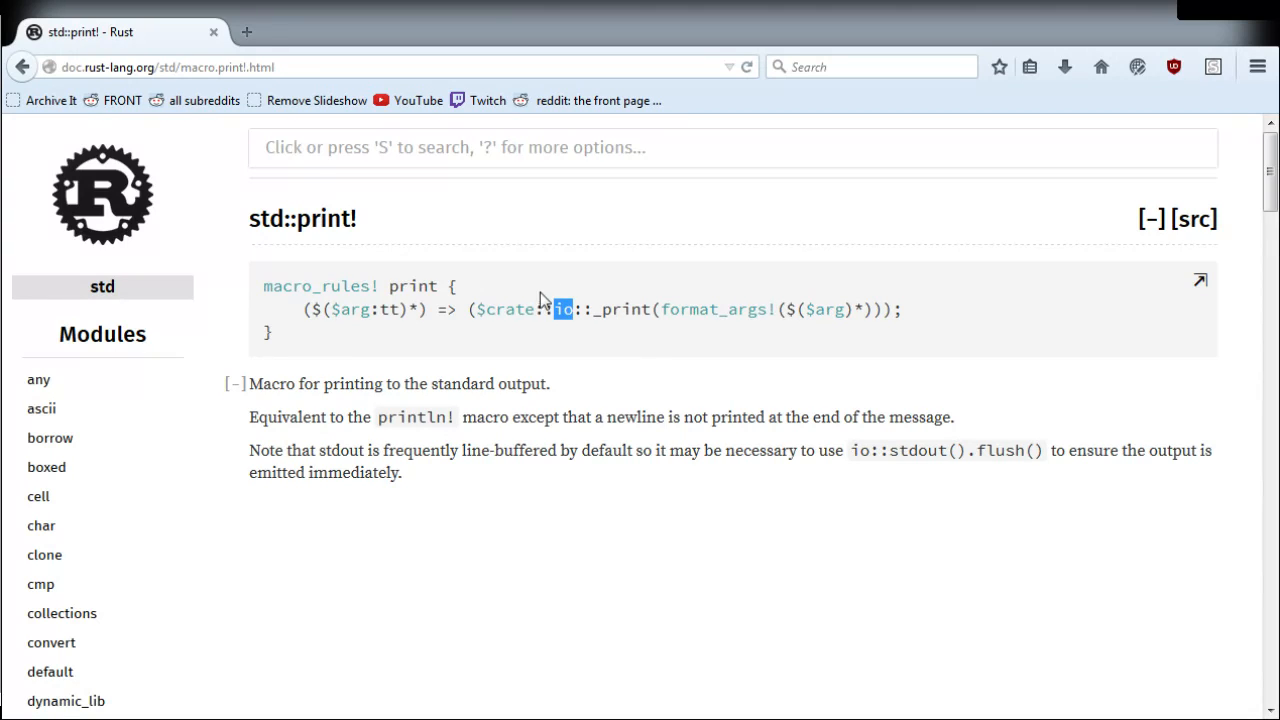
mouse_move(512, 308)
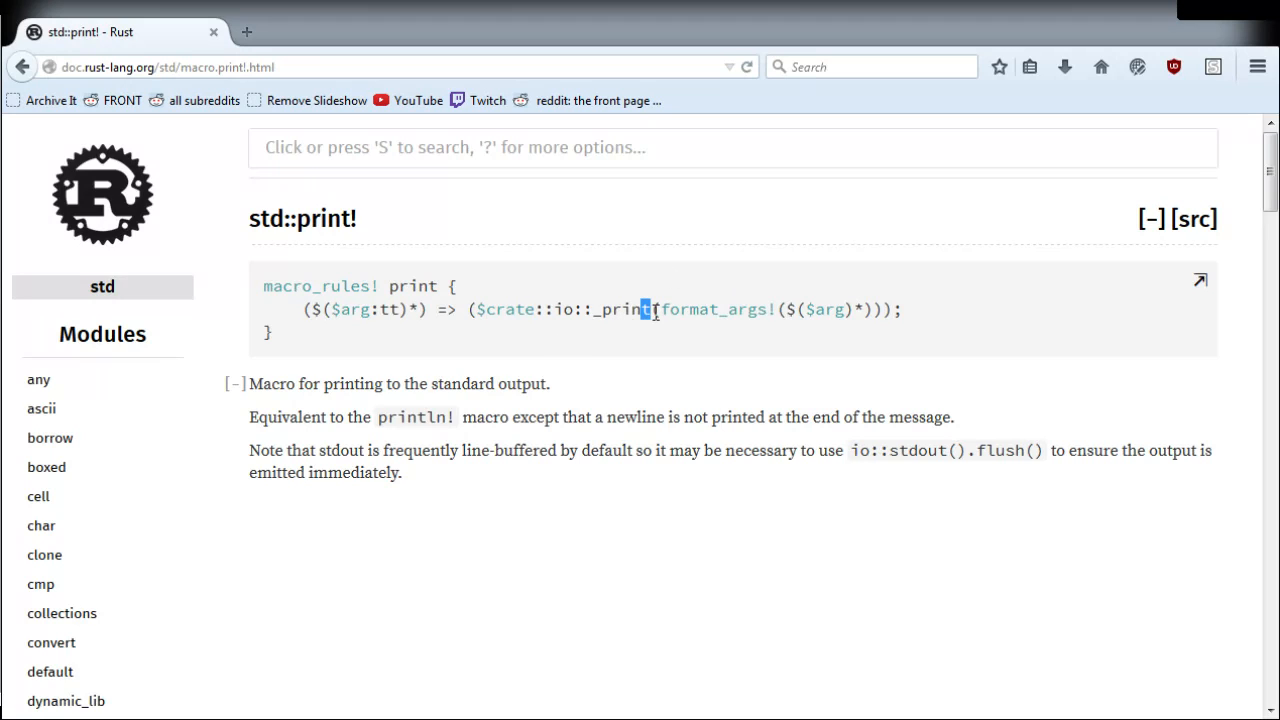
double_click(624, 308)
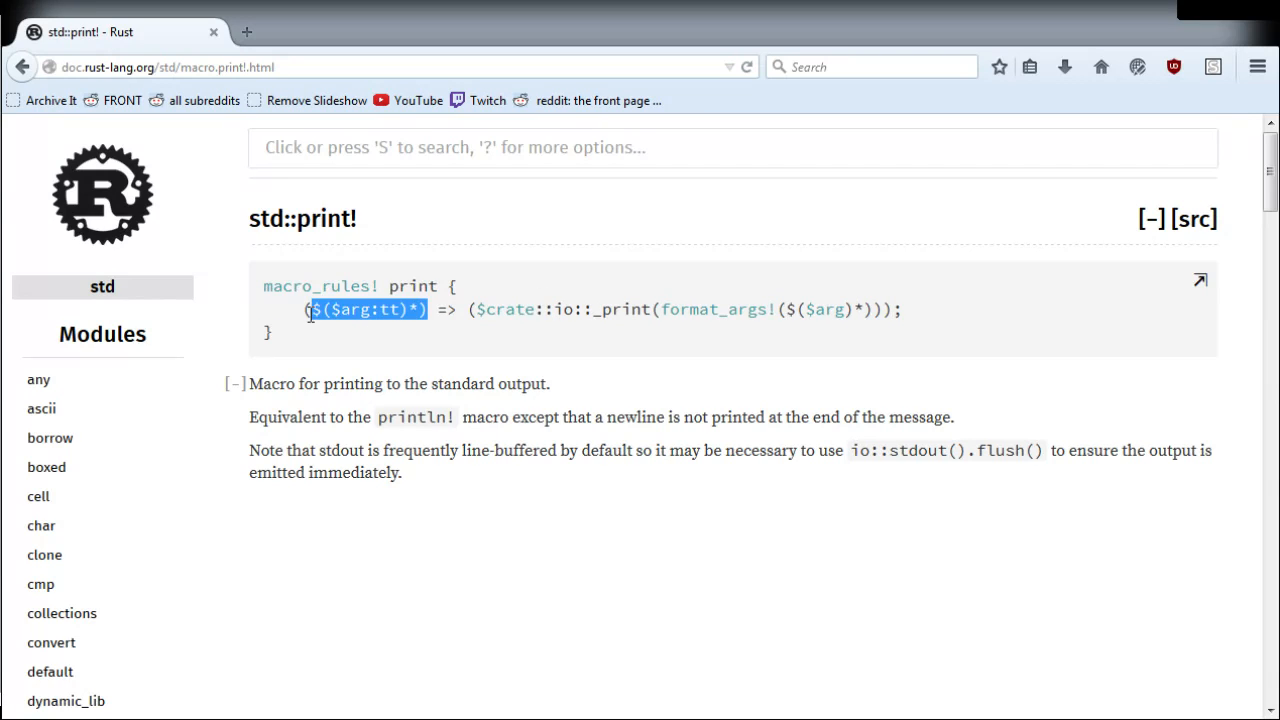
Step: Search the docs for format_args and land on the std::format_args! page
left_click(732, 148)
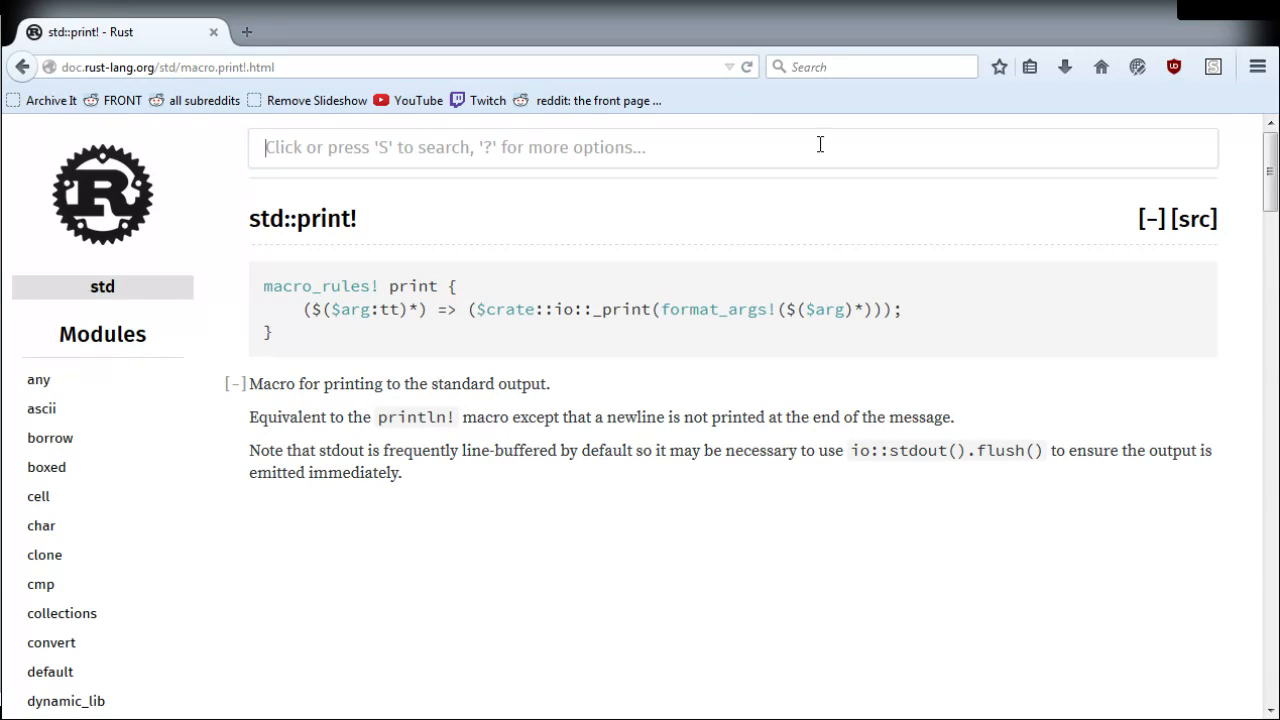
type("format_arg")
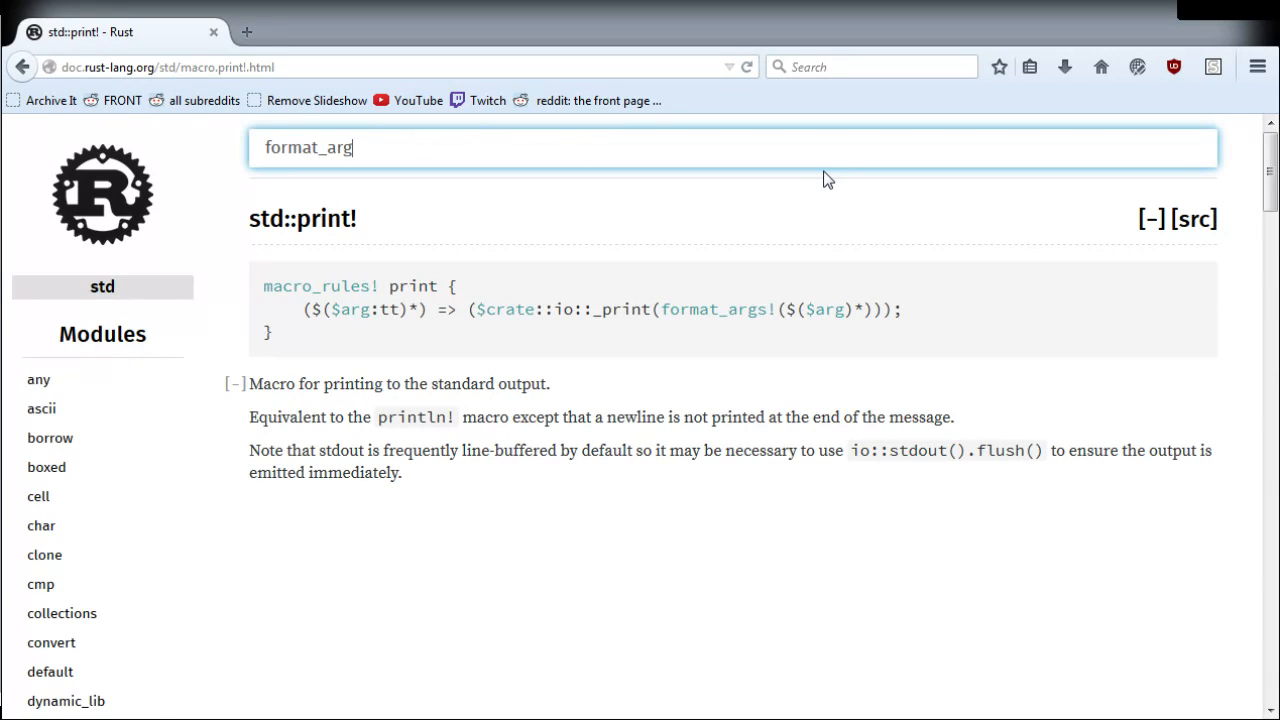
key("Return")
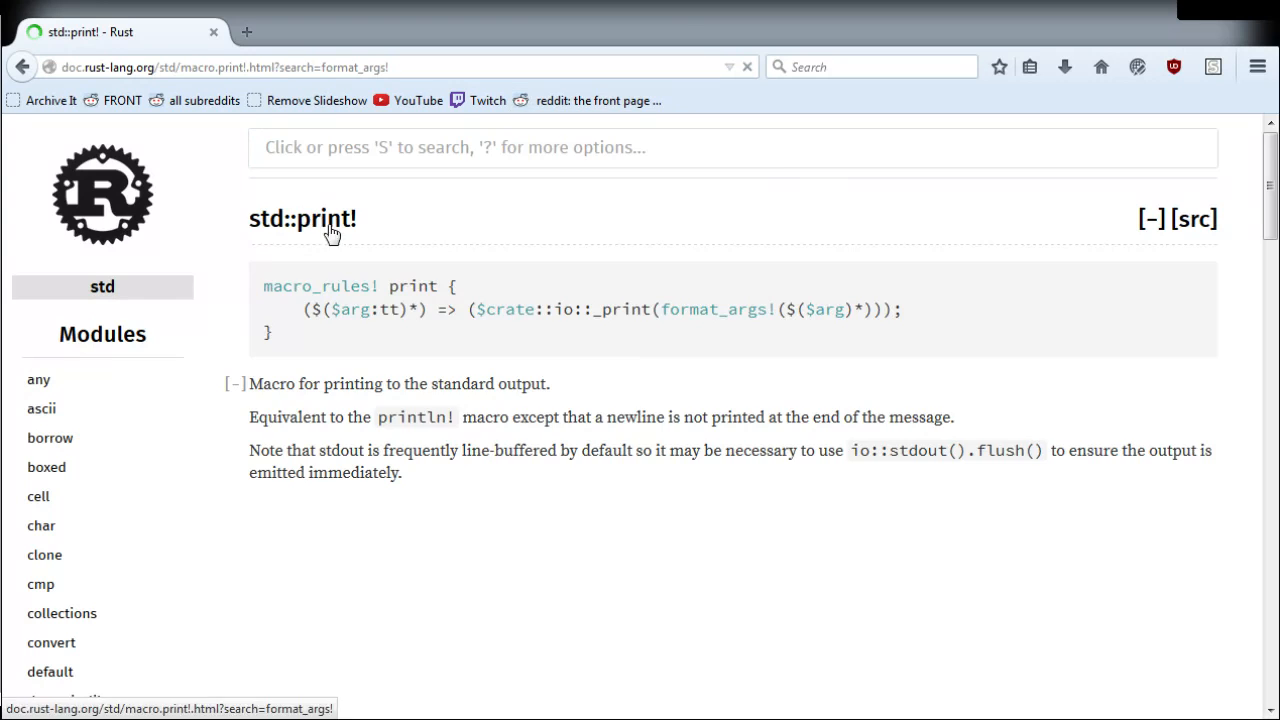
left_click(716, 308)
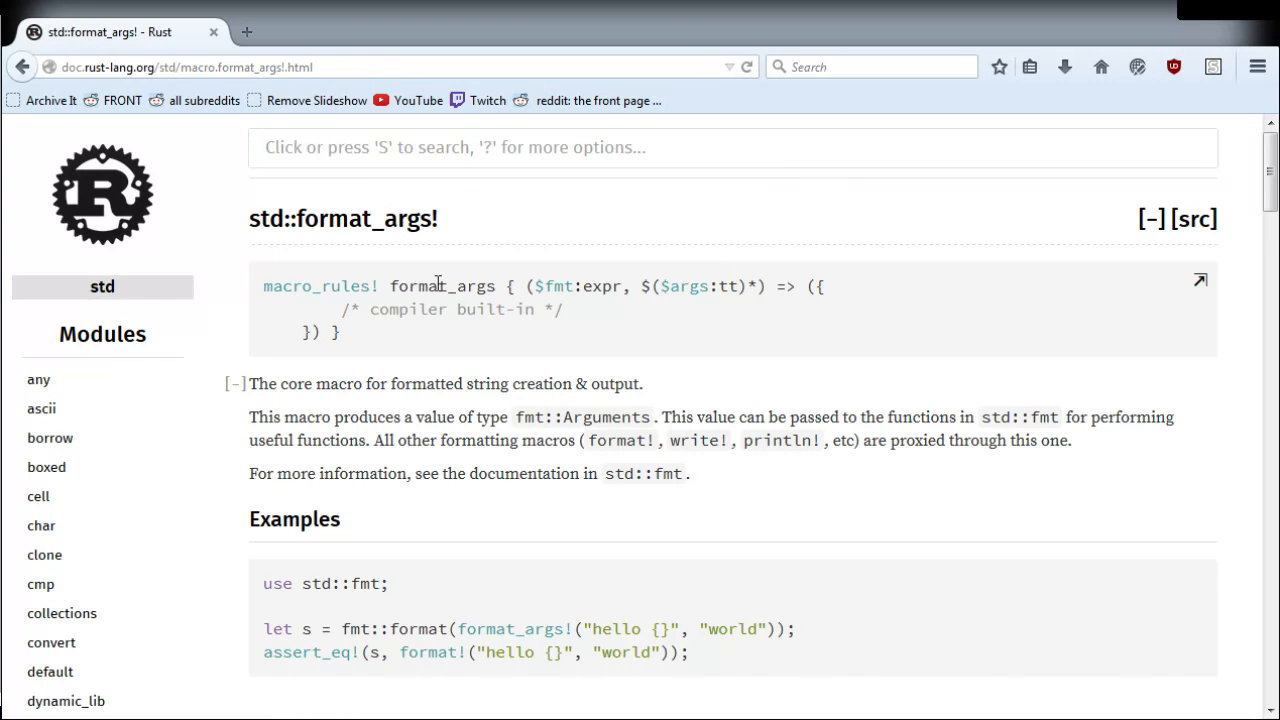
Step: Scroll through the format_args! description and fmt::format example
scroll("down", 3)
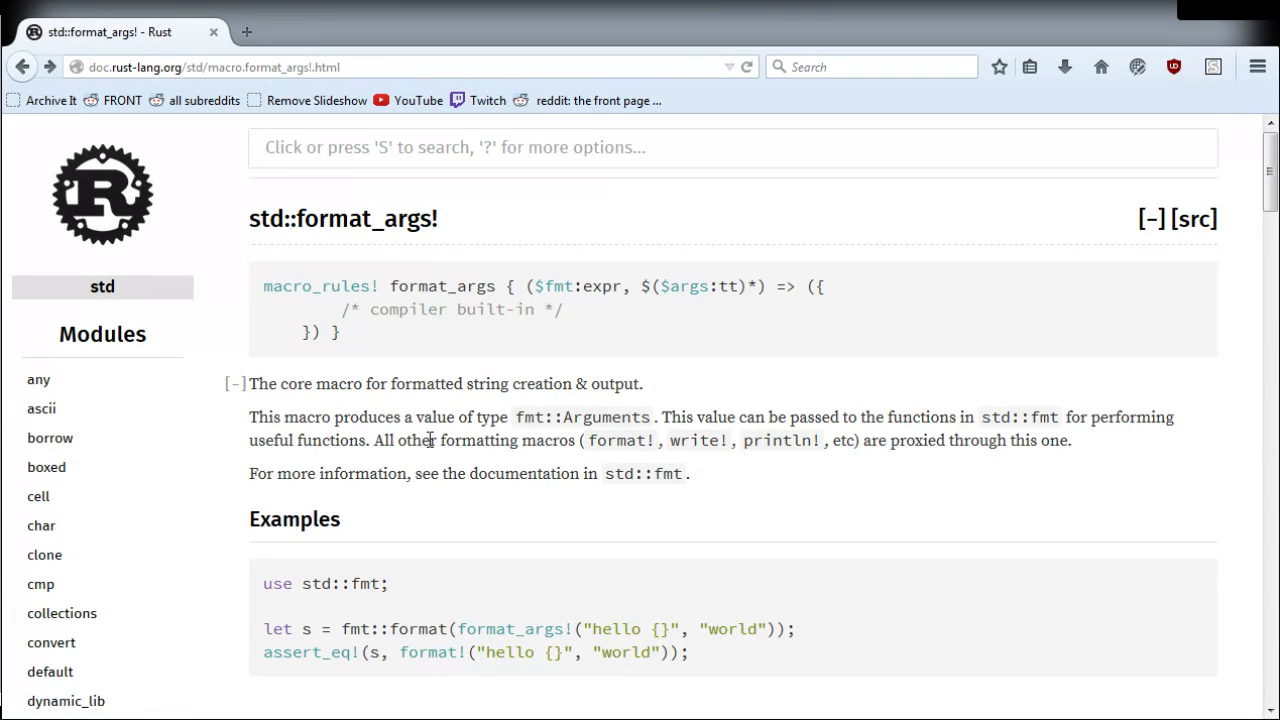
mouse_move(642, 444)
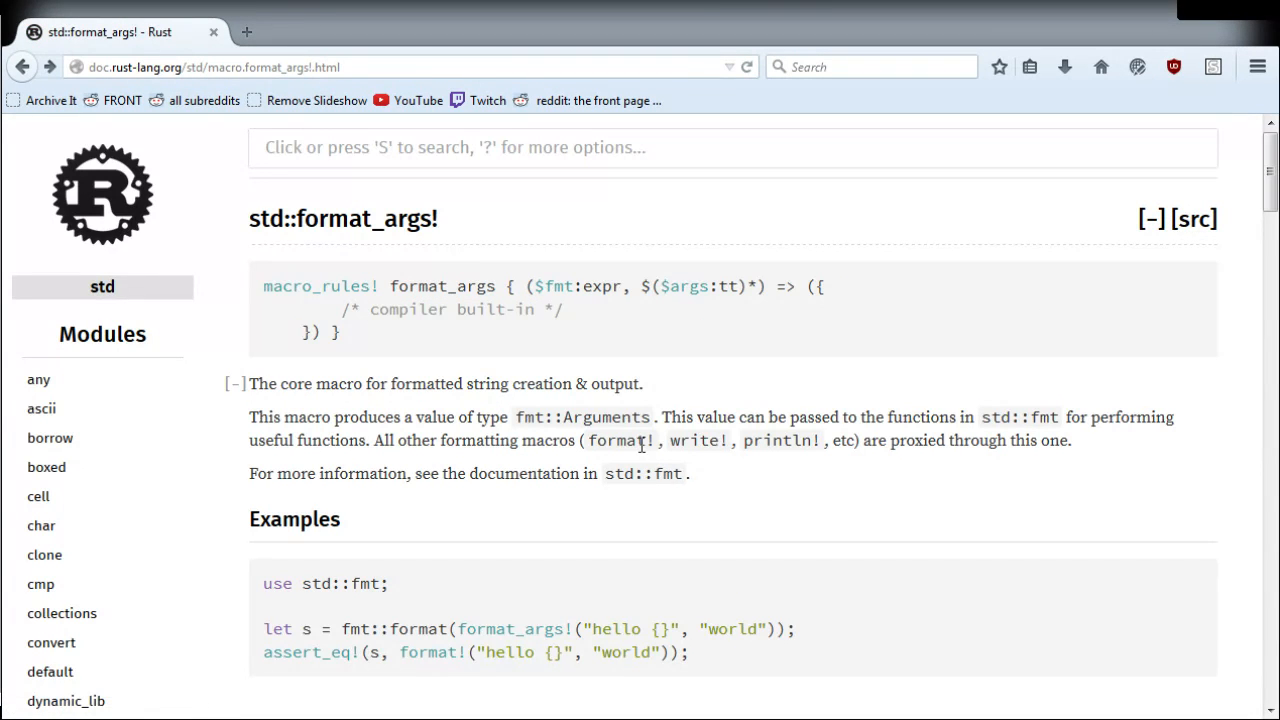
scroll("down", 3)
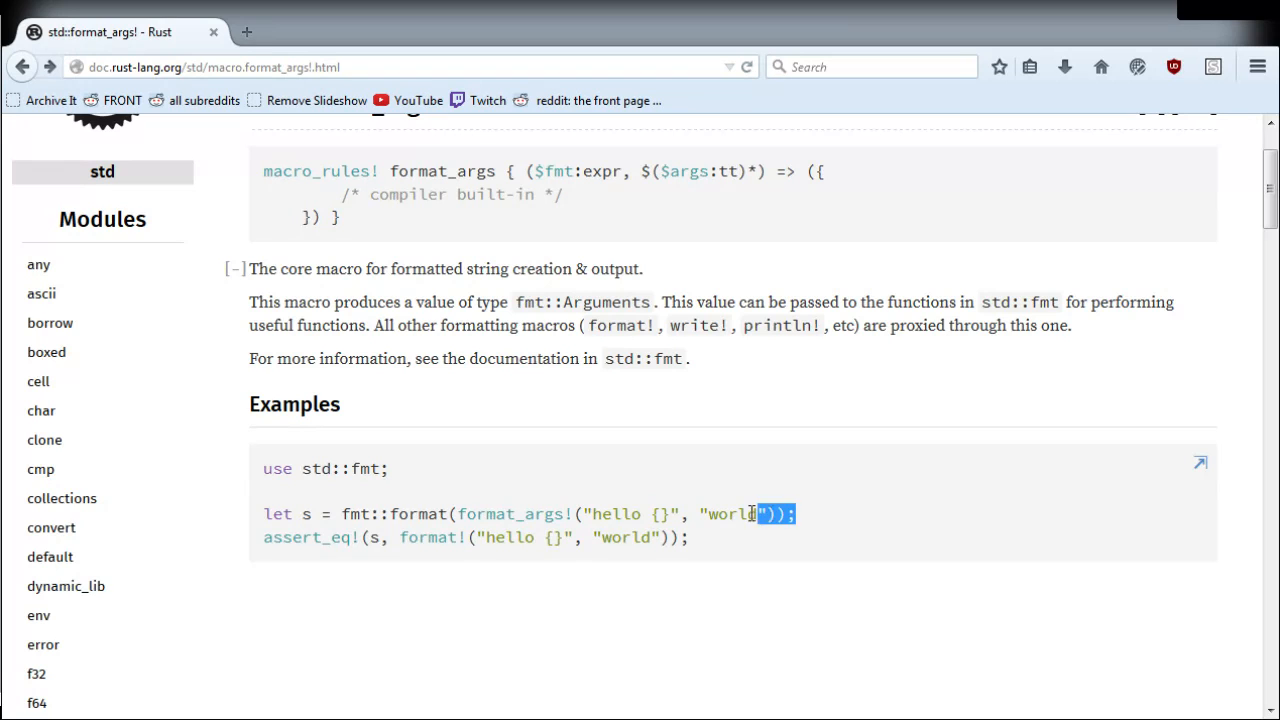
double_click(732, 512)
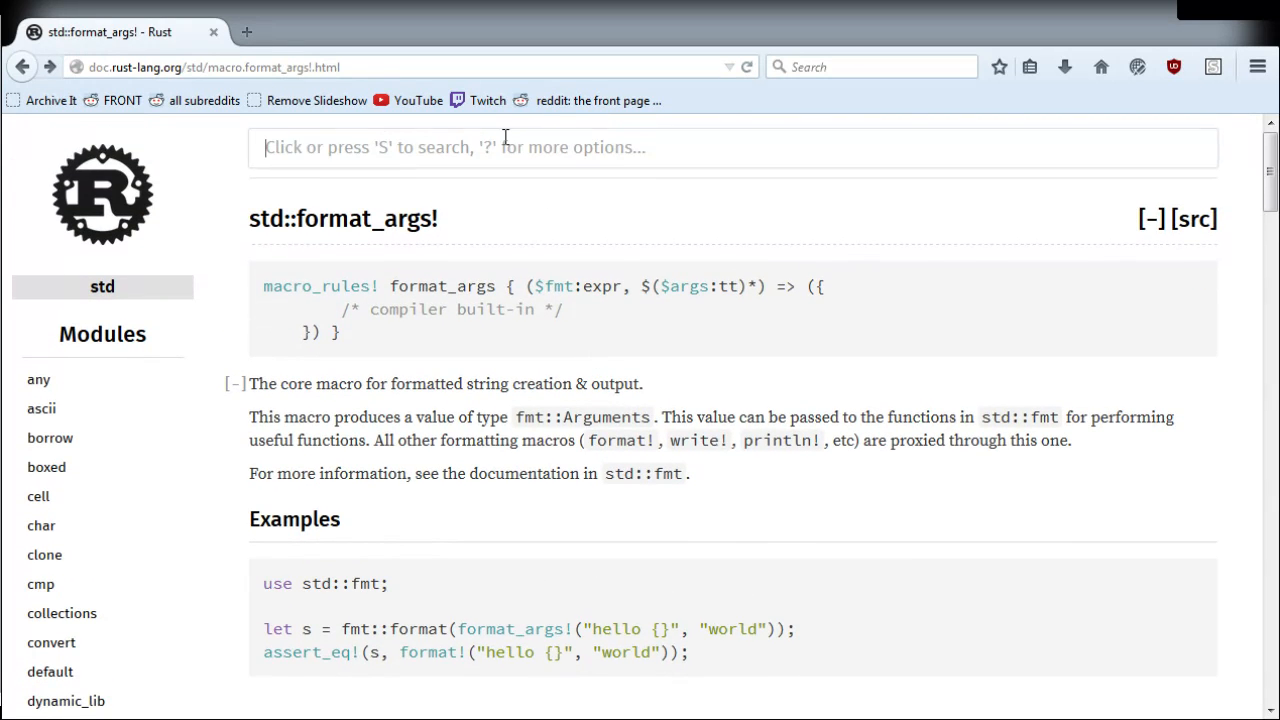
Step: Search for std::fmt and highlight the {:?} placeholder and value=4 named-argument examples
type("std::fmt")
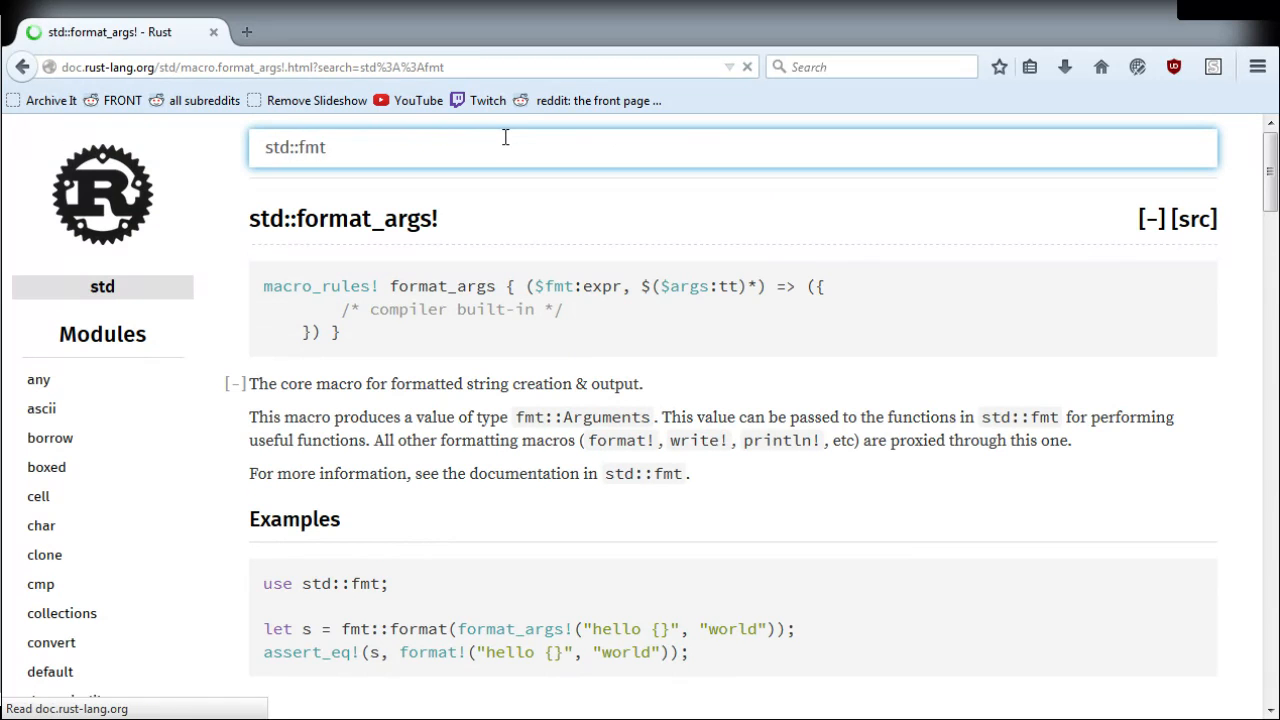
key("Return")
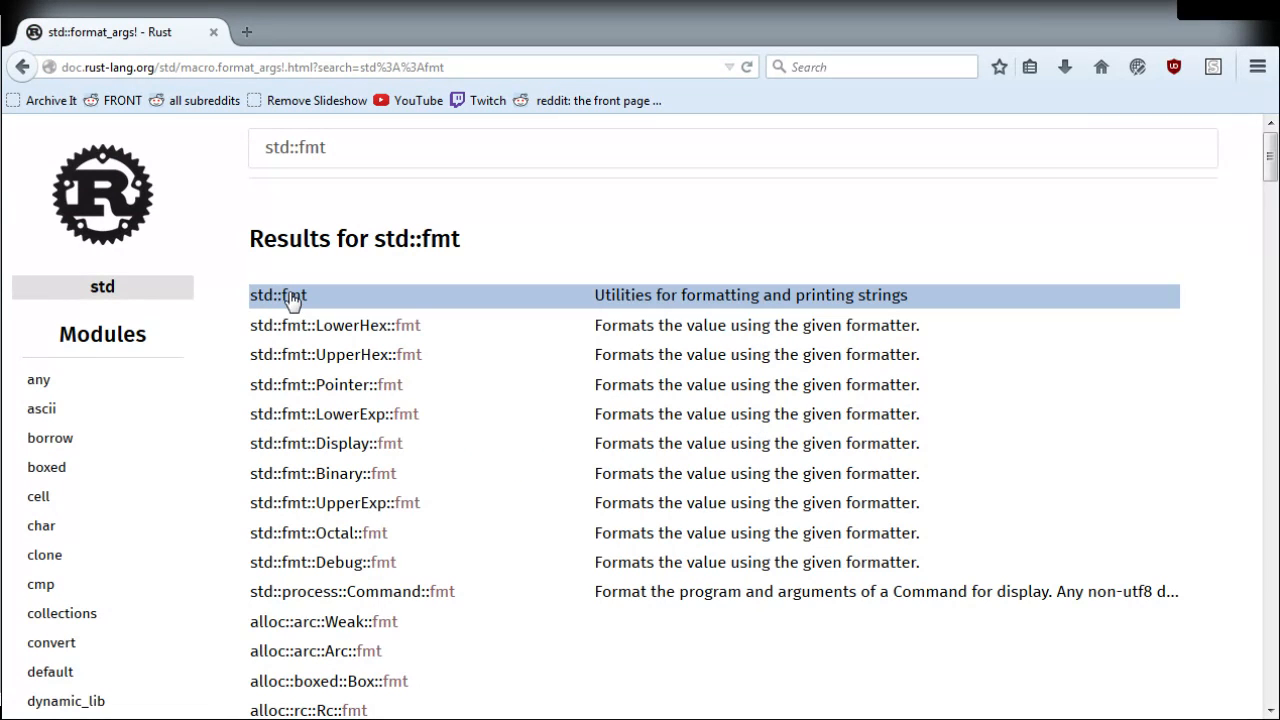
left_click(276, 296)
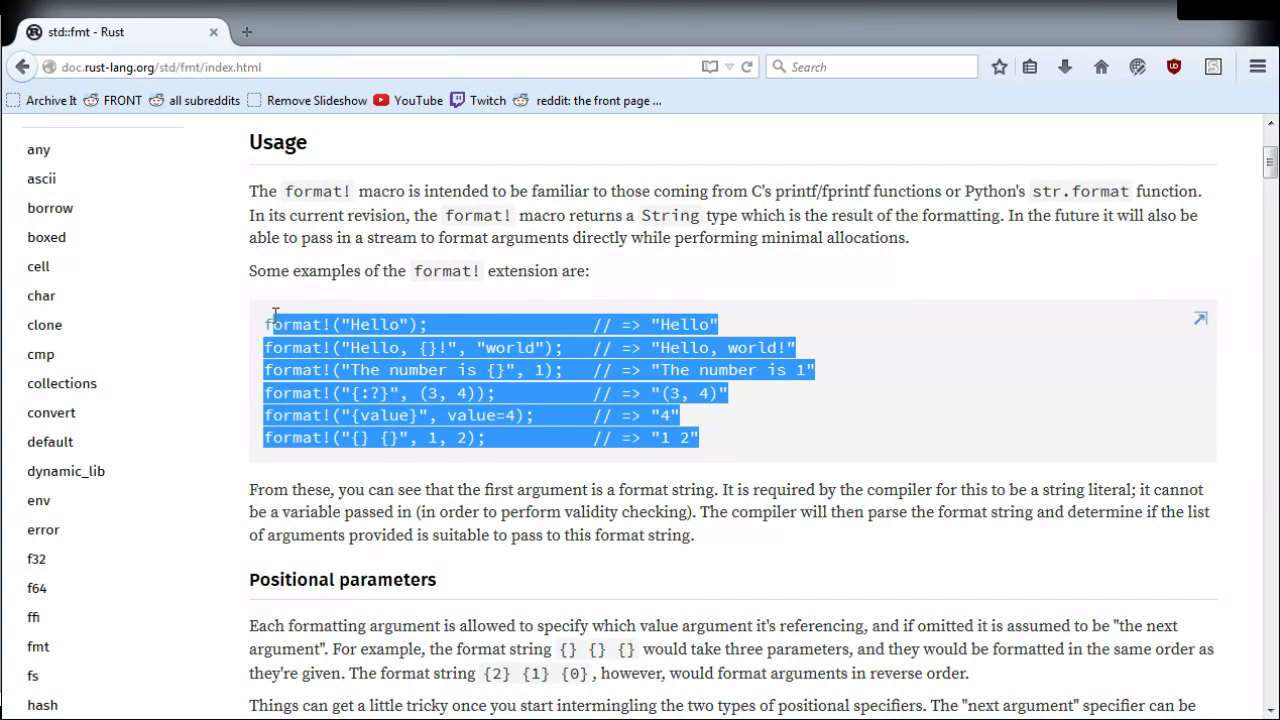
left_click(430, 336)
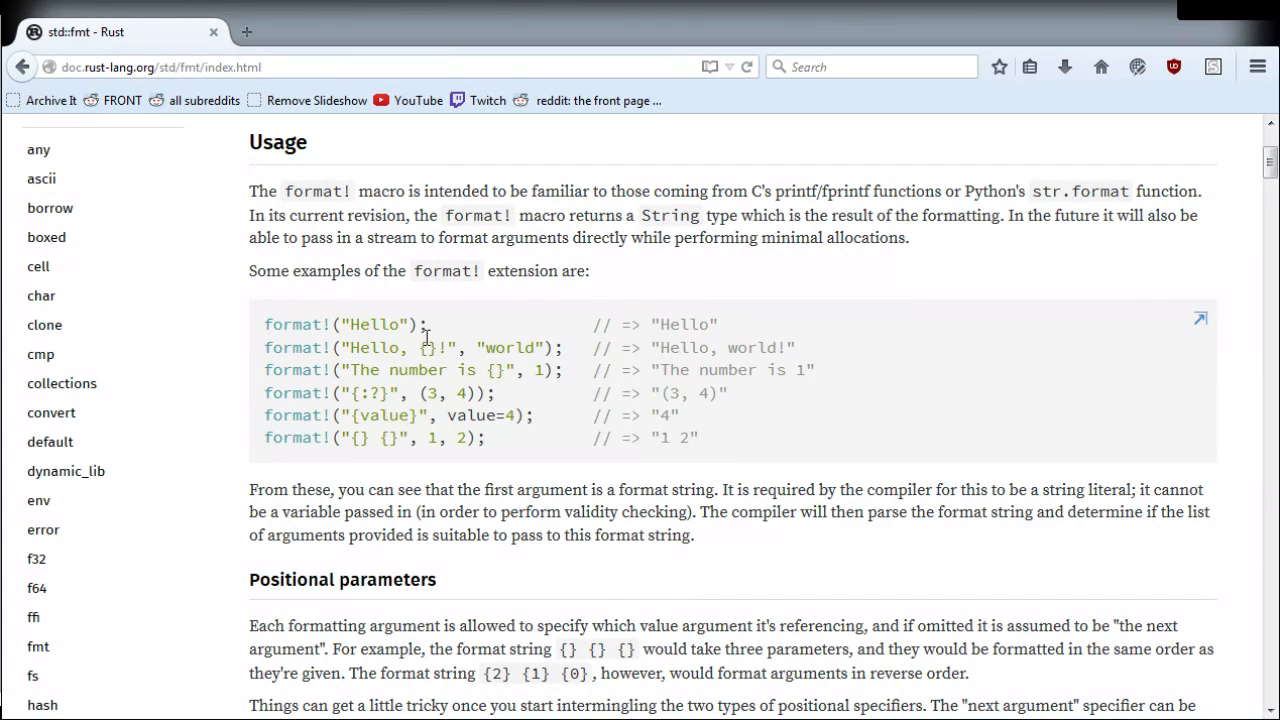
double_click(372, 392)
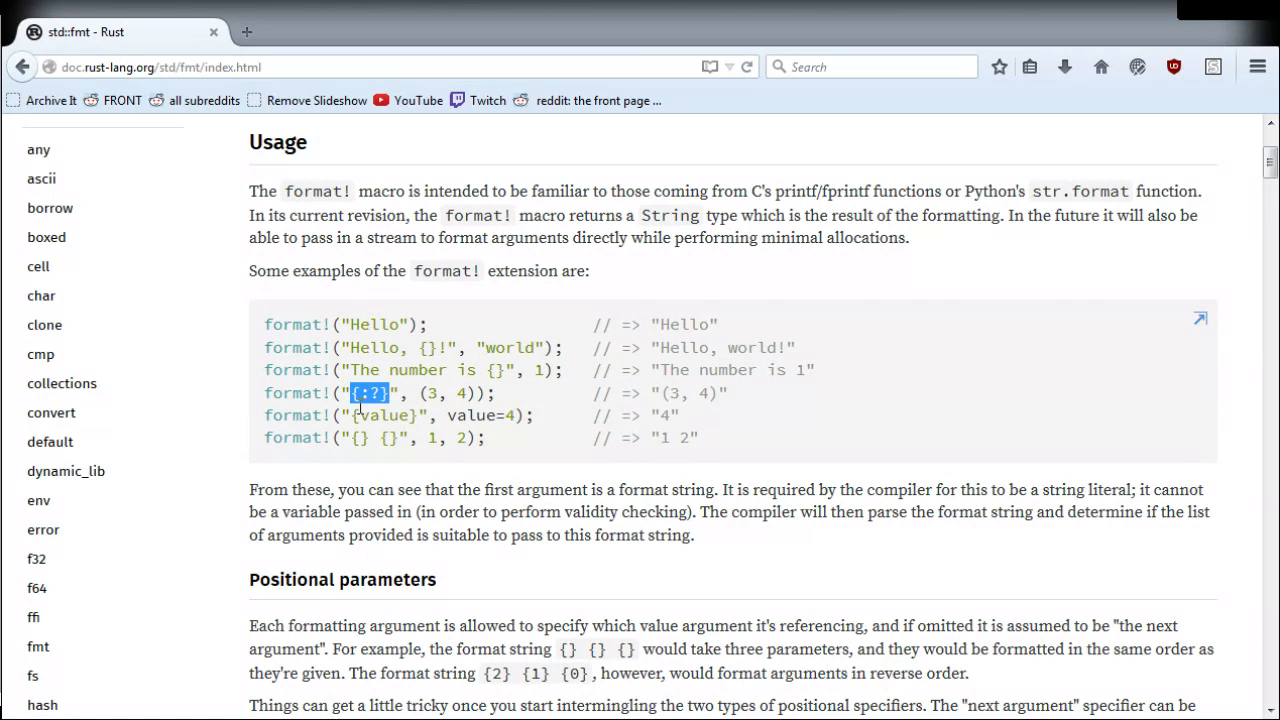
double_click(384, 414)
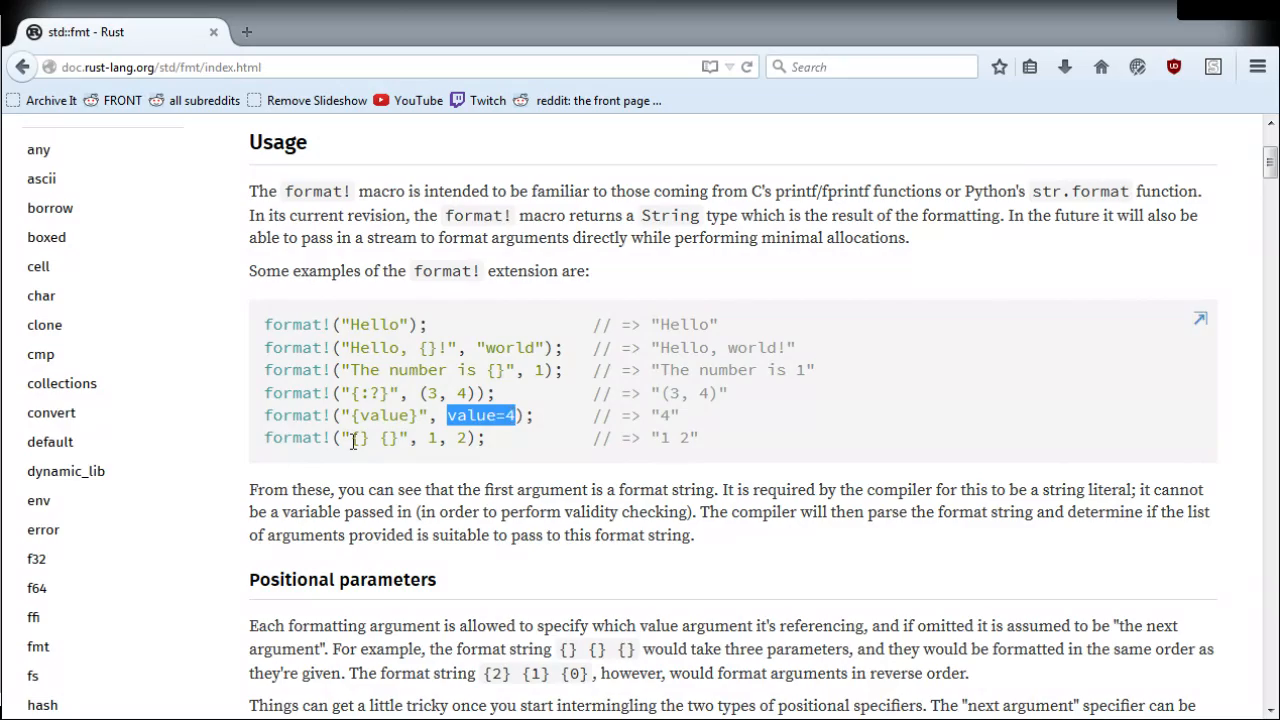
Step: Scroll through the std::fmt usage, format traits and format_args! sections
scroll("down", 3)
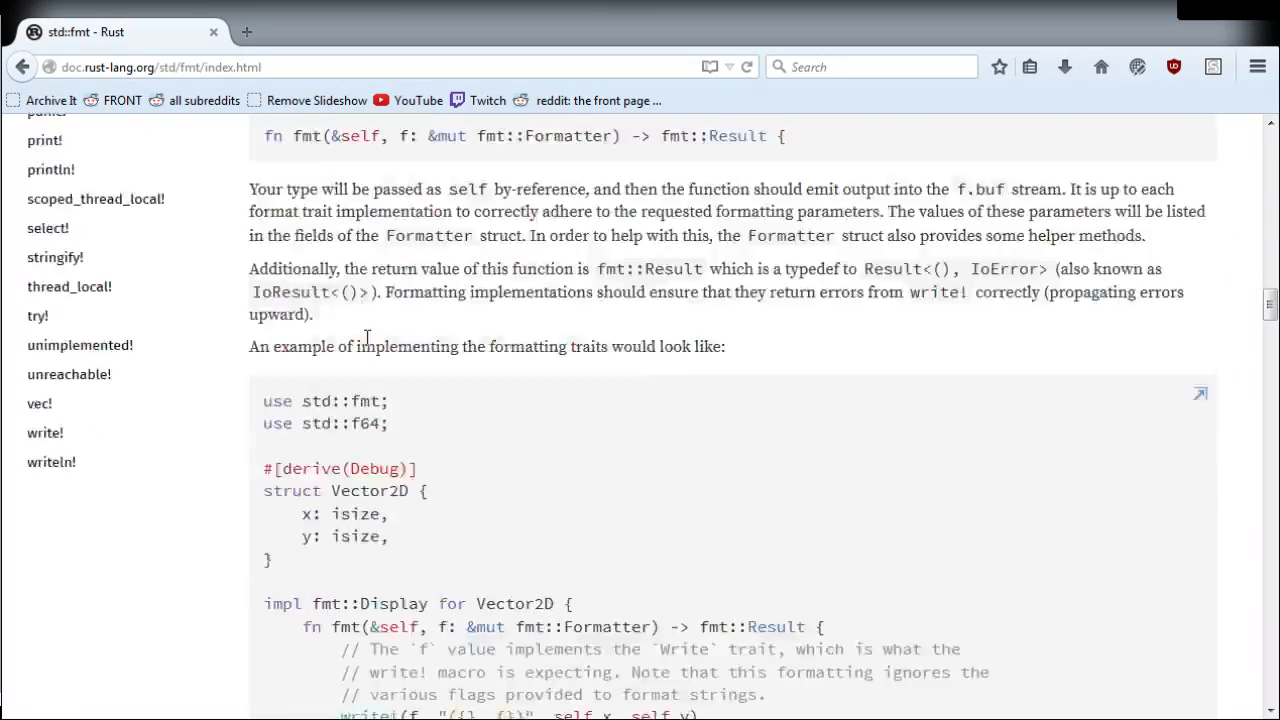
scroll("up", 3)
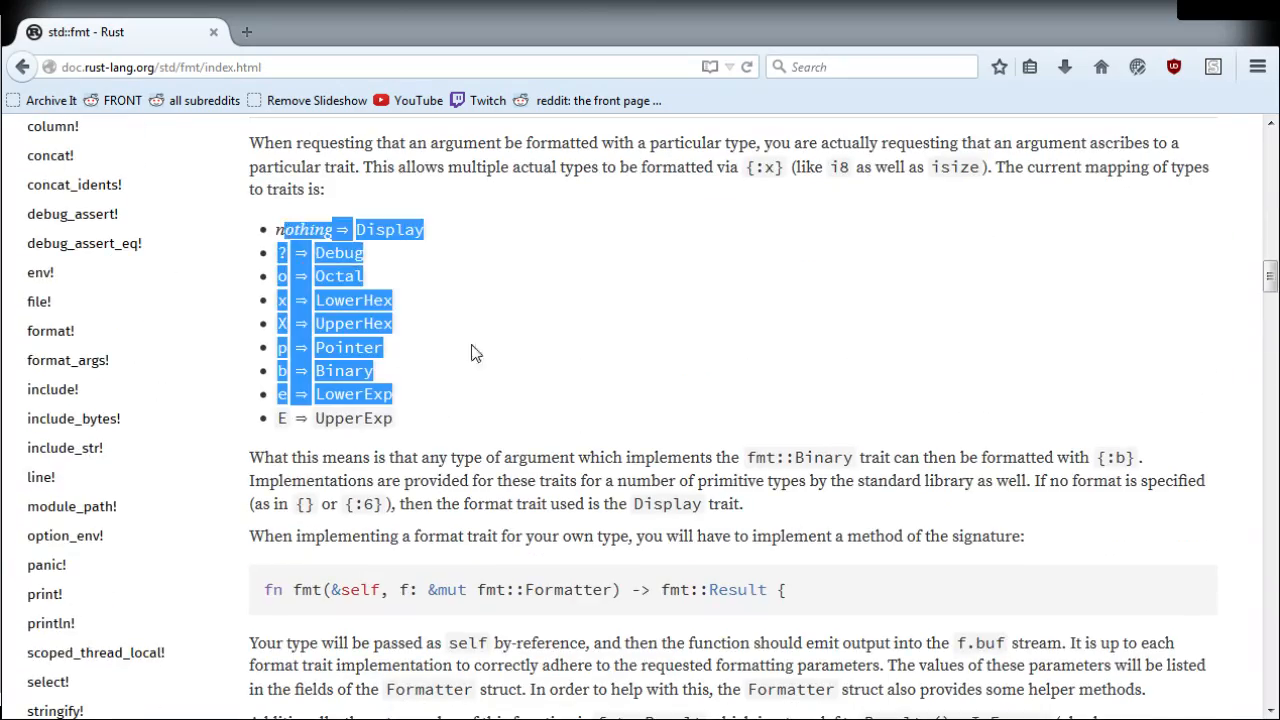
scroll("down", 3)
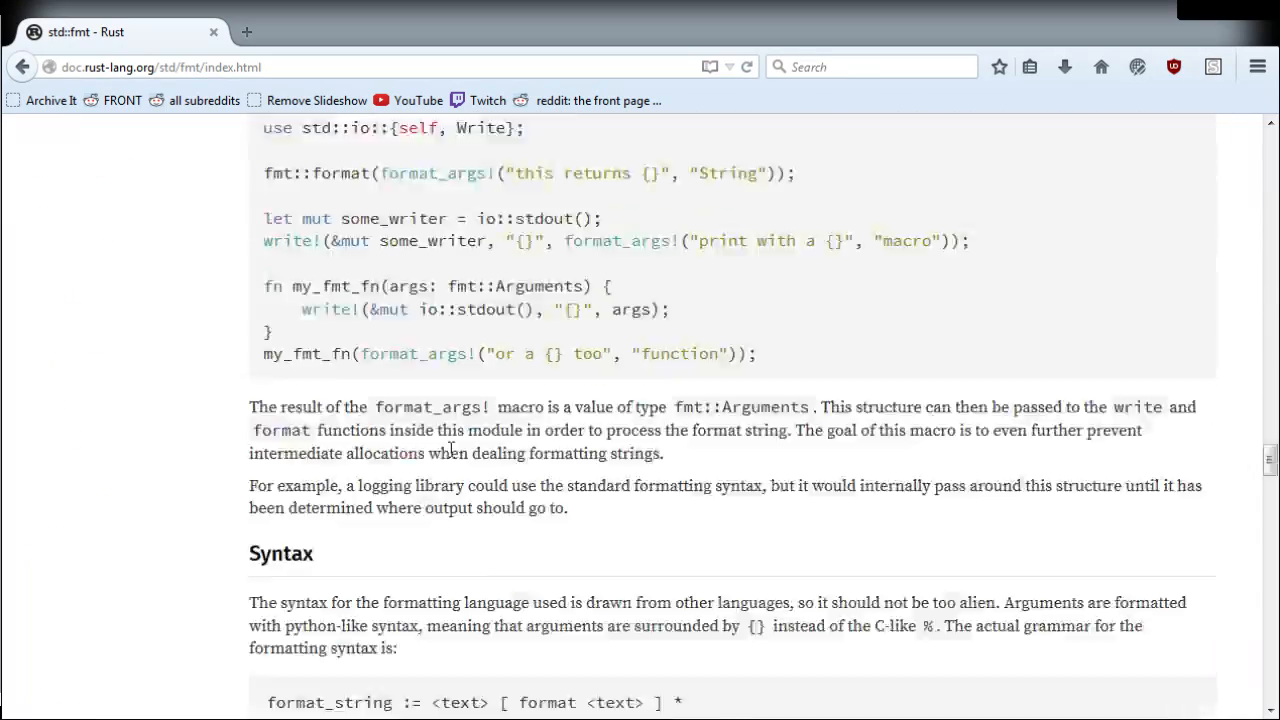
scroll("down", 3)
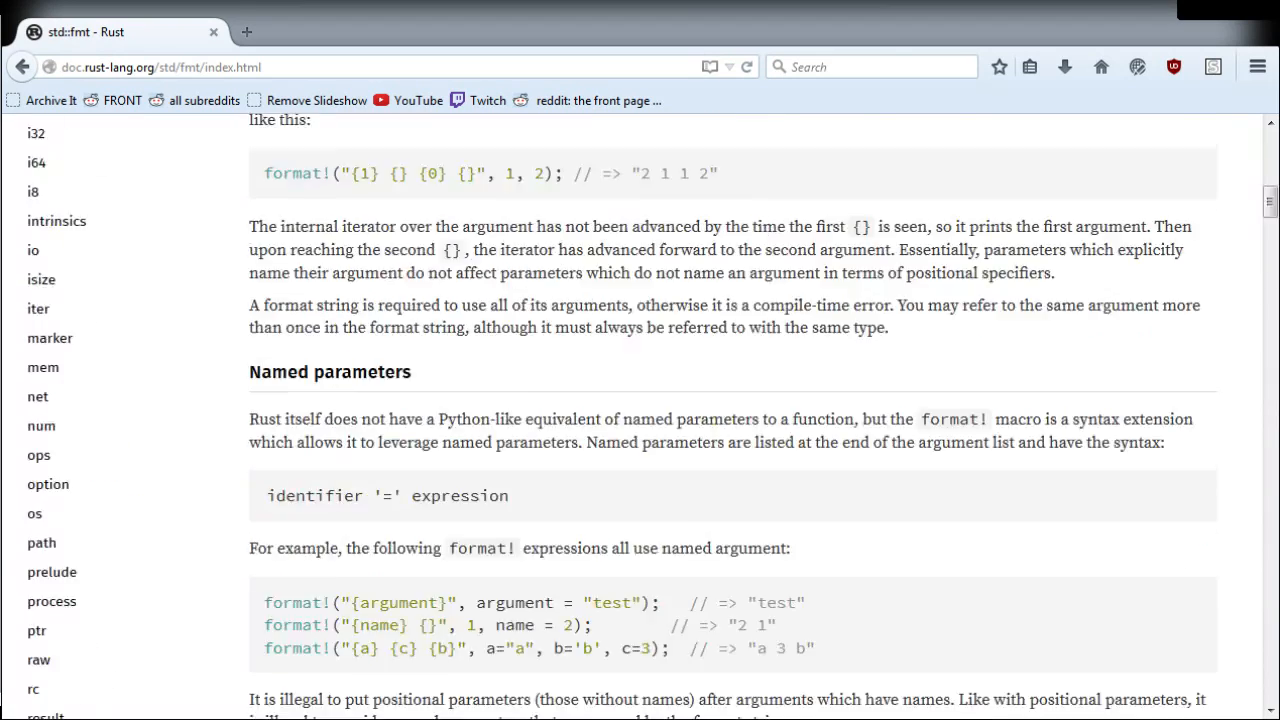
scroll("up", 3)
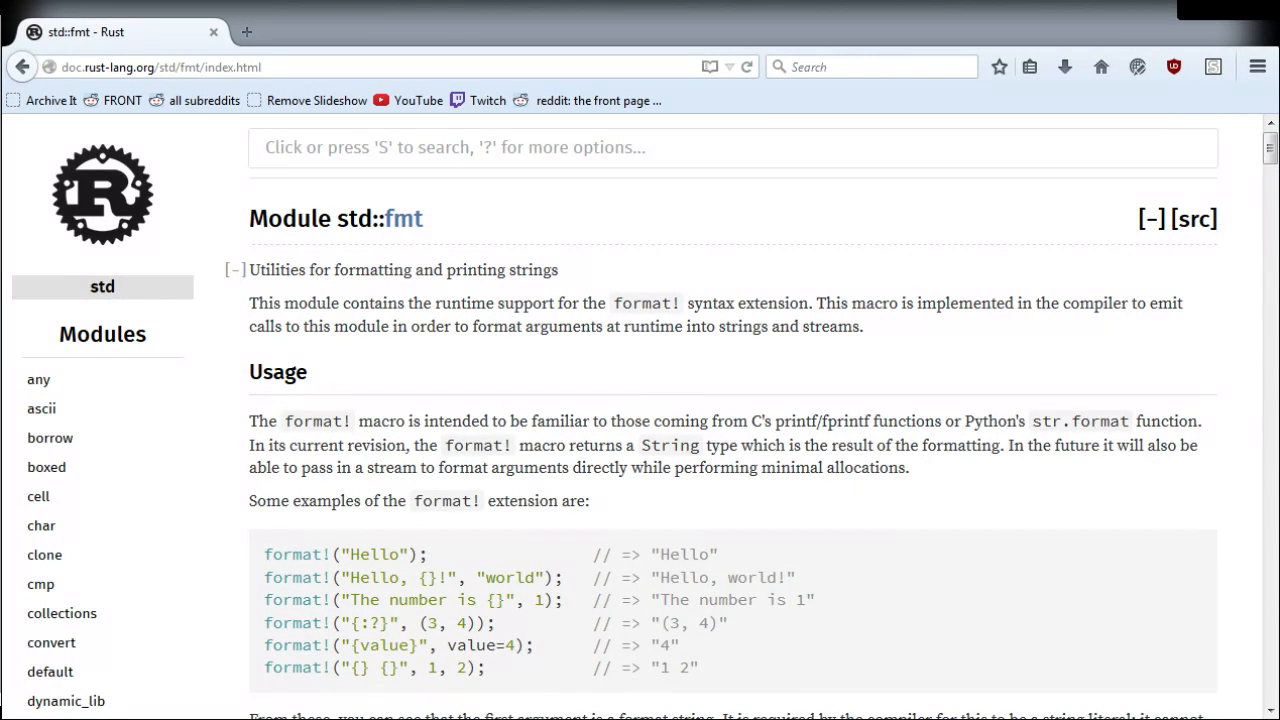
scroll("down", 3)
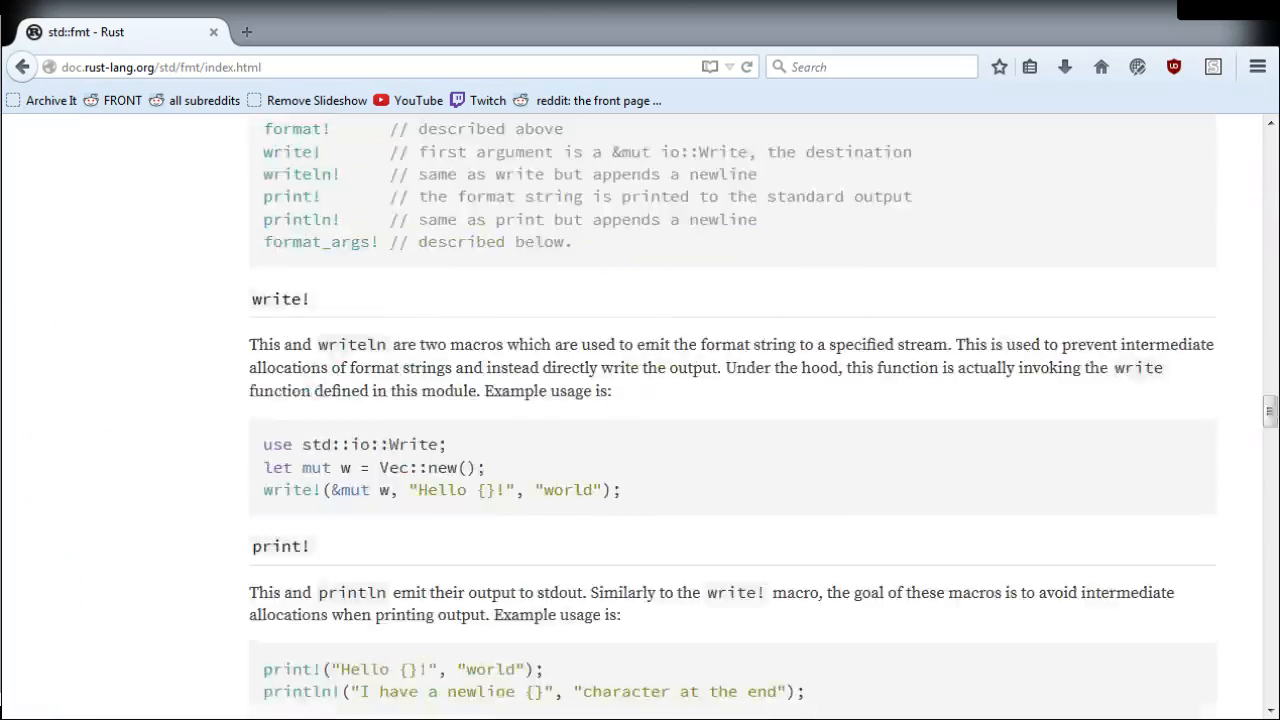
scroll("up", 3)
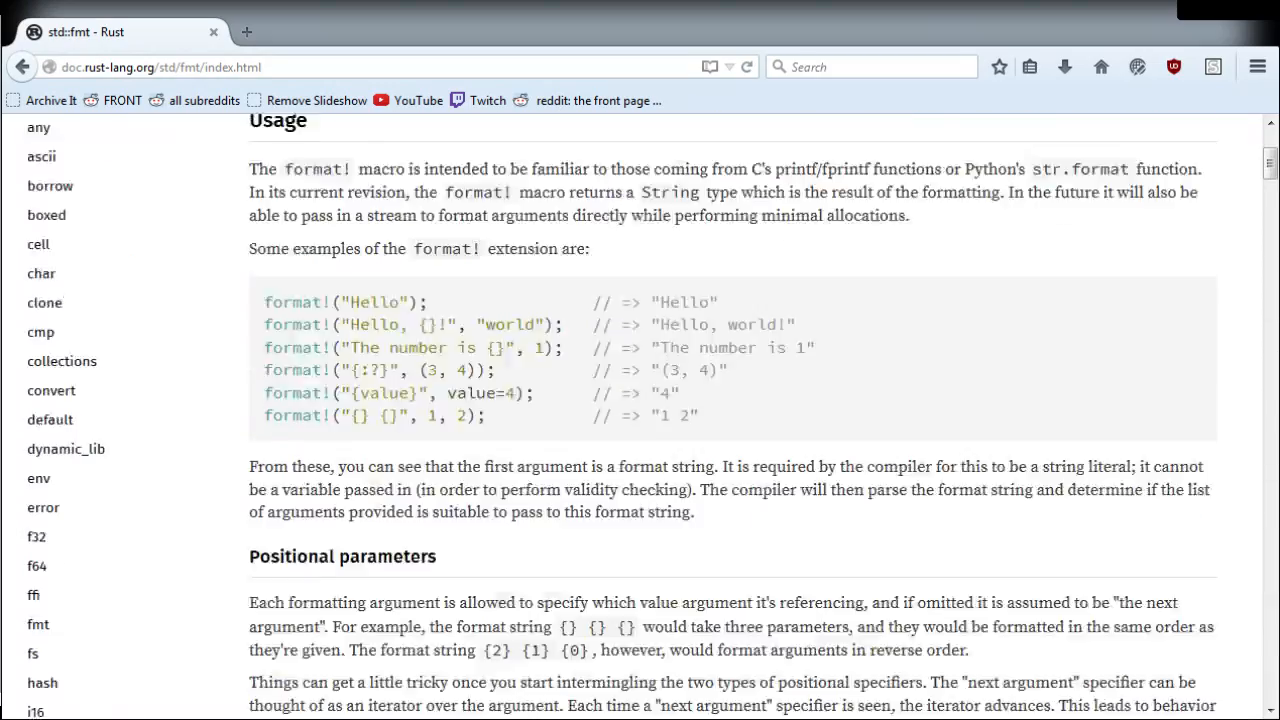
scroll("up", 3)
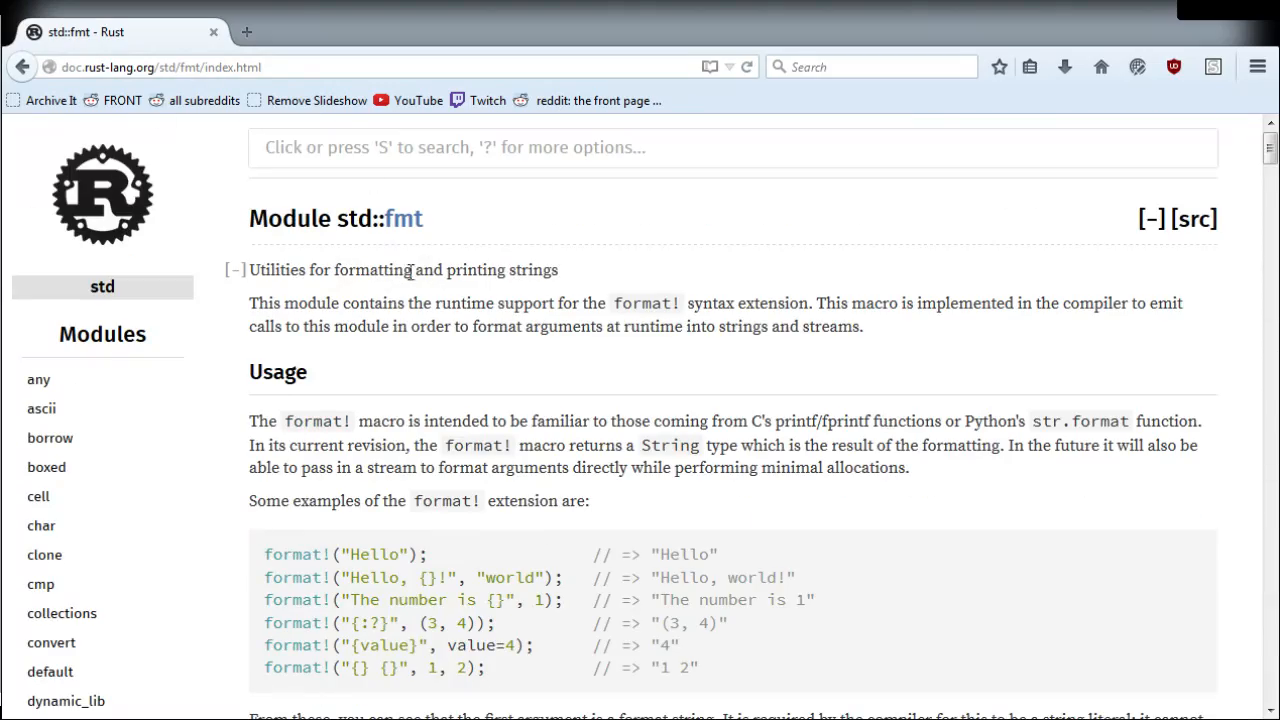
mouse_move(452, 368)
type("https://crates.io/time")
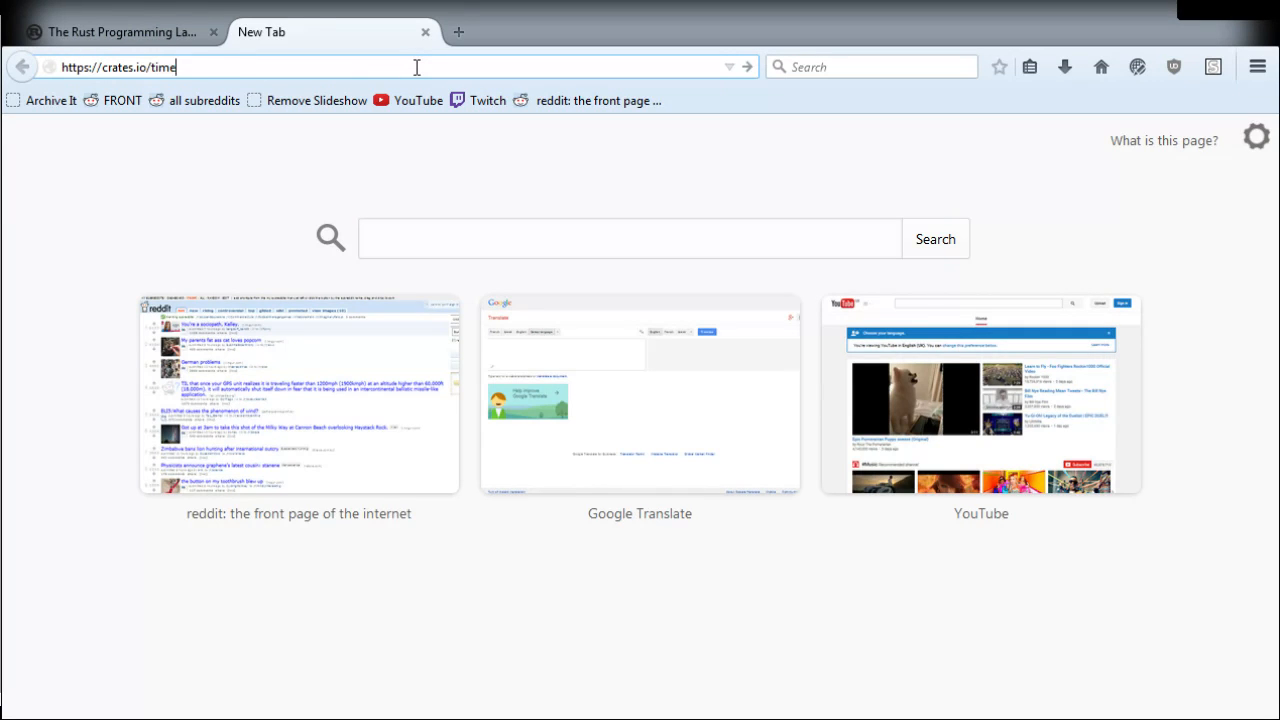
Step: Load crates.io and search for time to view the time 0.1.32 crate page
key("Return")
type("t")
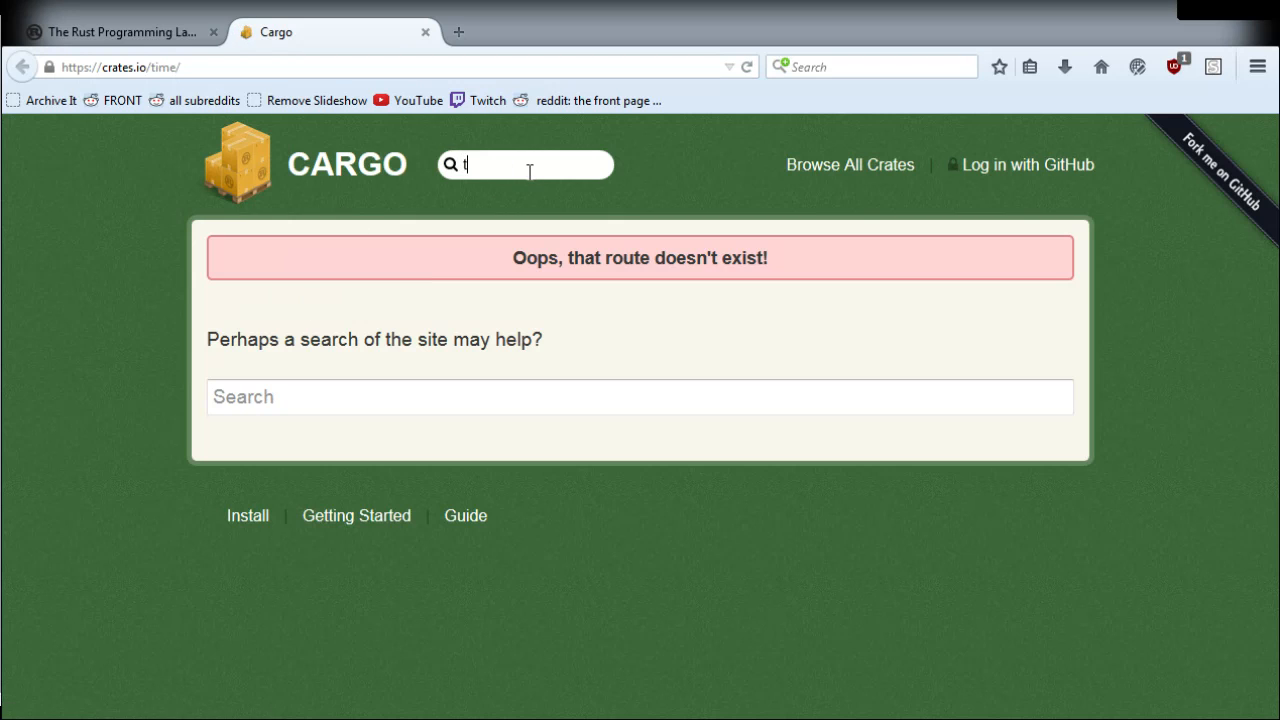
key("Return")
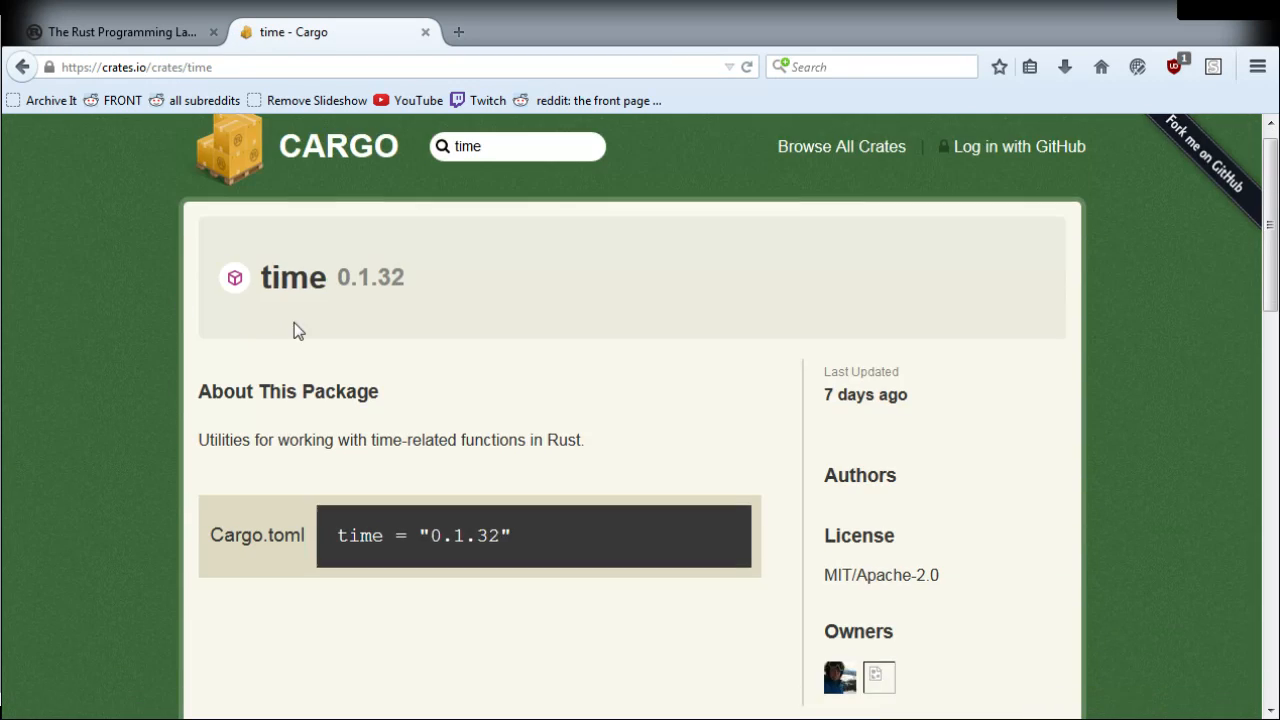
scroll("down", 3)
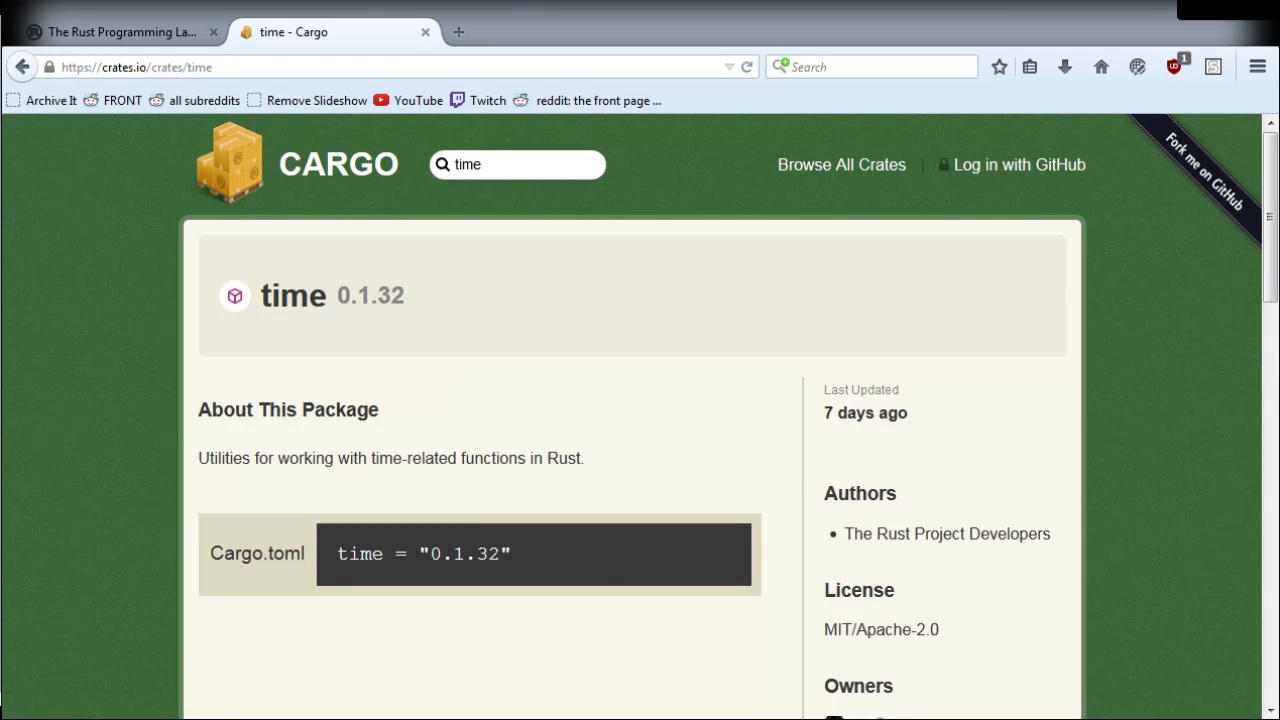
mouse_move(484, 508)
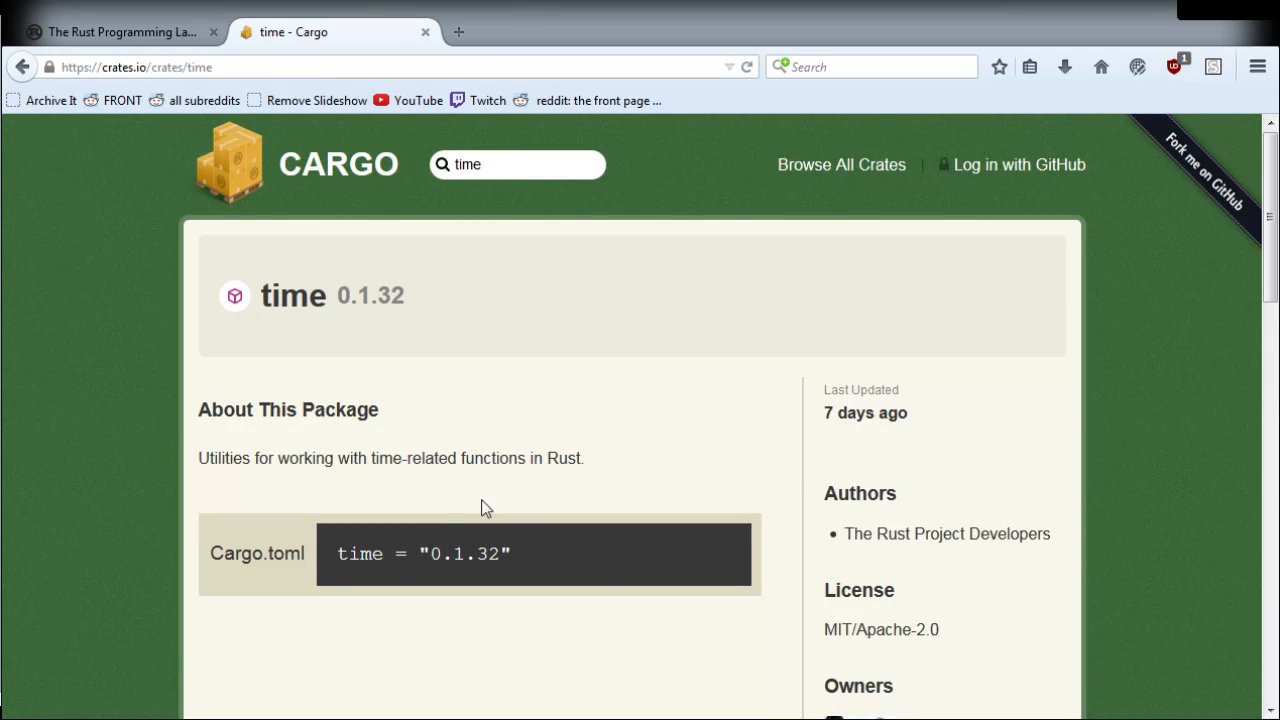
mouse_move(490, 36)
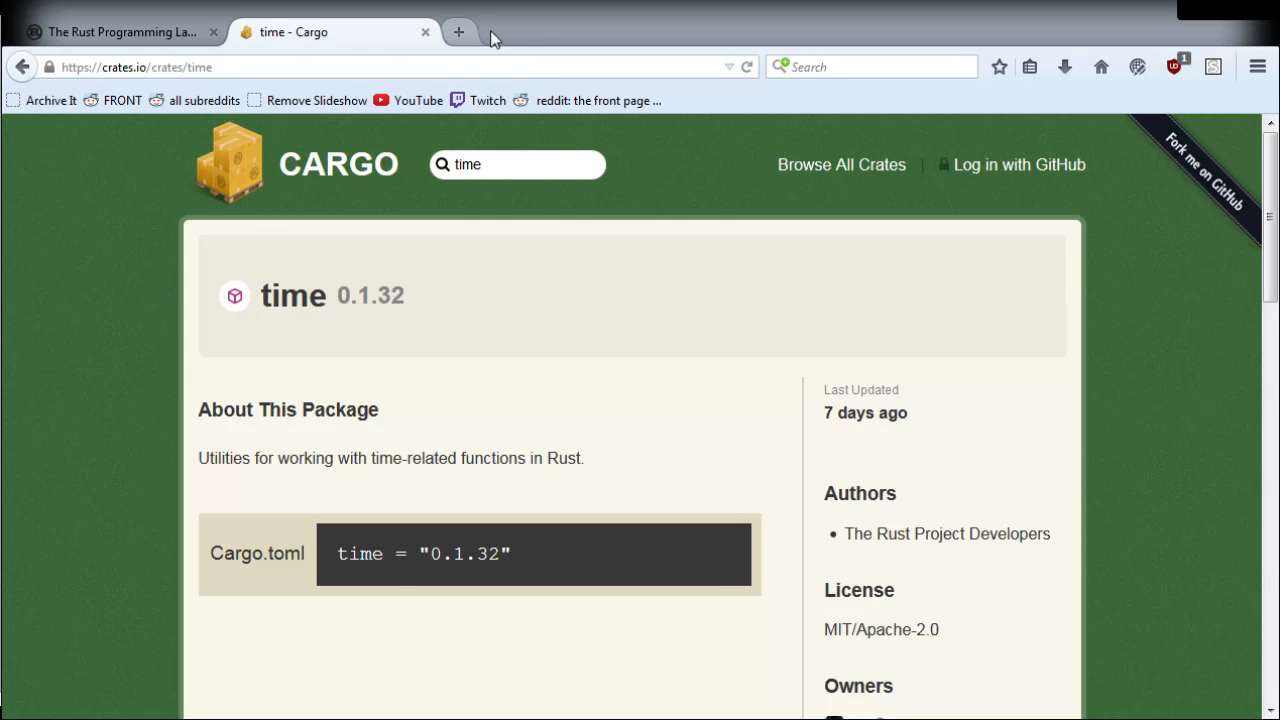
Step: Start a new-tab web search for "time wont compile rust"
left_click(458, 32)
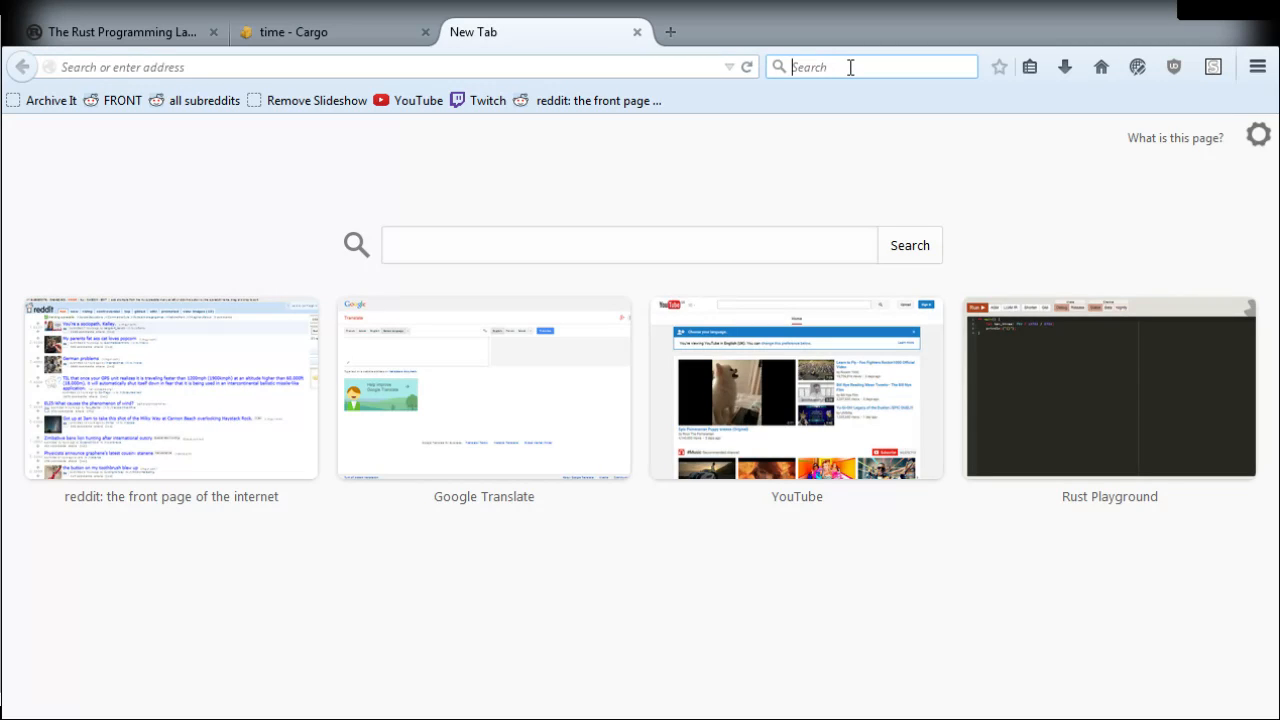
type("time w")
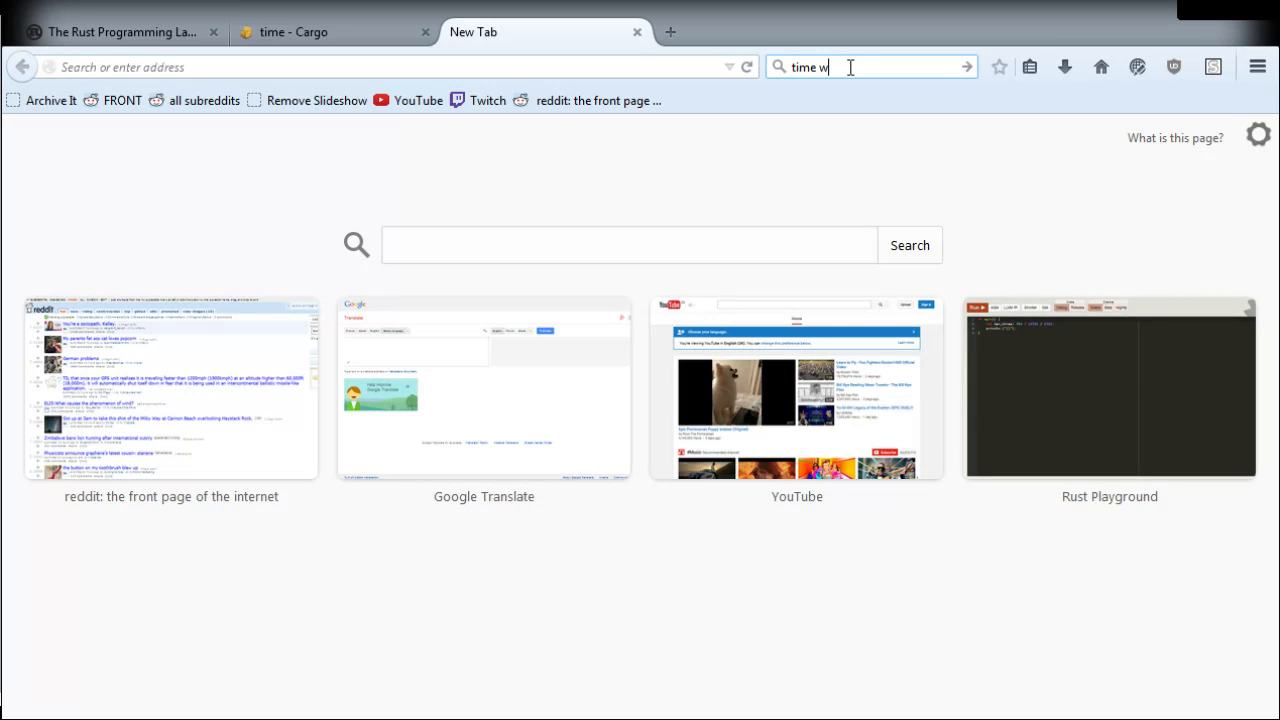
type("ont compile rust")
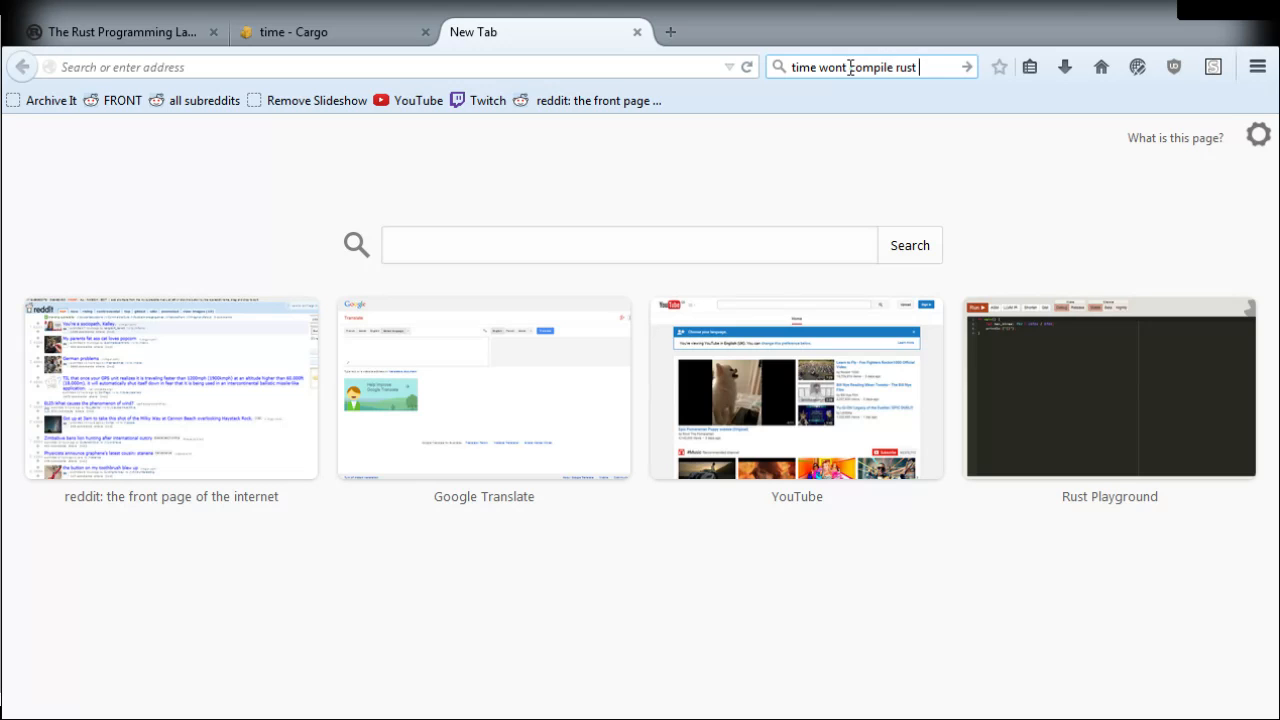
key("Return")
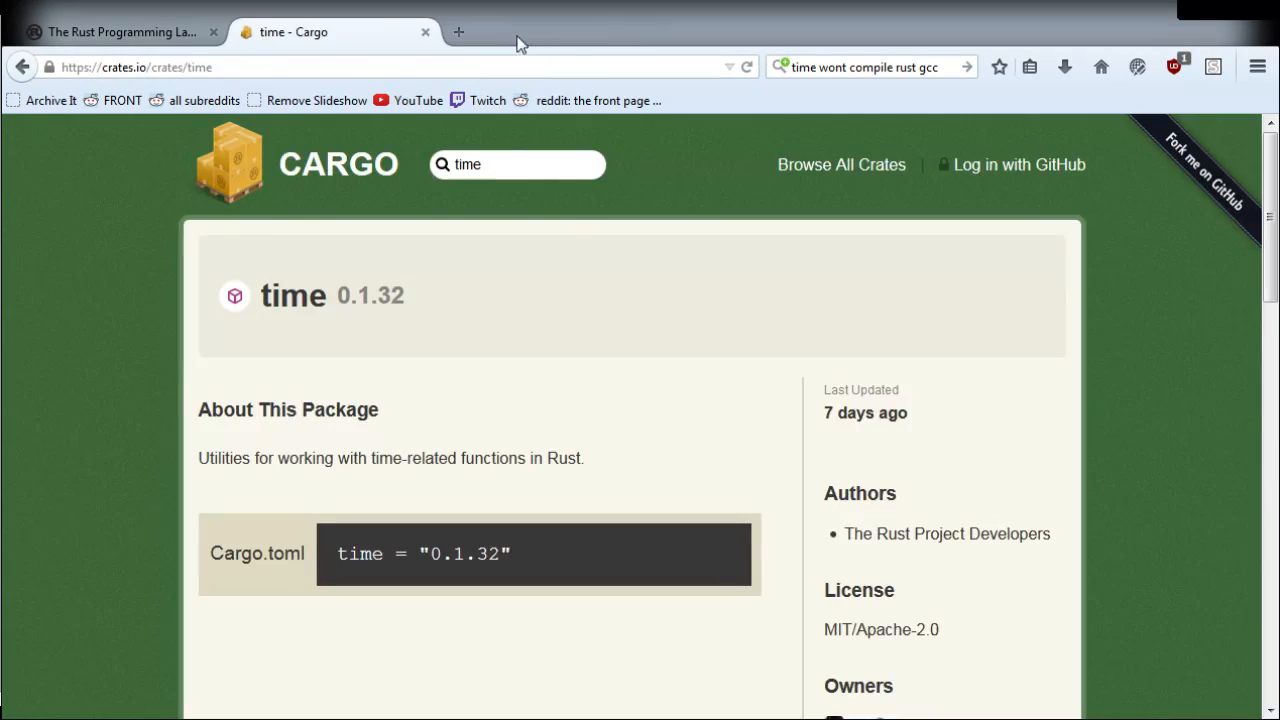
Step: Return to the rust-lang.org homepage tab and scroll to its featured code example
left_click(424, 32)
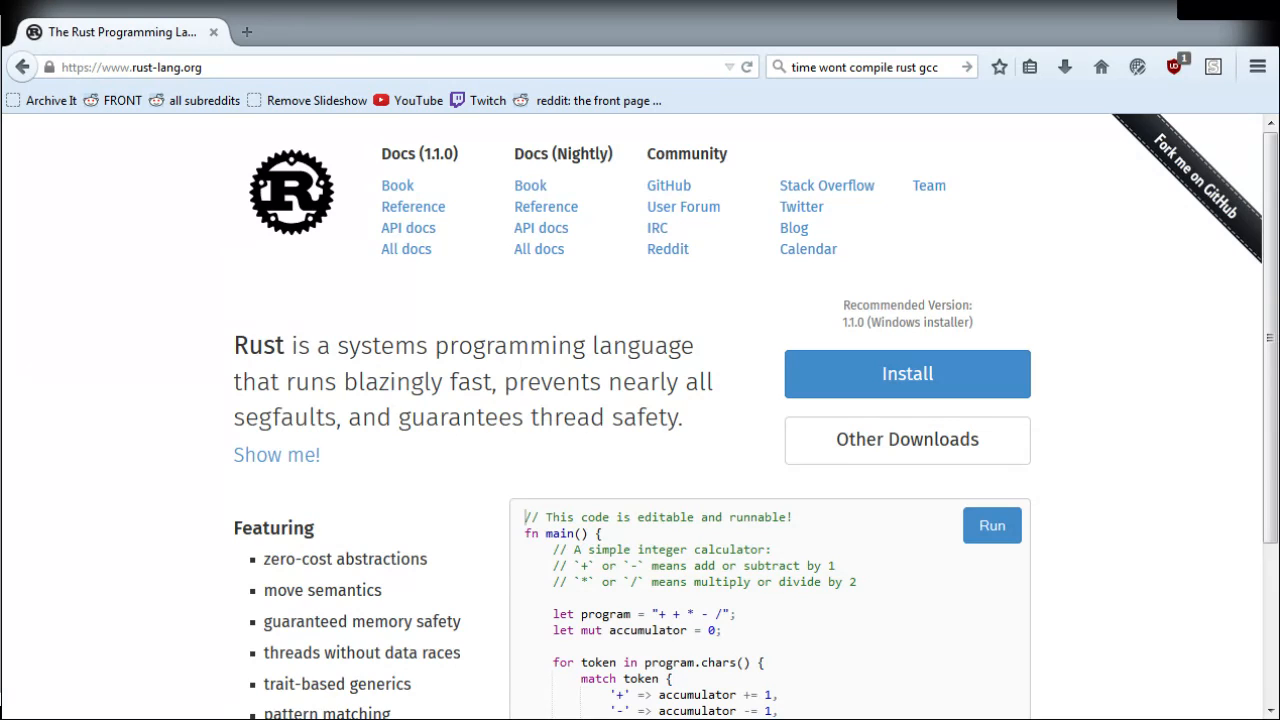
mouse_move(408, 548)
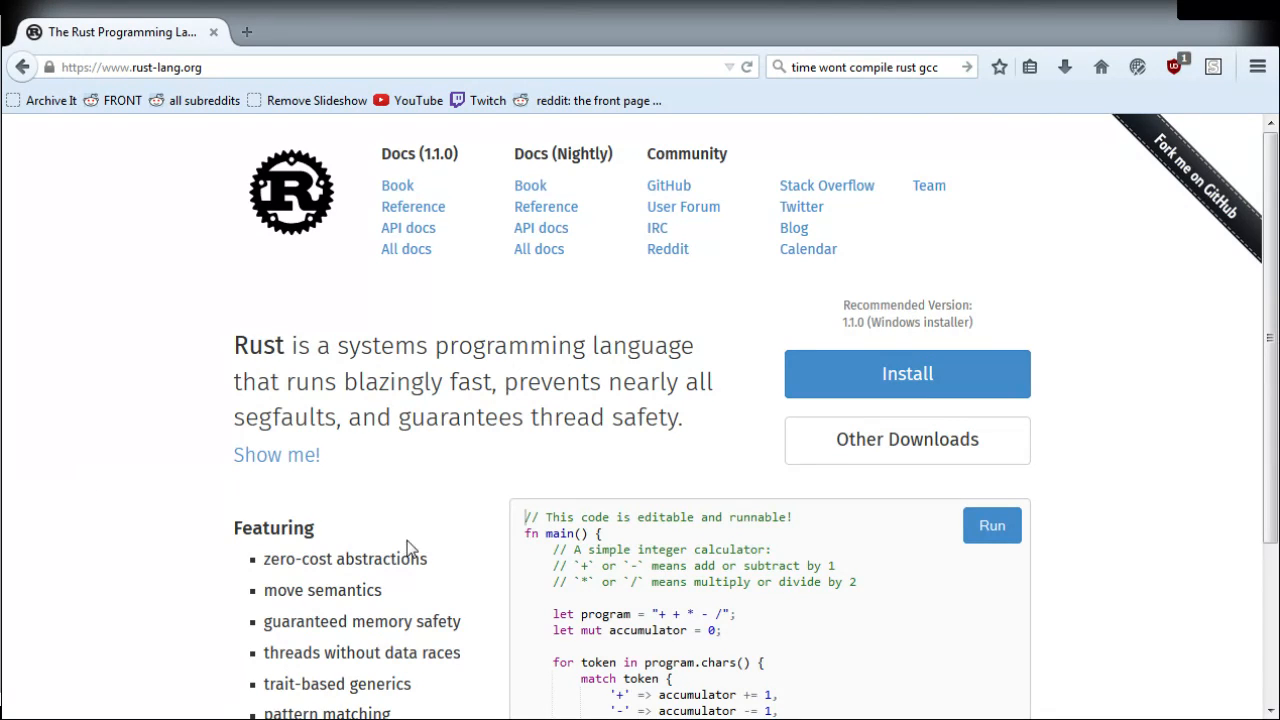
scroll("down", 3)
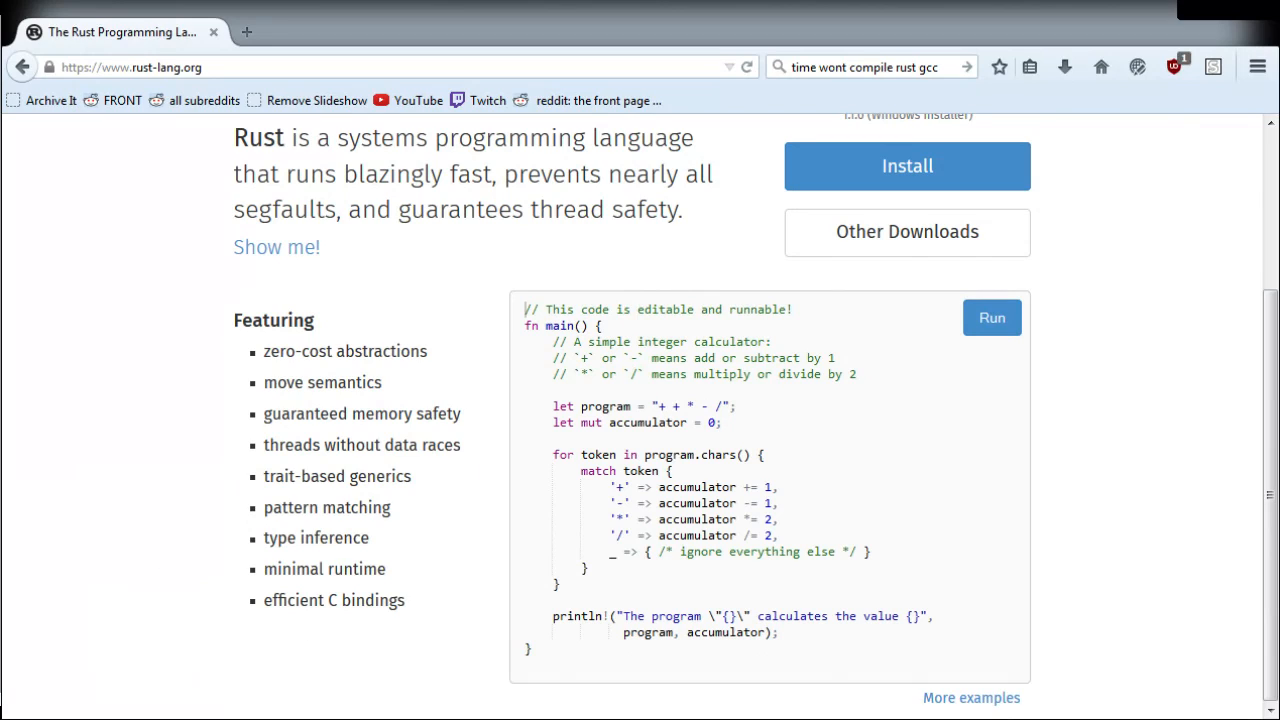